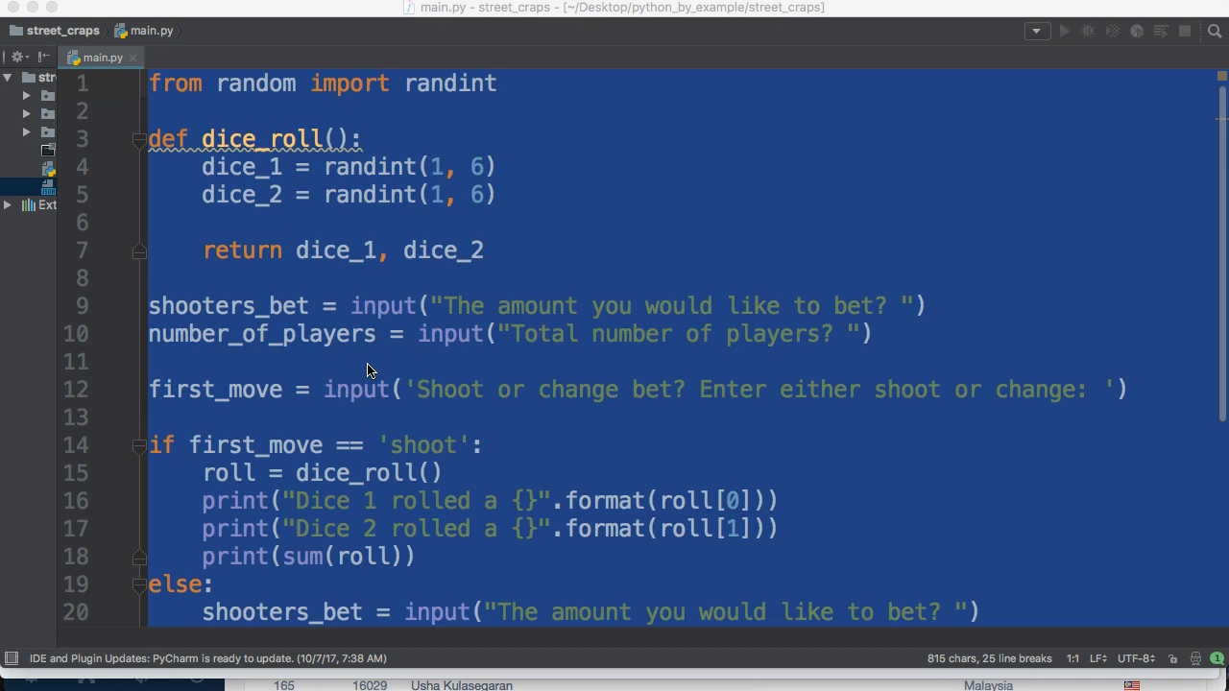
Scroll through main.py to review dice_roll before inserting a blank line above return
scroll("down", 3)
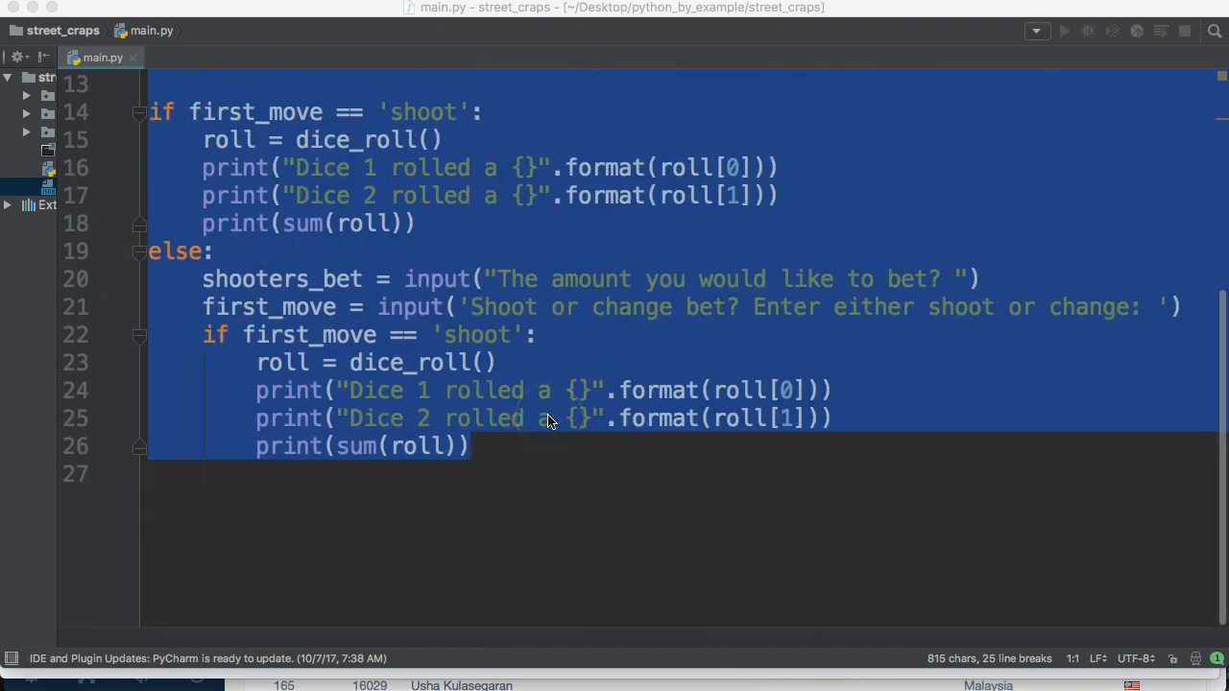
mouse_move(615, 430)
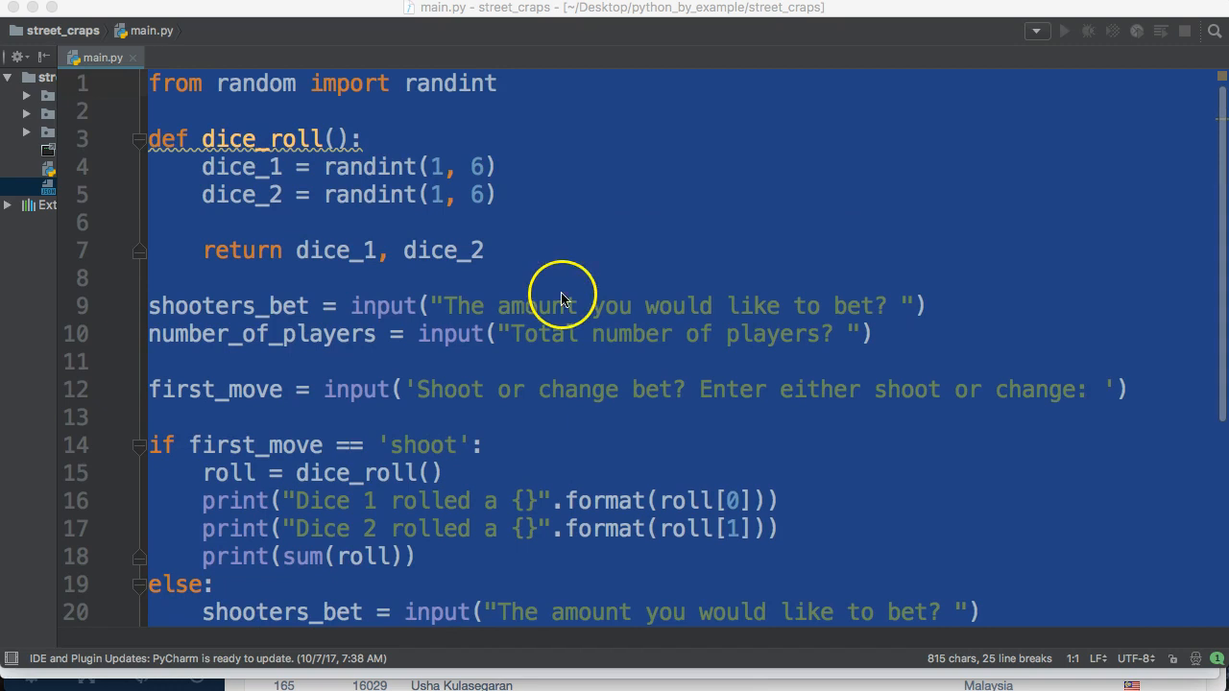
mouse_move(451, 169)
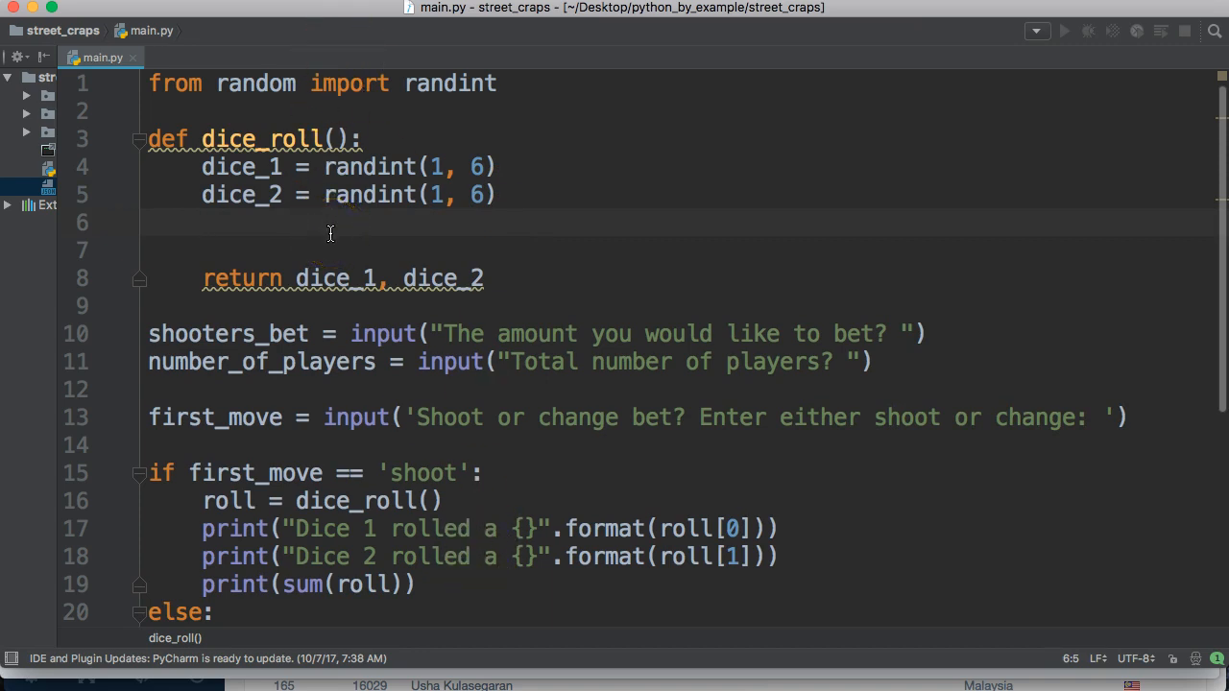
Add dice_1_result = 'Dice 1 rolled a {}'.format(dice_1) inside dice_roll
type("dice")
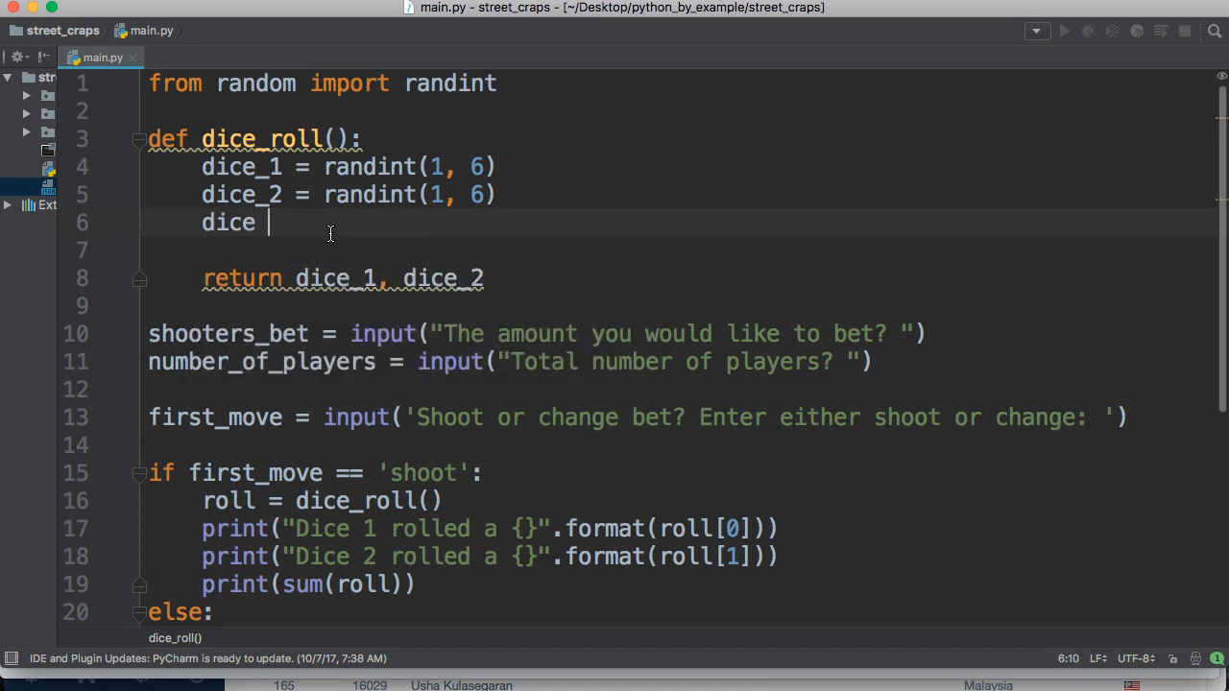
type("_1")
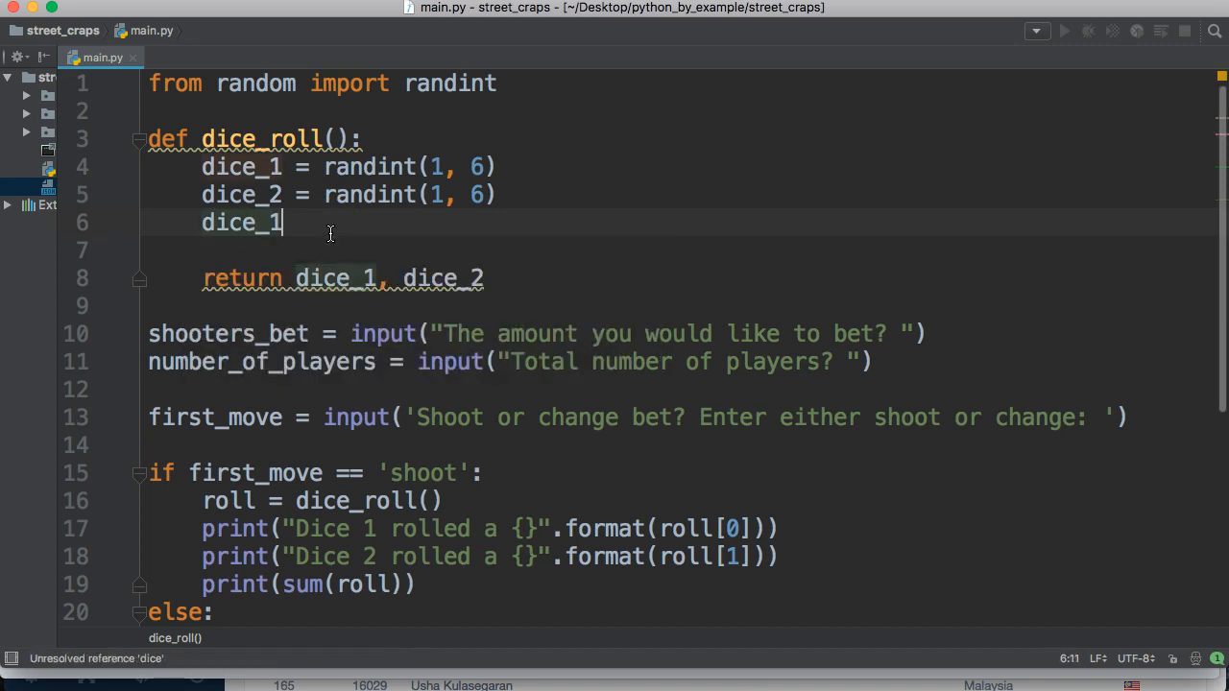
type("_resu")
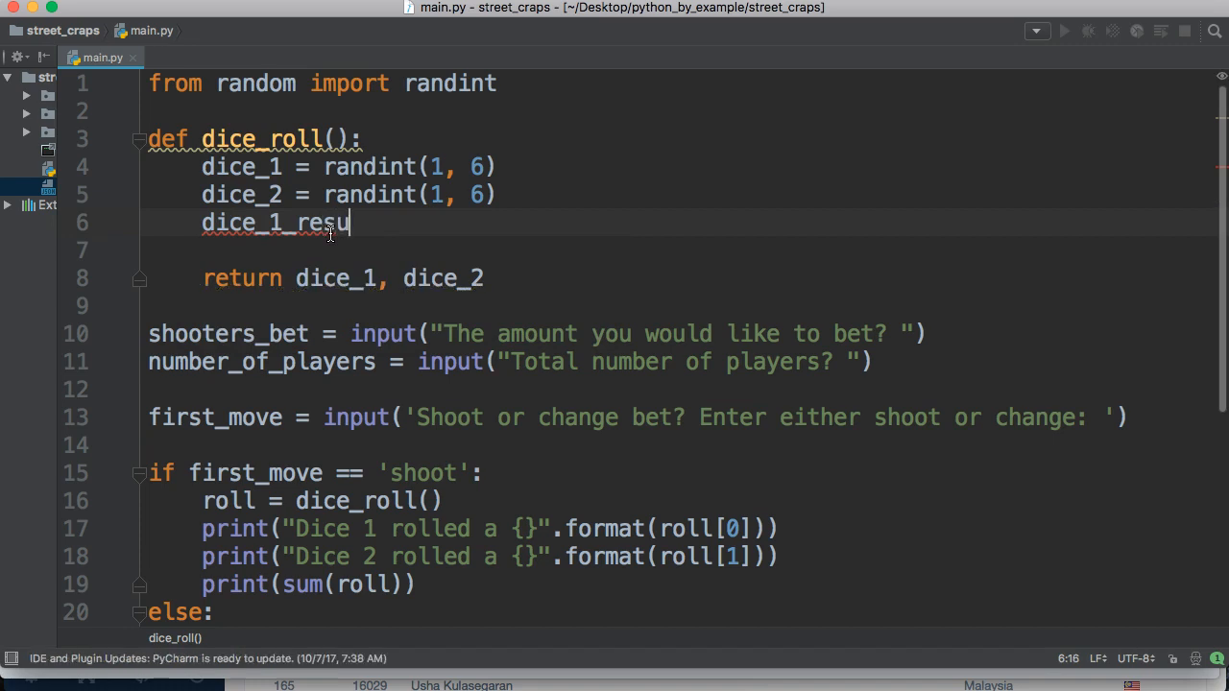
type("lt =")
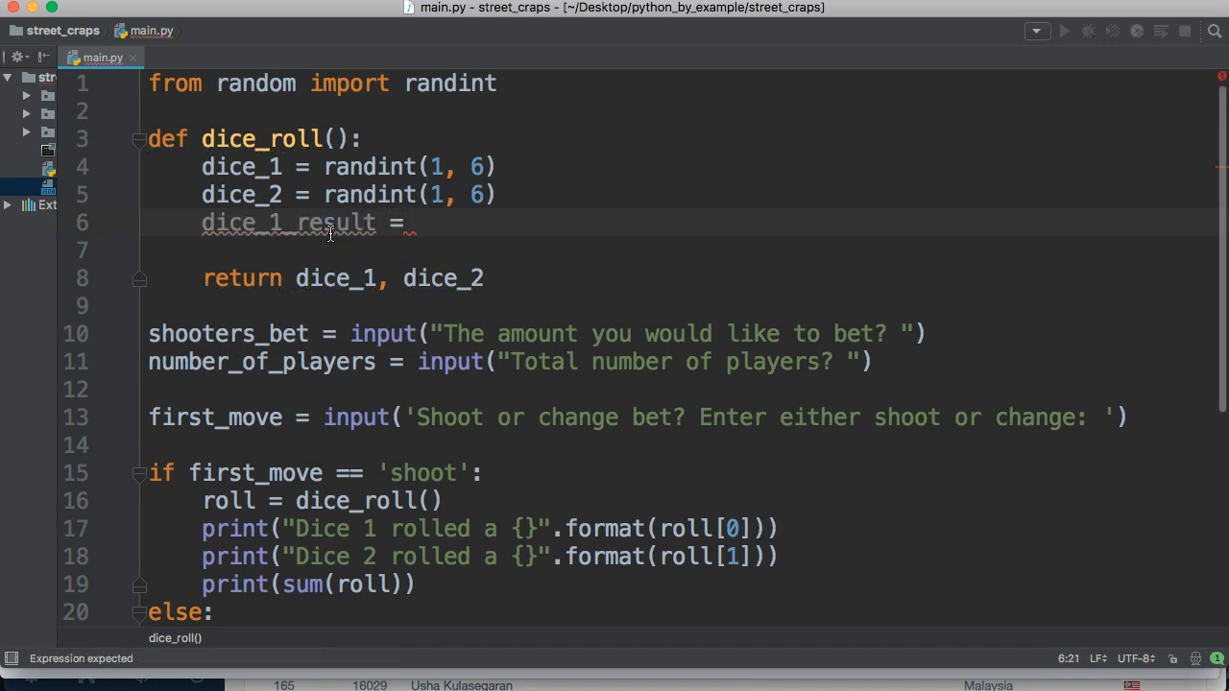
type("'D'")
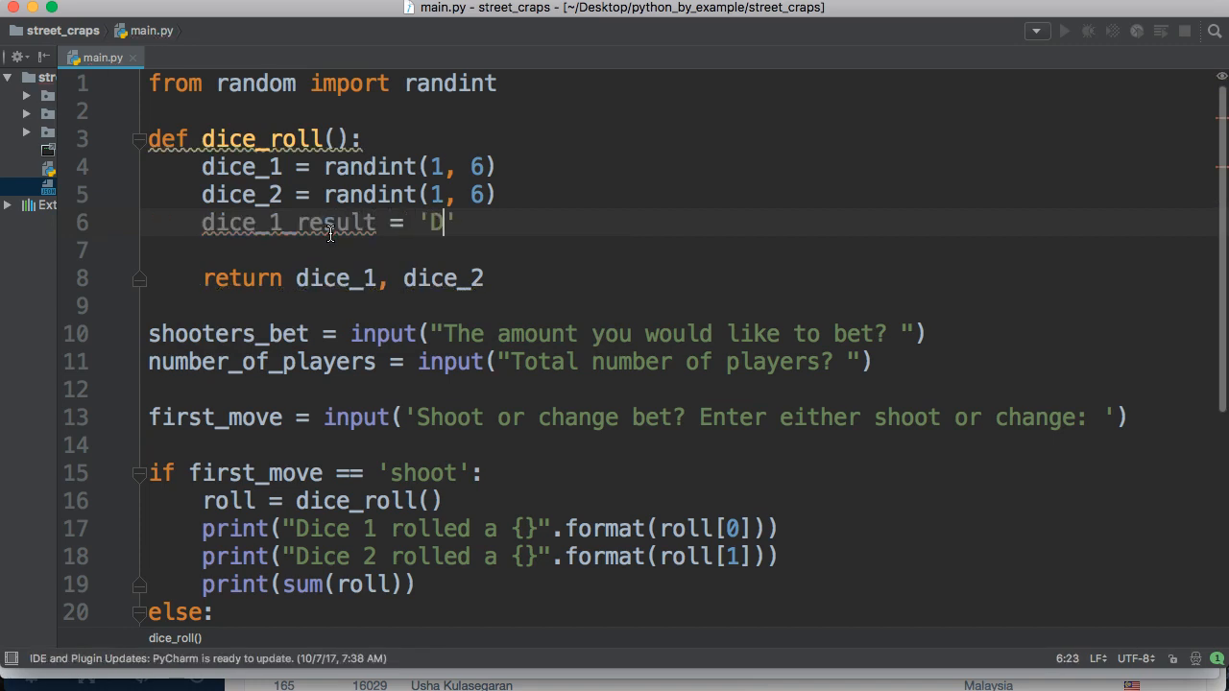
type("ice 1")
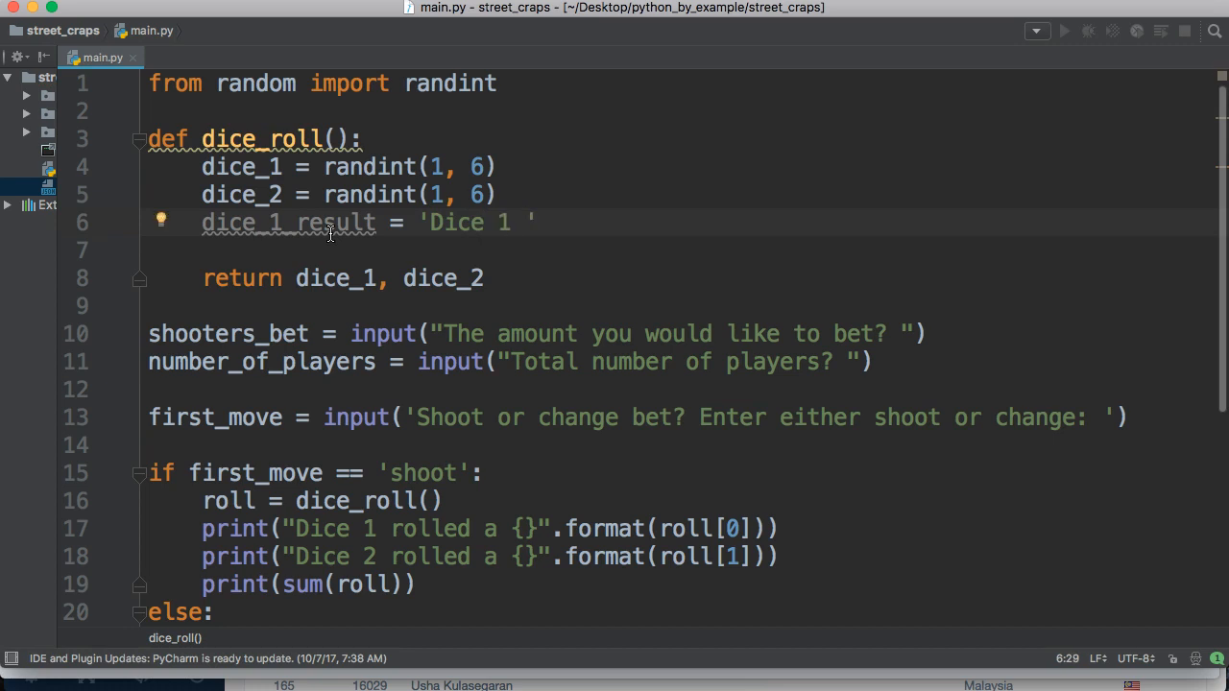
type("rolled a")
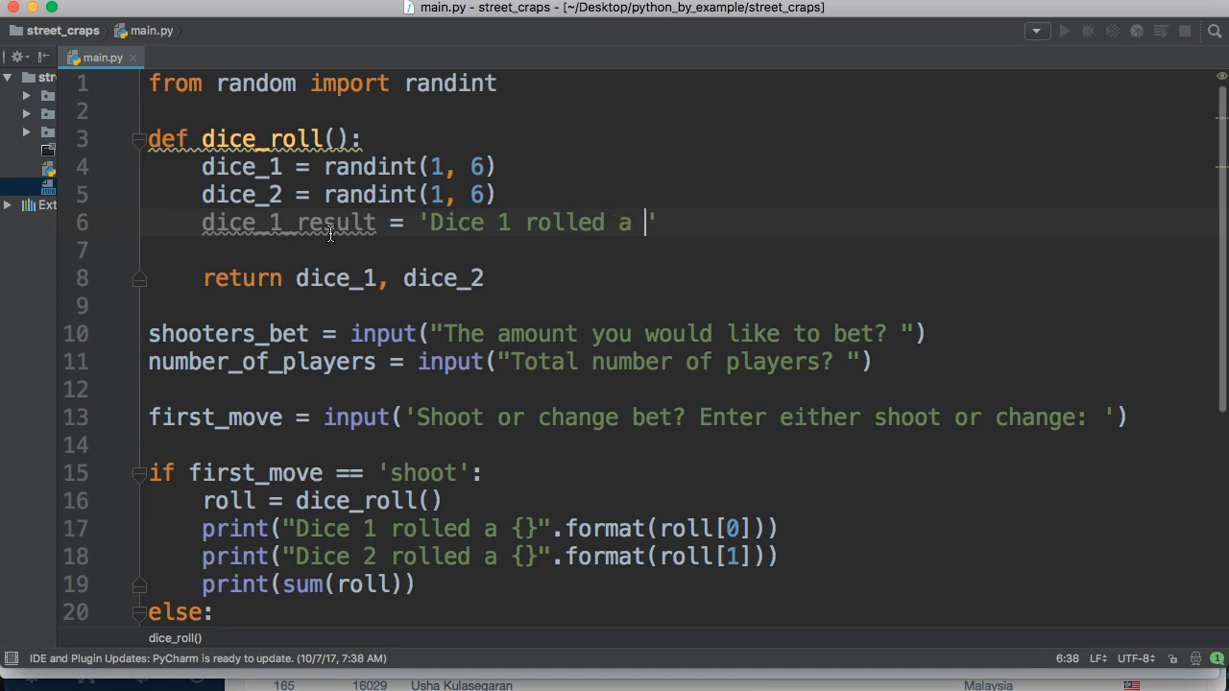
type("{}")
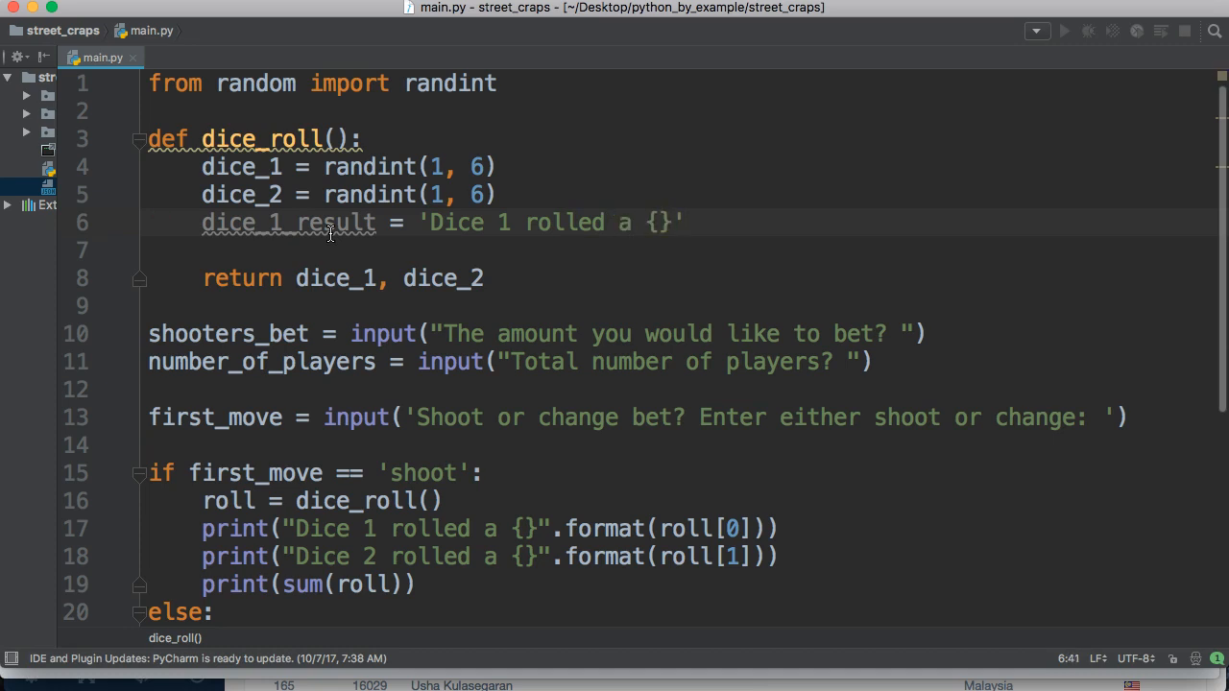
type(".format(di")
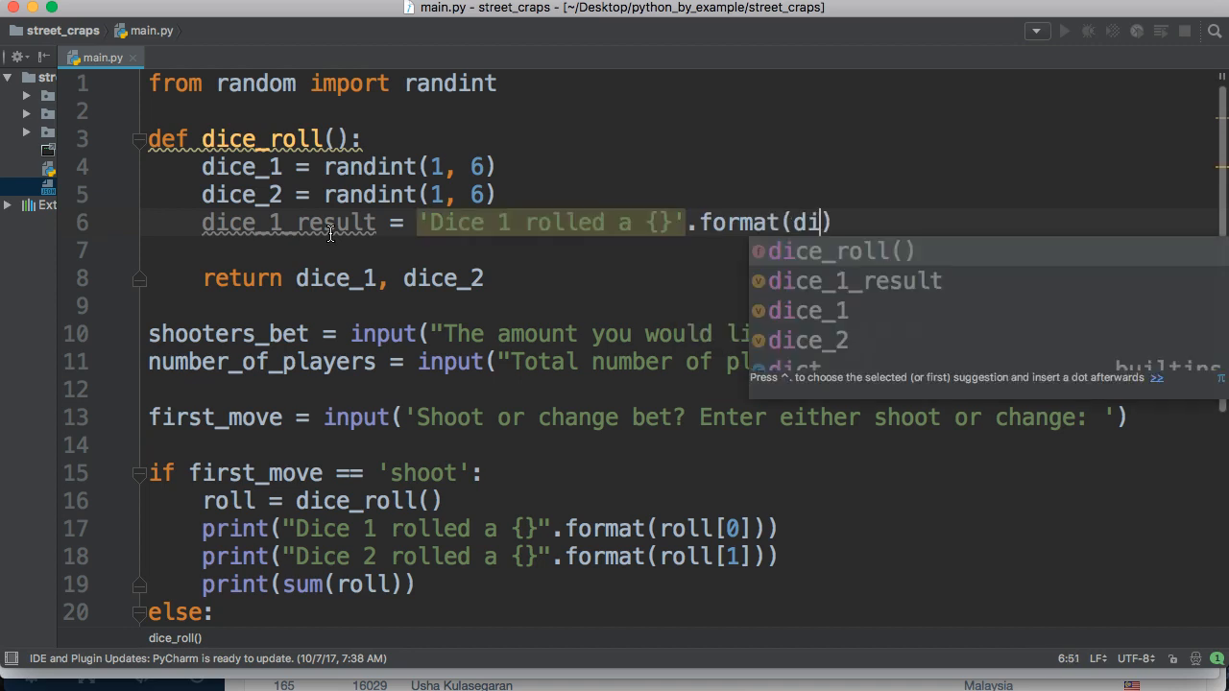
type("ce")
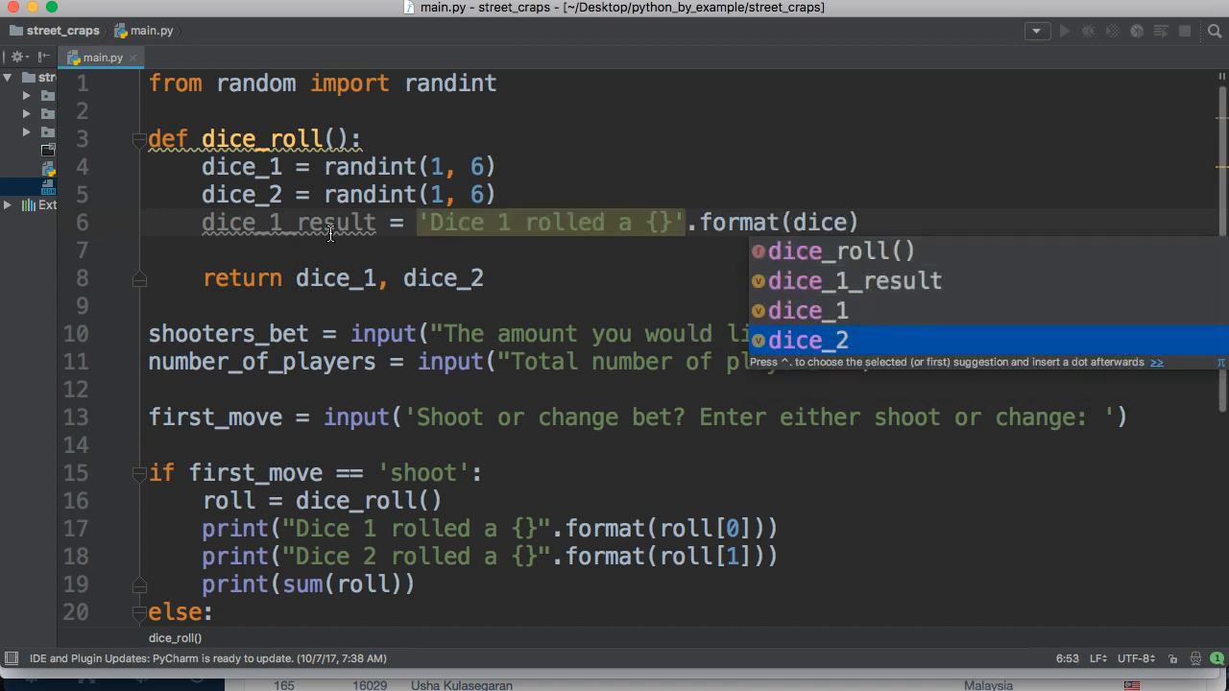
type("d")
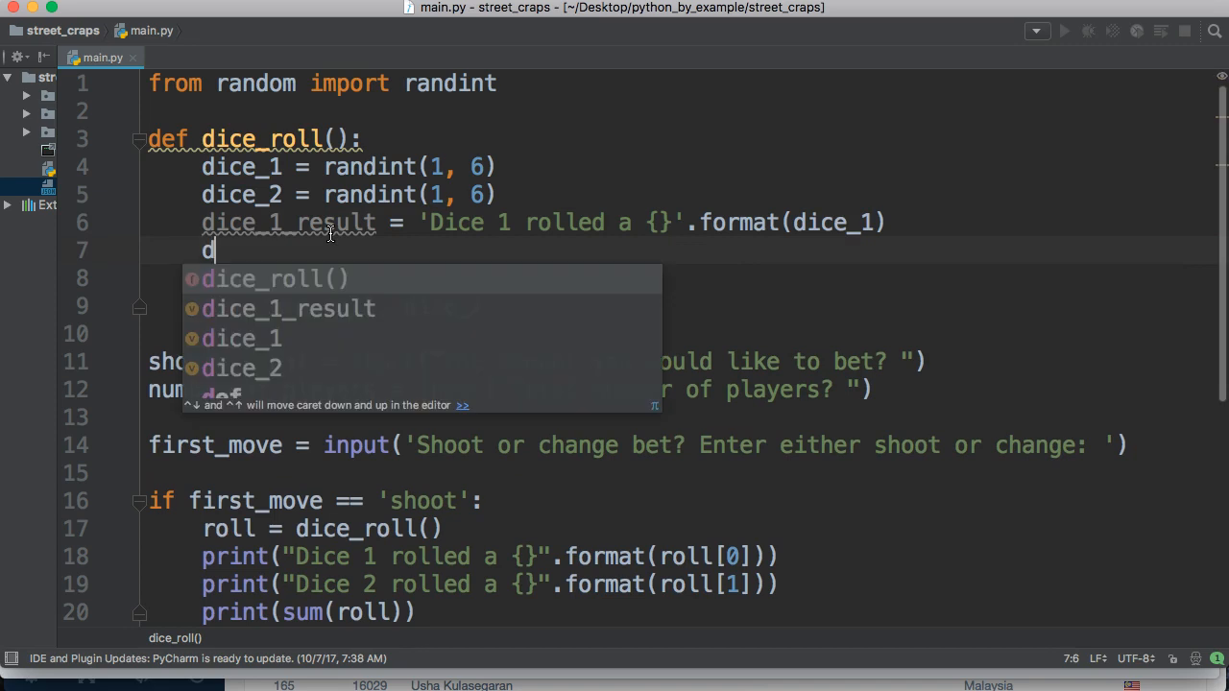
type("ice_2_result = '")
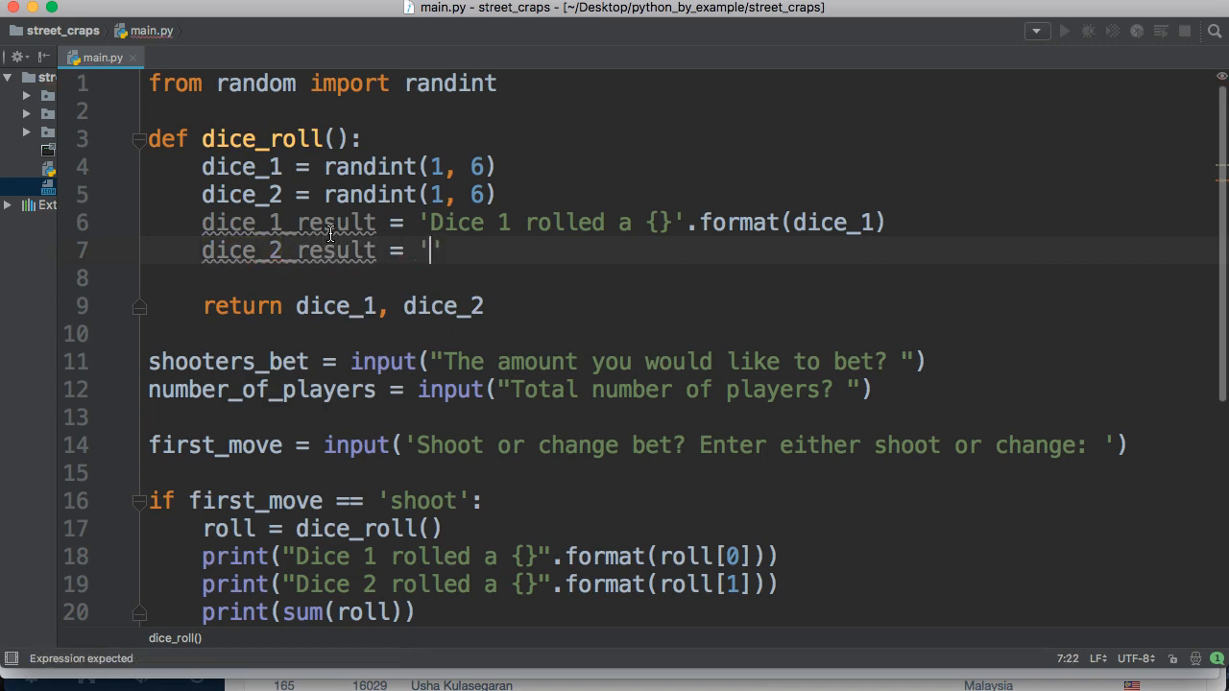
Add dice_2_result = 'Dice 2 rolled a {}'.format(dice_2) below it
type("Dice 2")
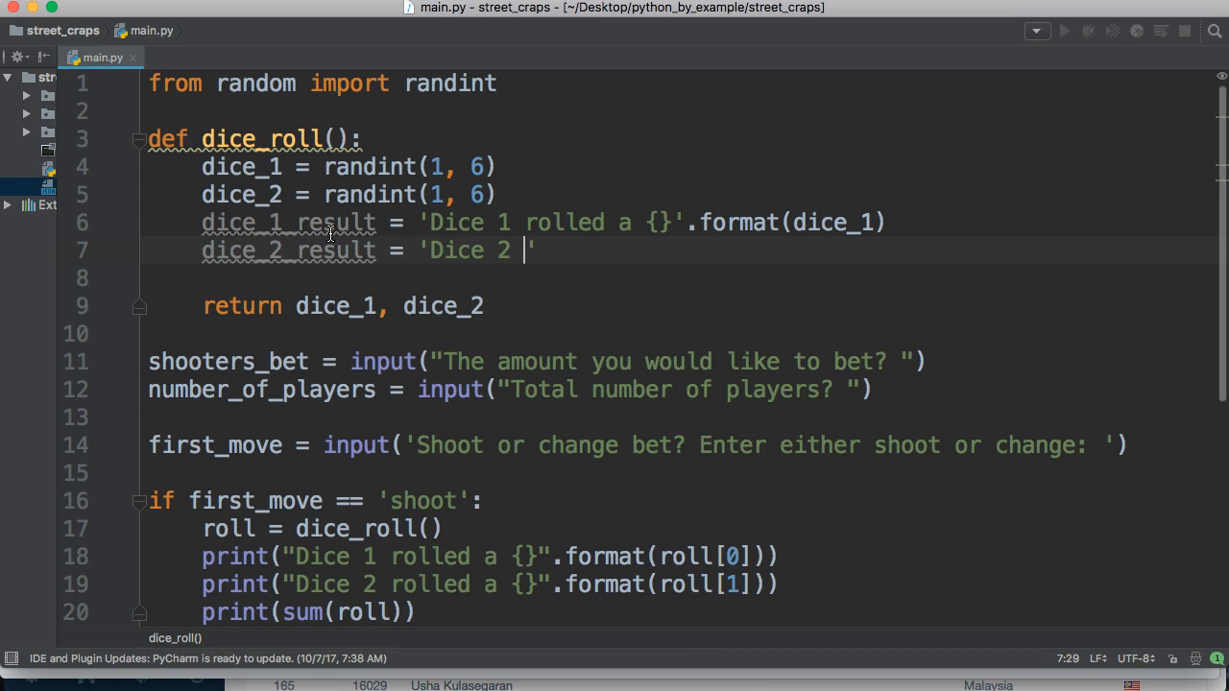
type("rolled a")
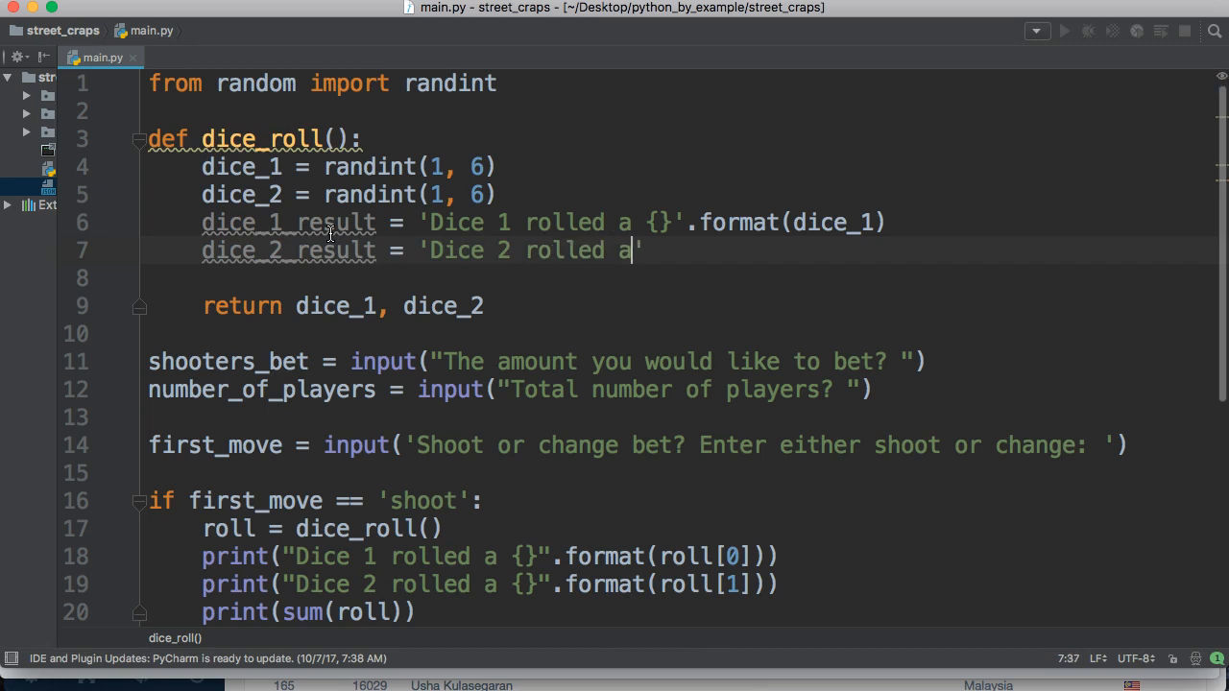
type("{}'.")
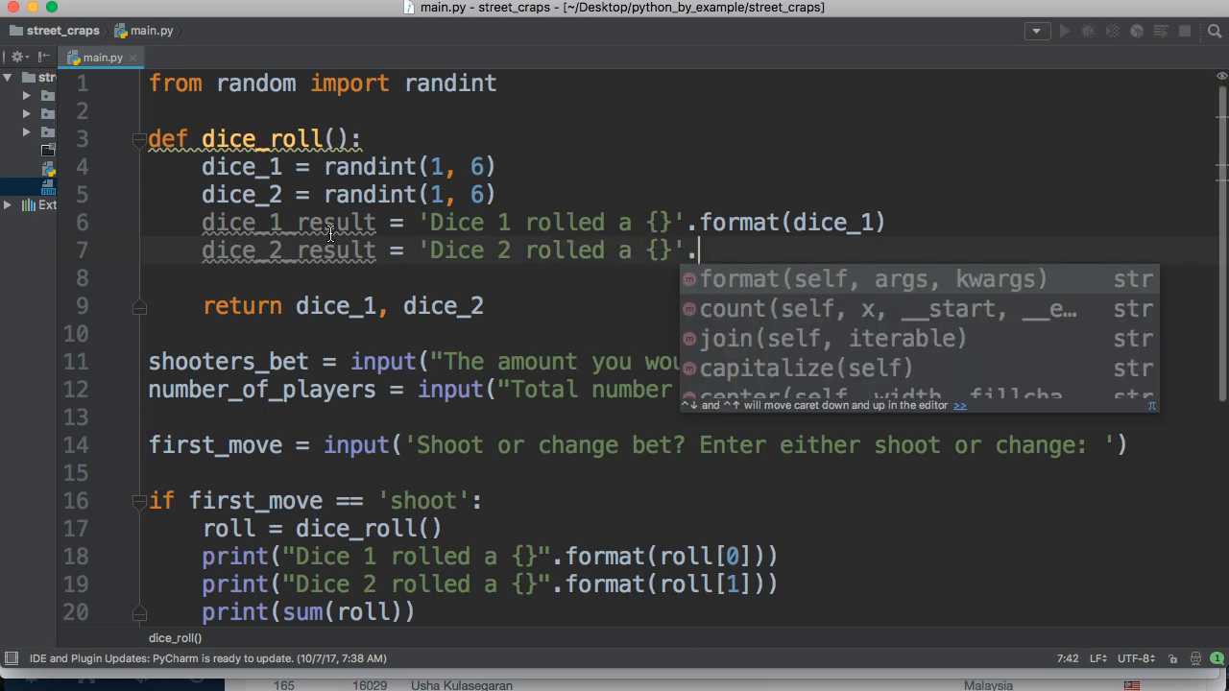
type("format")
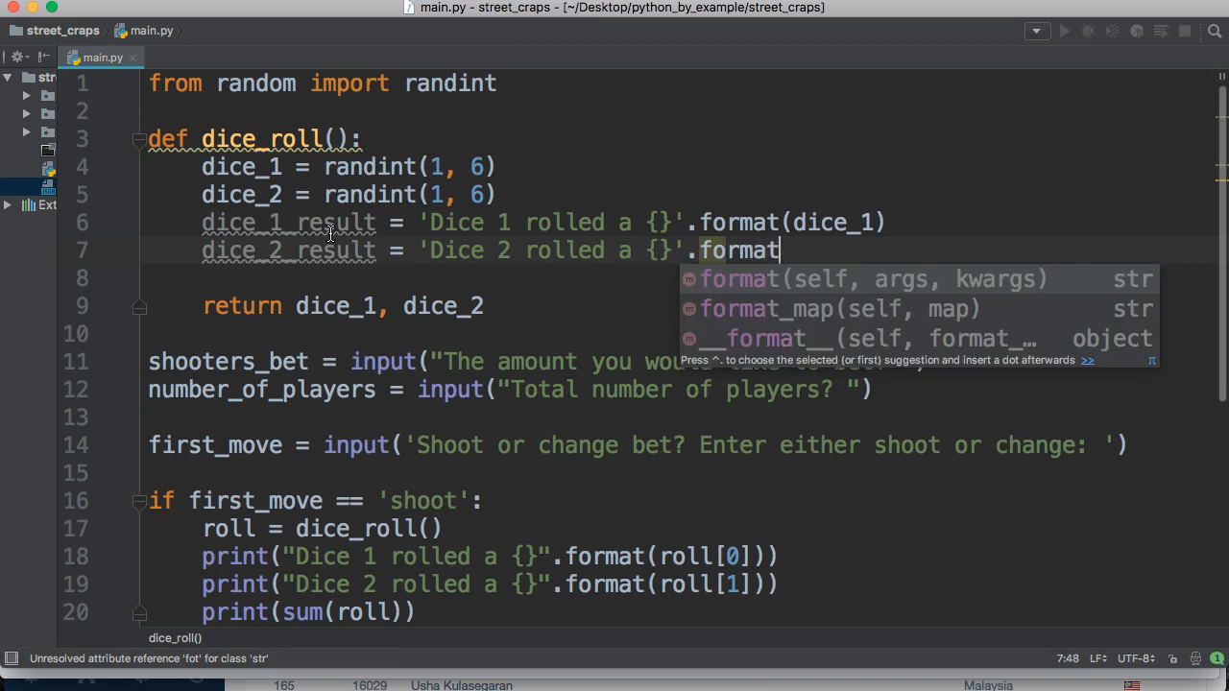
type("(dice_2")
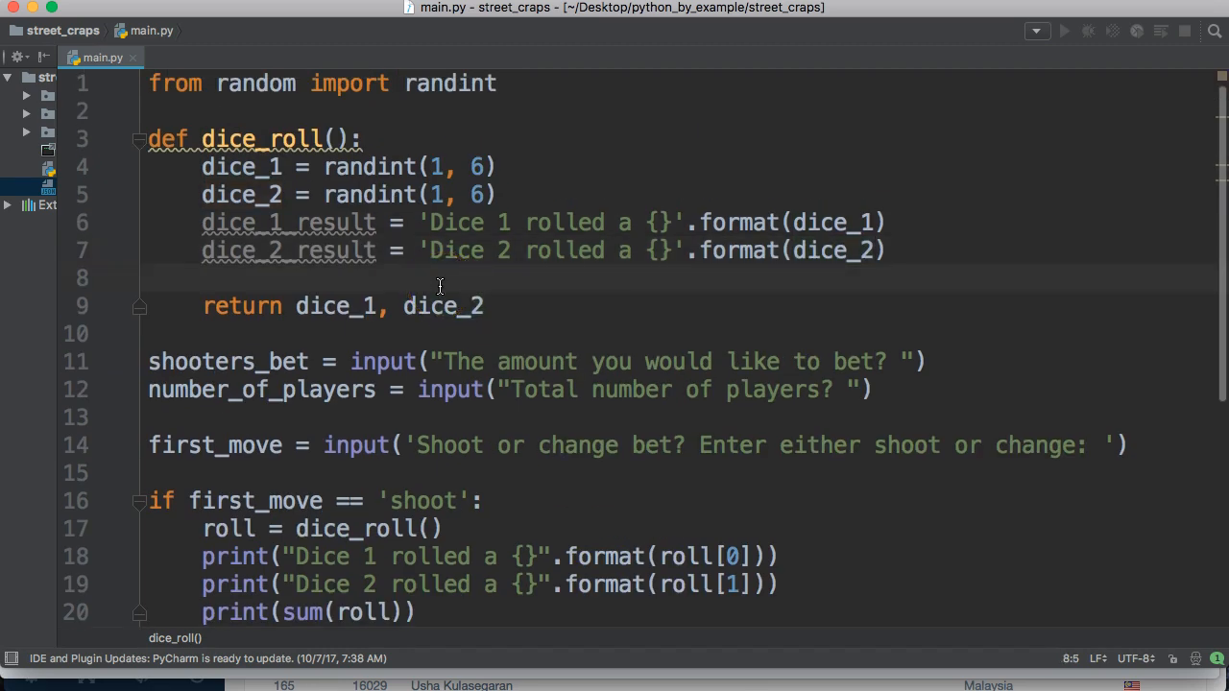
Sum the dice with total_dice = dice_1 + dice_2
type("total_dice = dice_1")
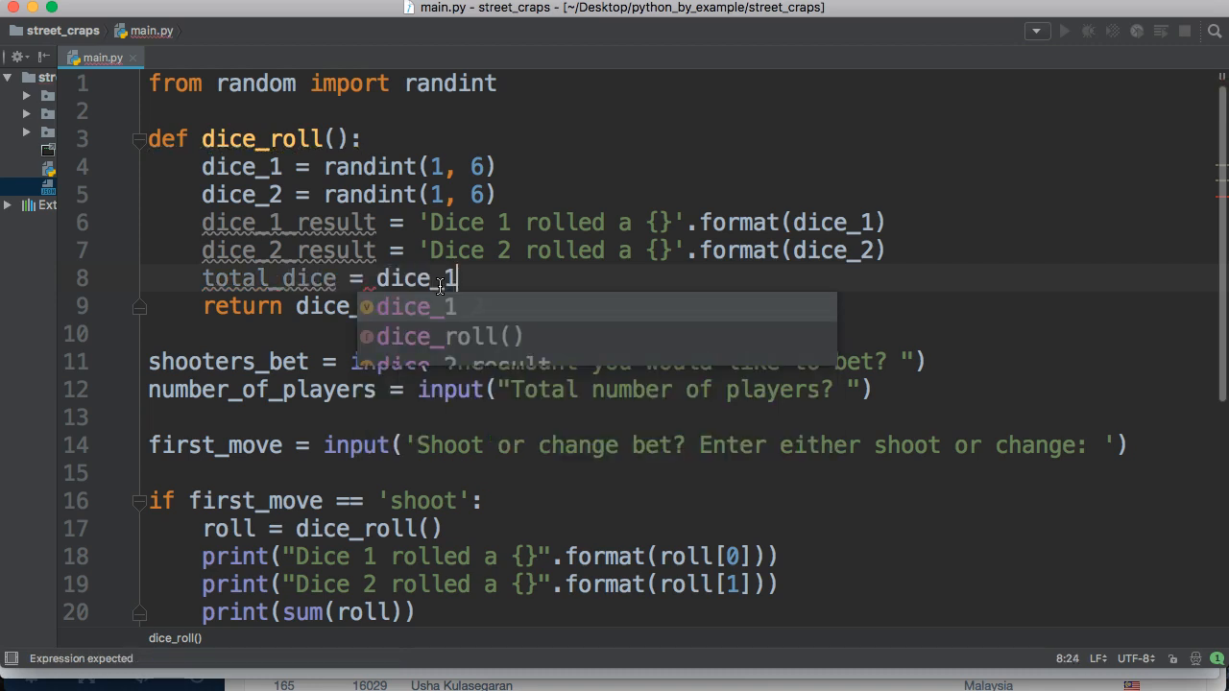
type("+ dice_2")
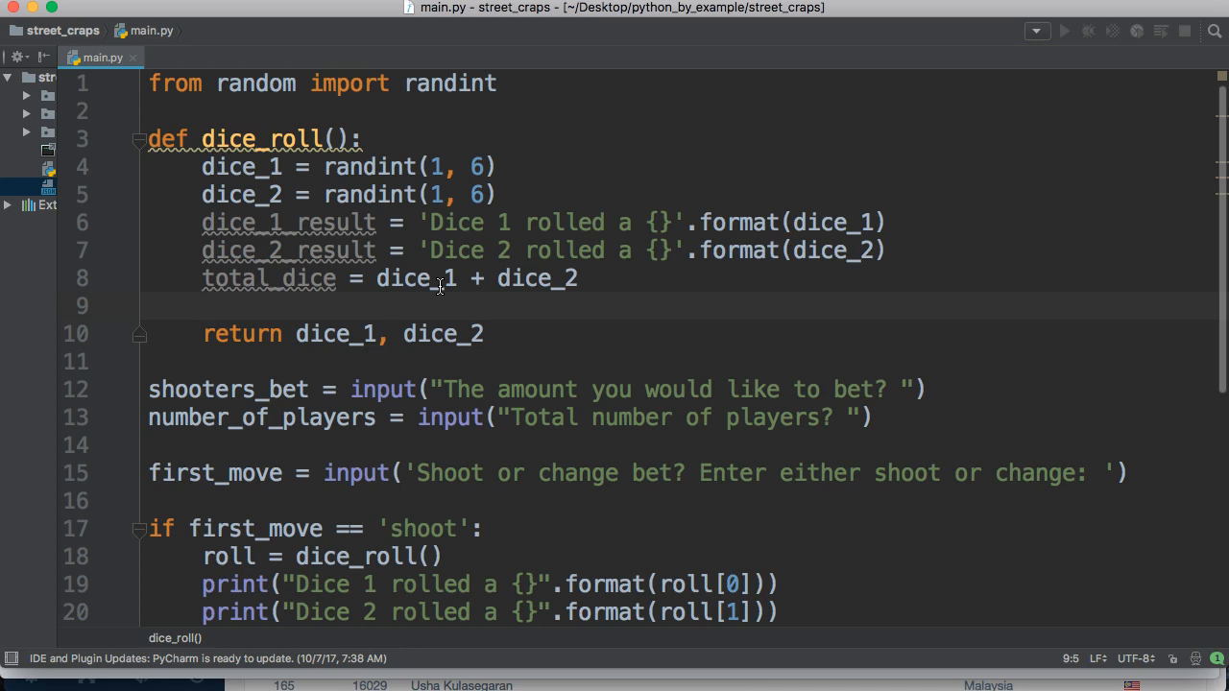
Begin total_dice_result = "Total of dice rolled {}".format(total... using autocomplete
type("total")
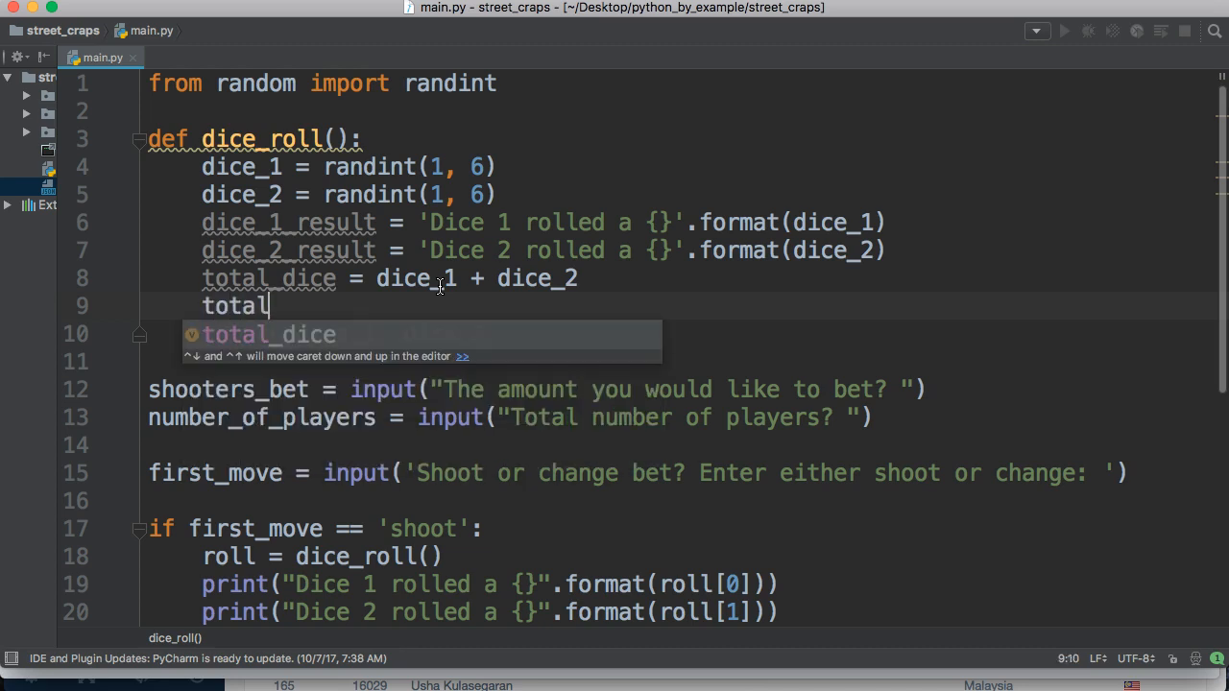
type("_re")
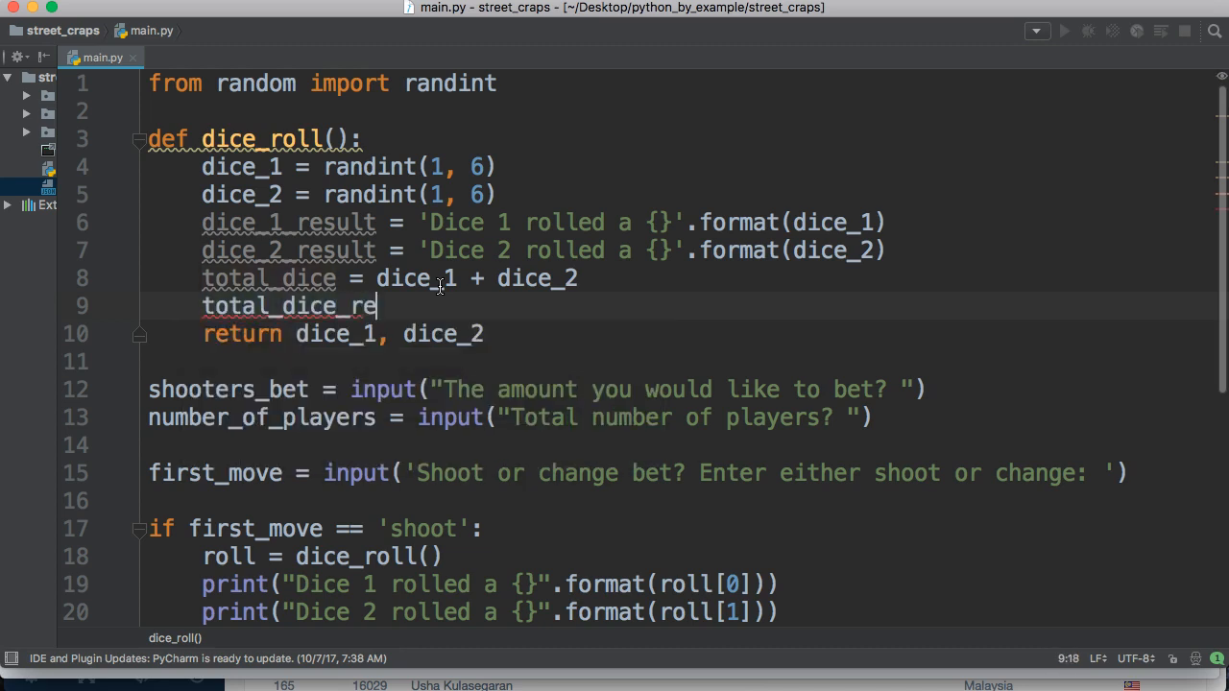
type("sult =")
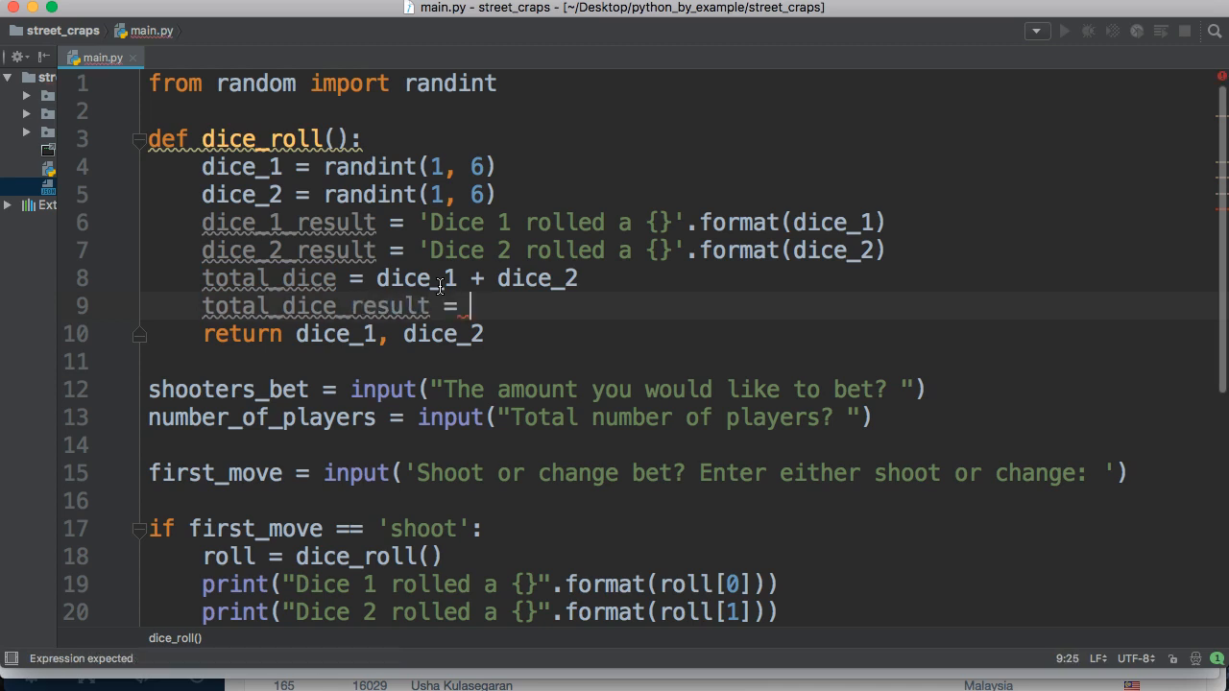
type("\"Total of")
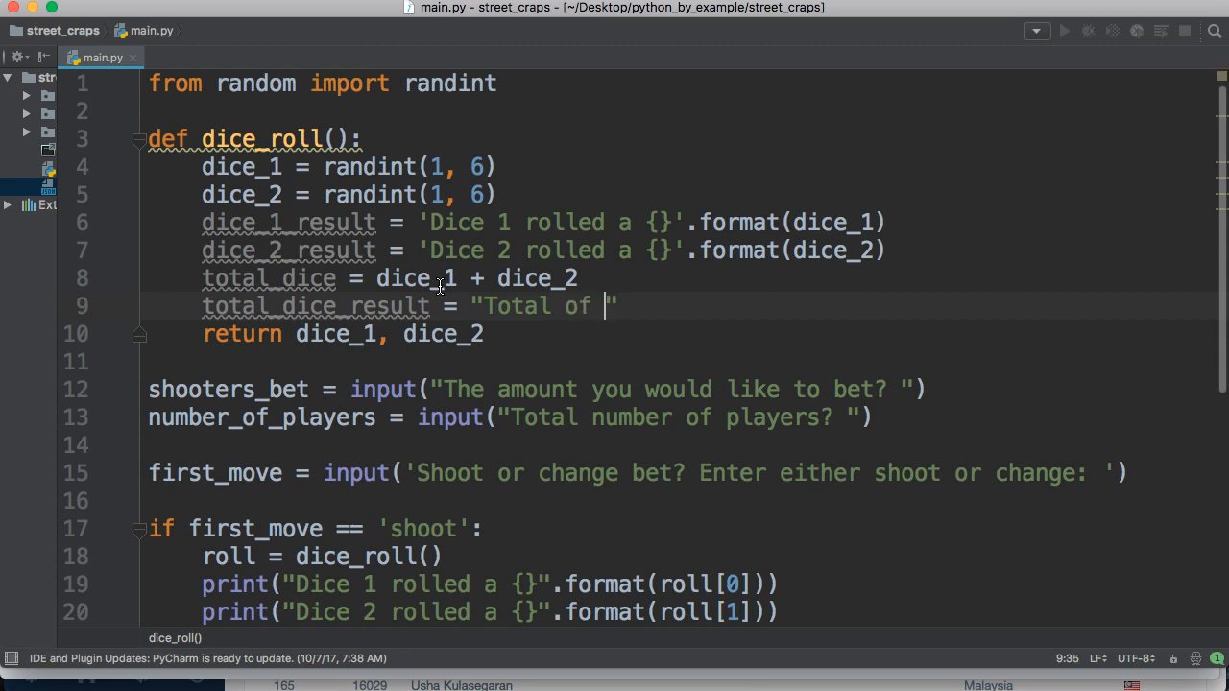
type("dice roll")
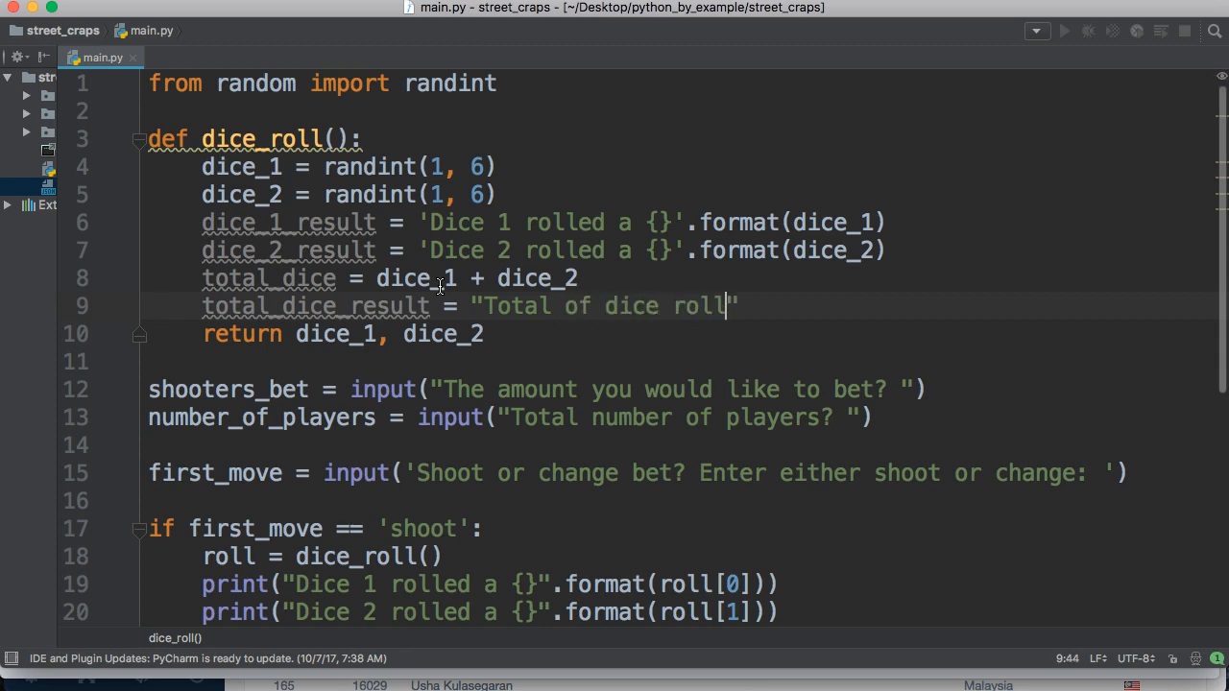
type("ed")
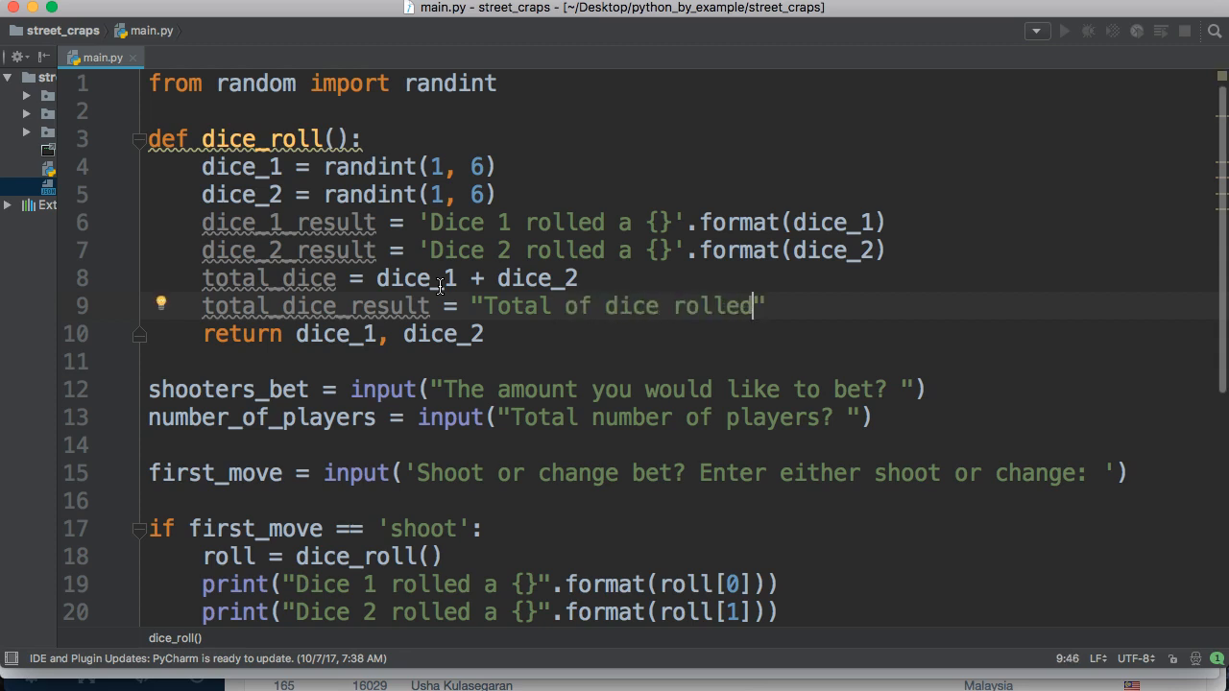
type("{")
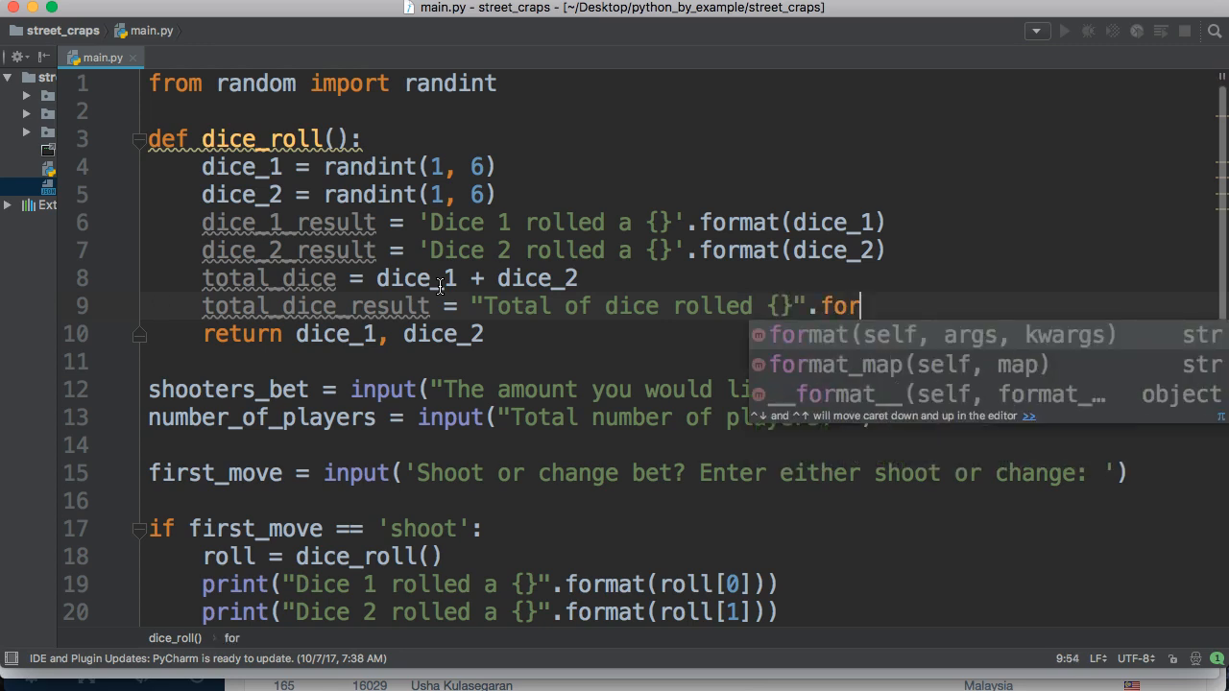
key("Tab")
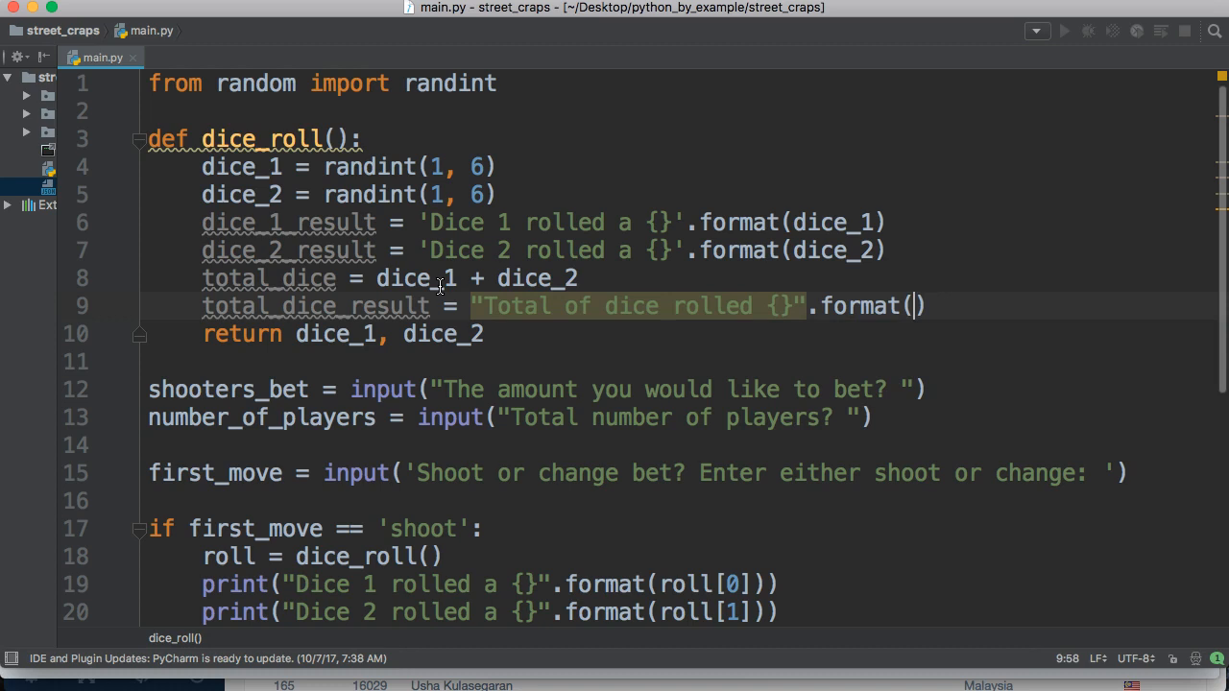
type("tot")
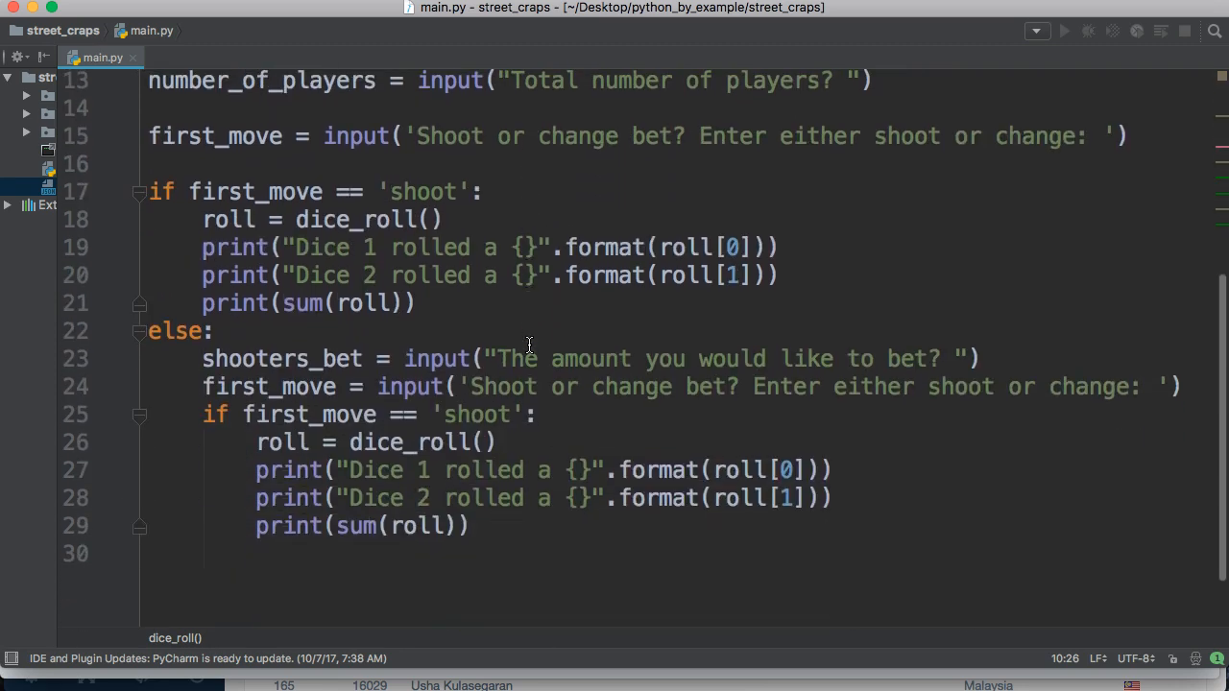
Start a context dictionary with 'dice_1': dice_1 and 'dice_2': dice_2 entries
scroll("down", 3)
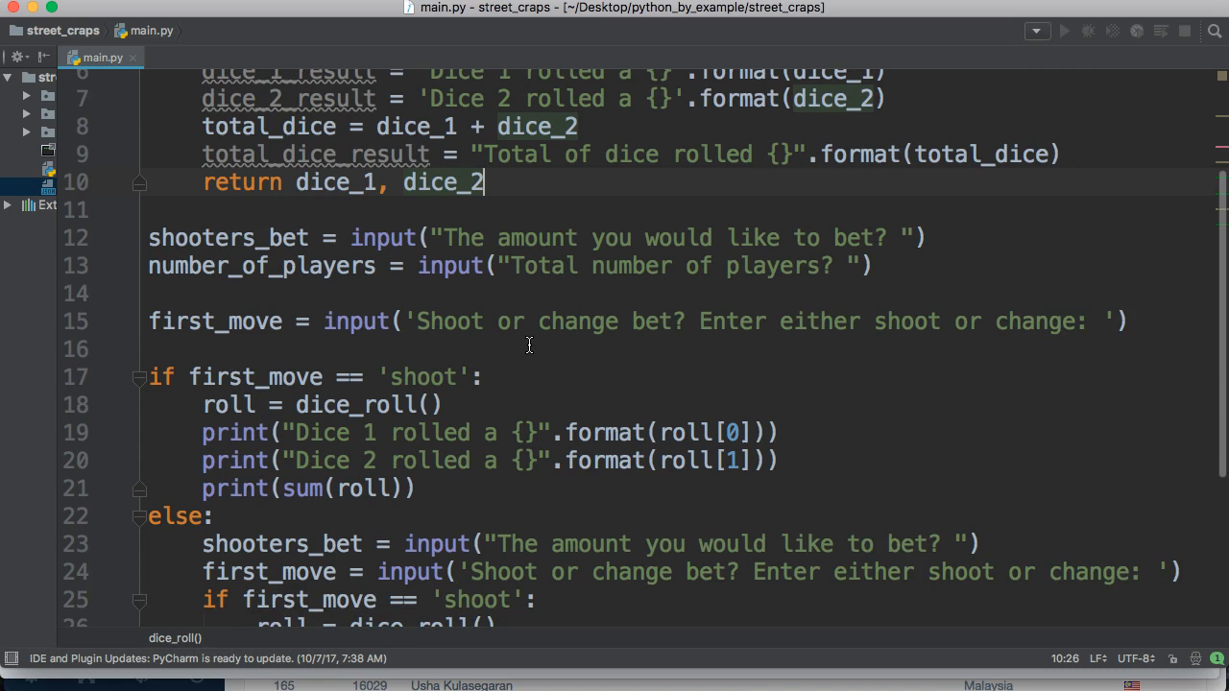
mouse_move(273, 150)
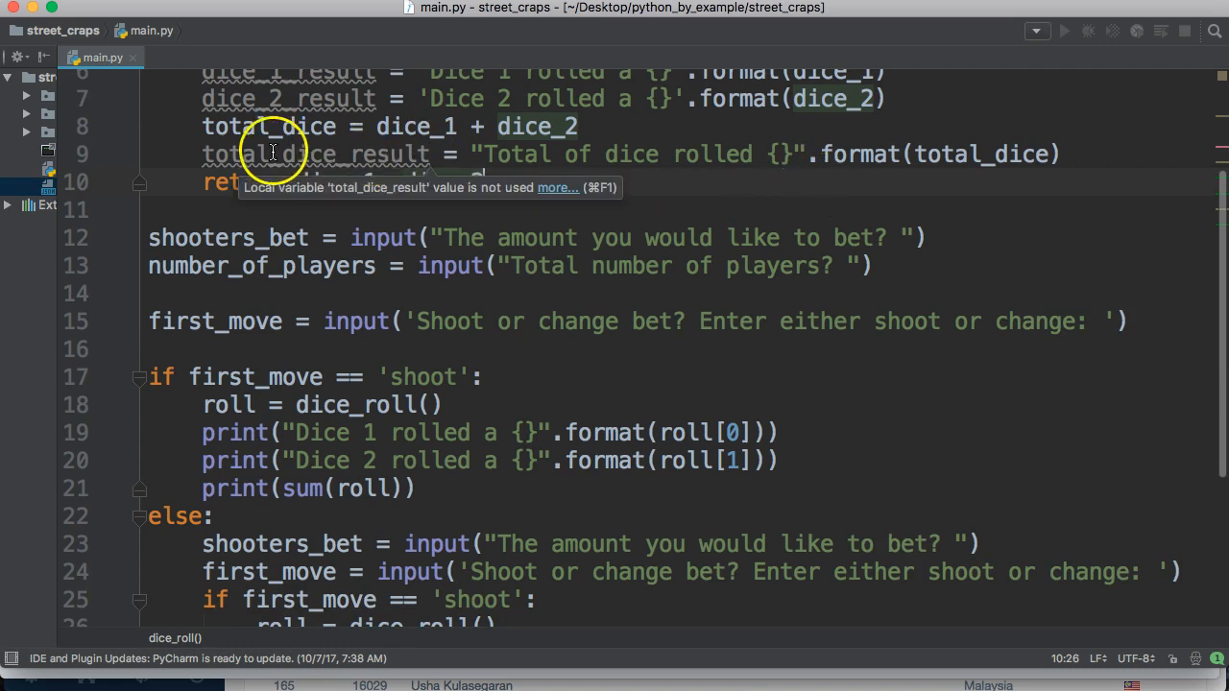
mouse_move(338, 146)
type("context")
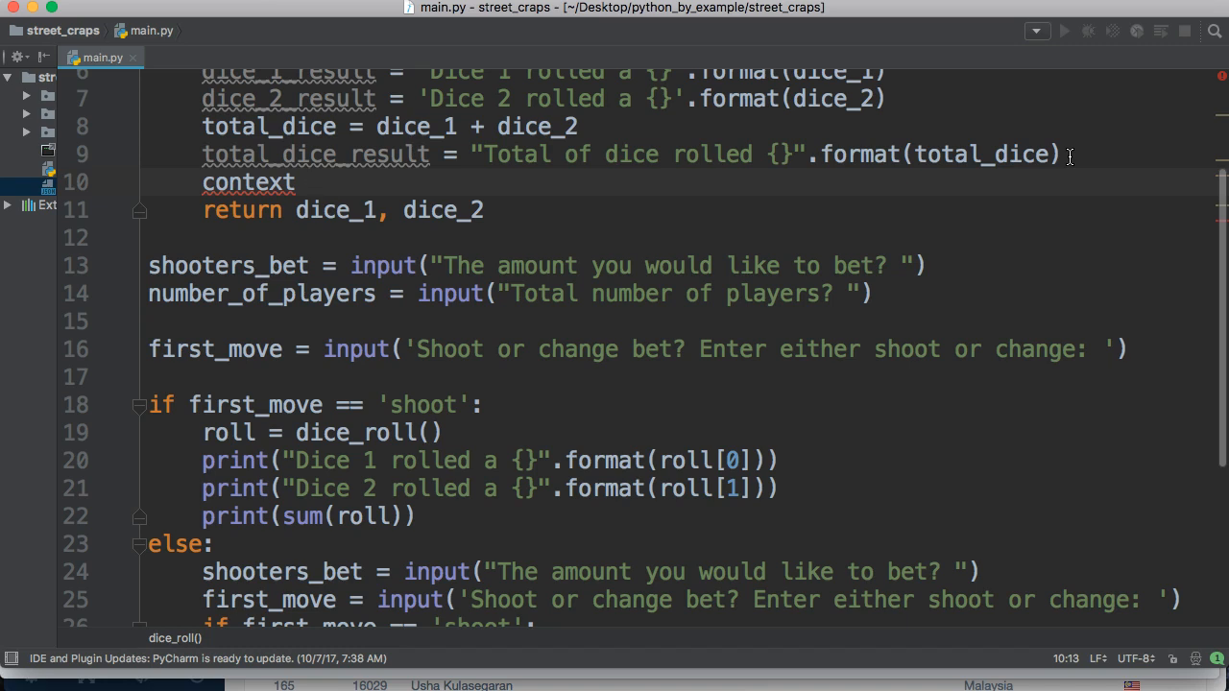
type("= {")
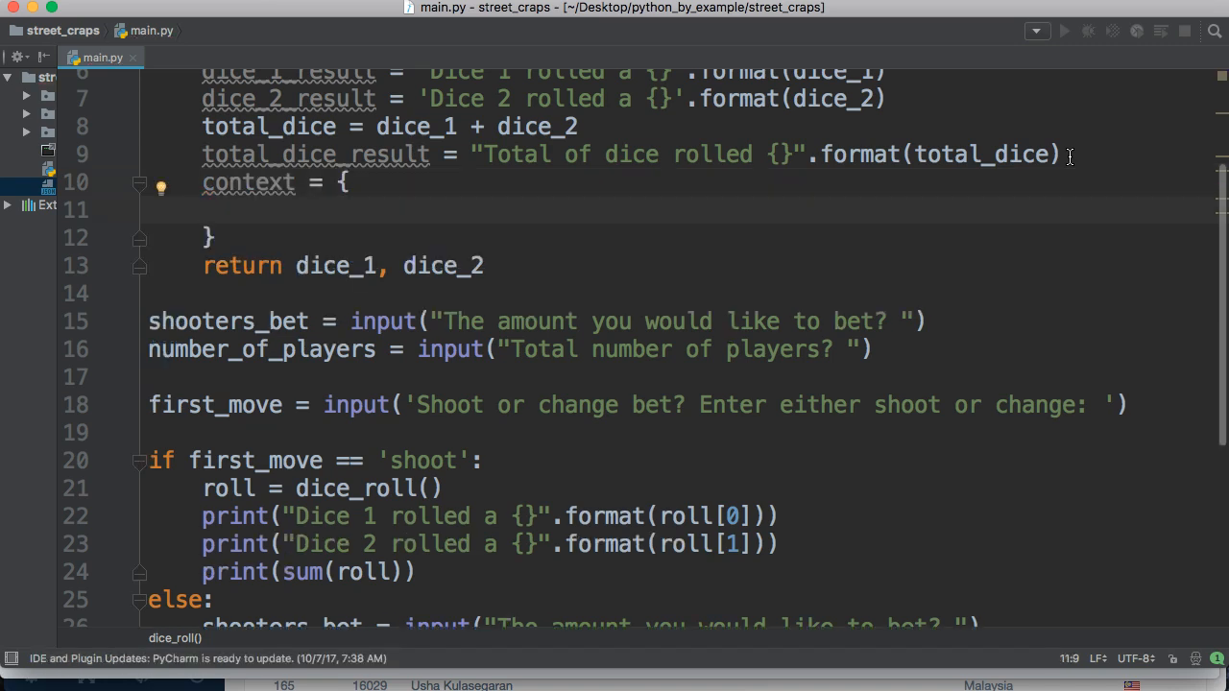
mouse_move(1033, 269)
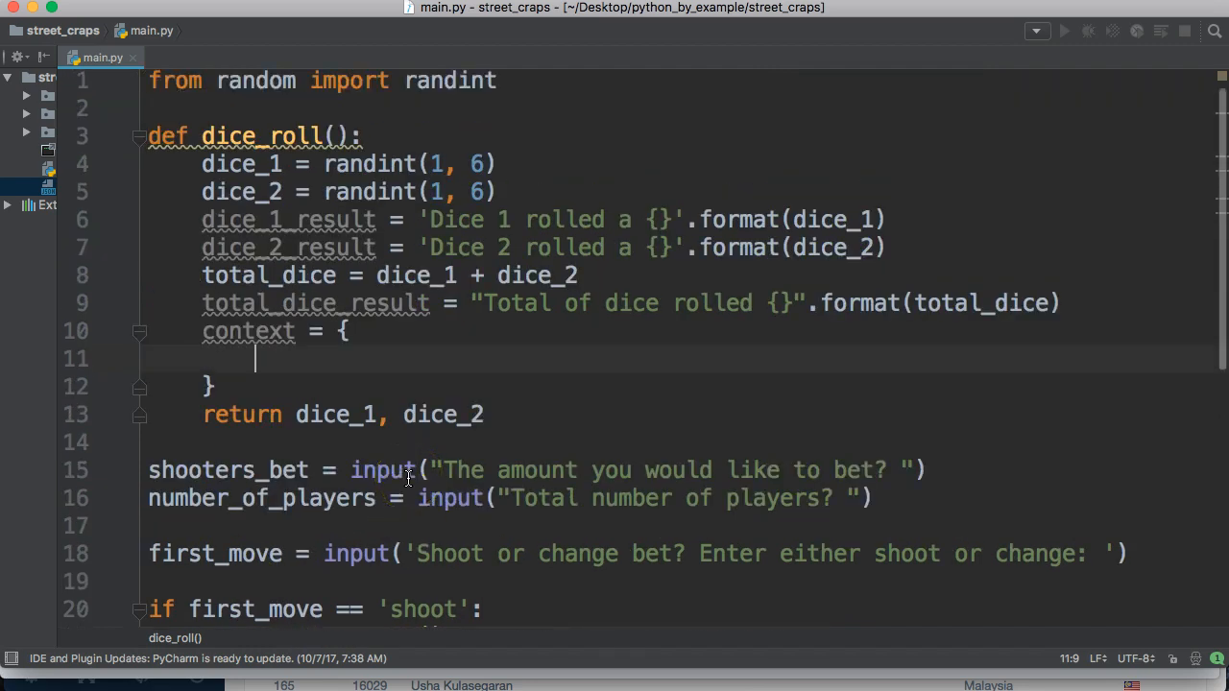
type("'dice_1':")
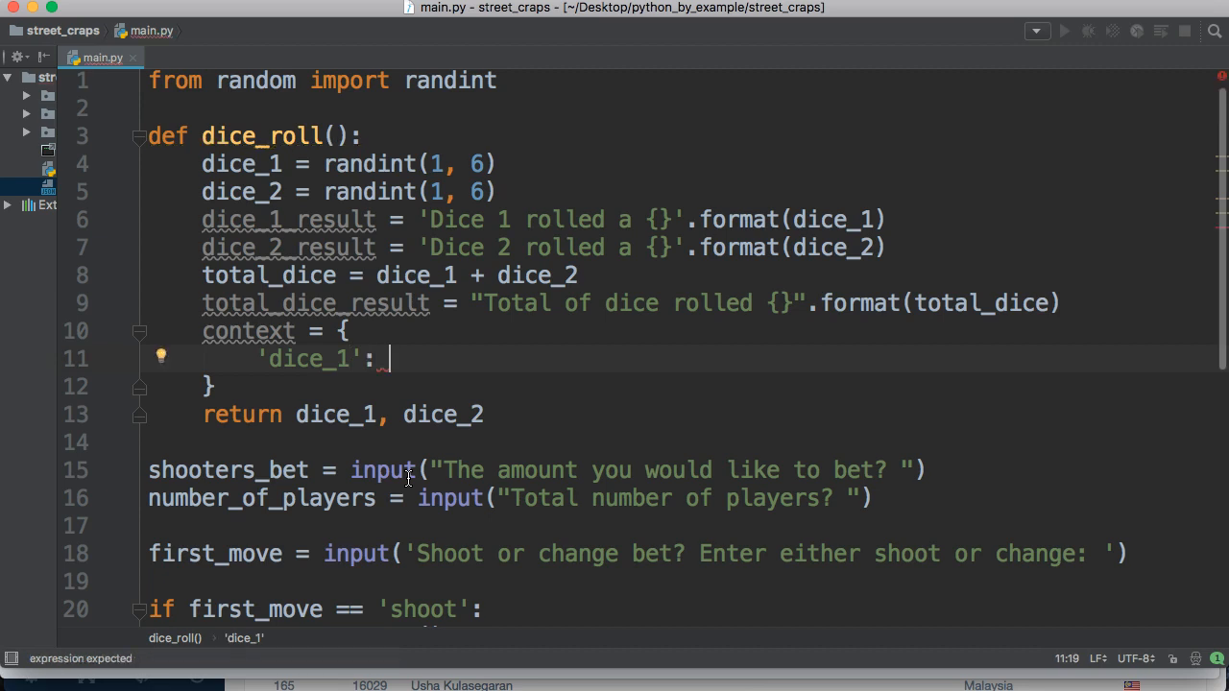
type("dice_1;")
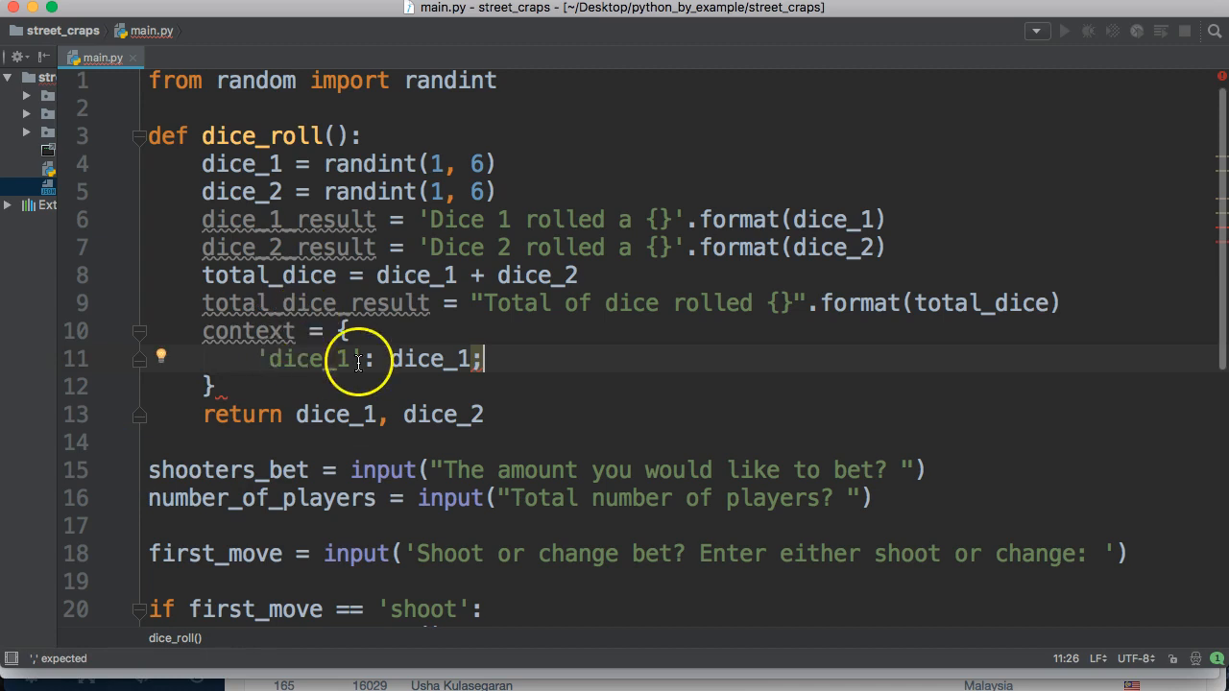
key("enter")
type("'dice")
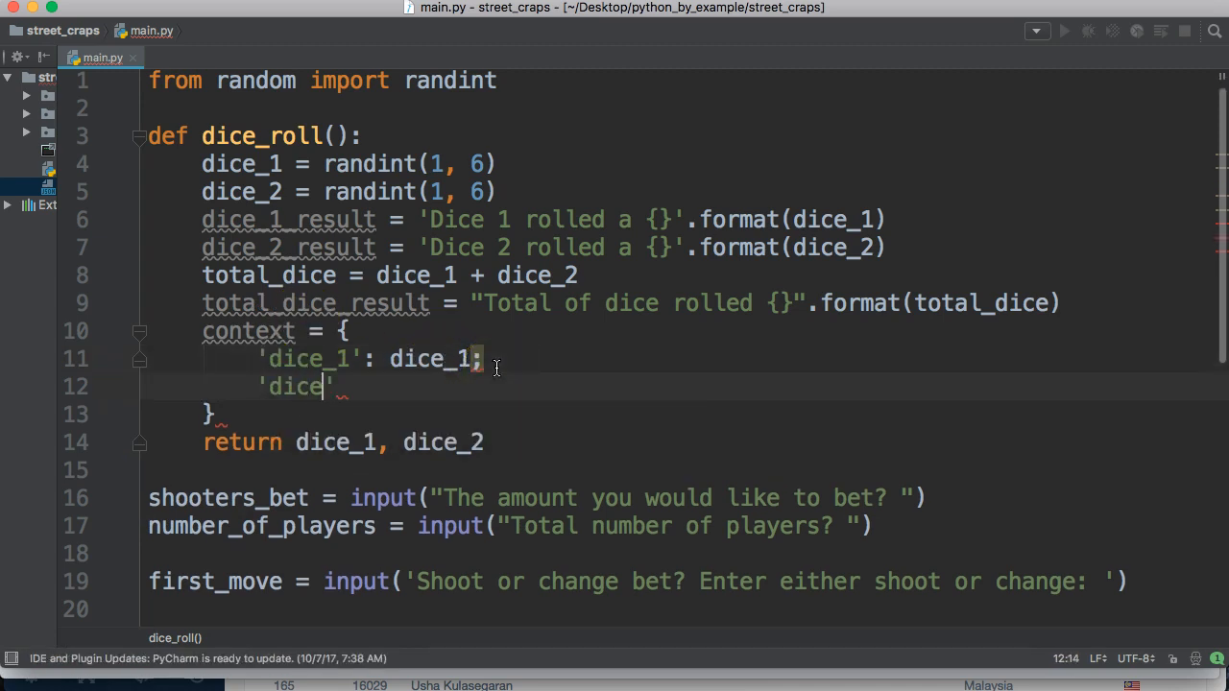
type("_2':")
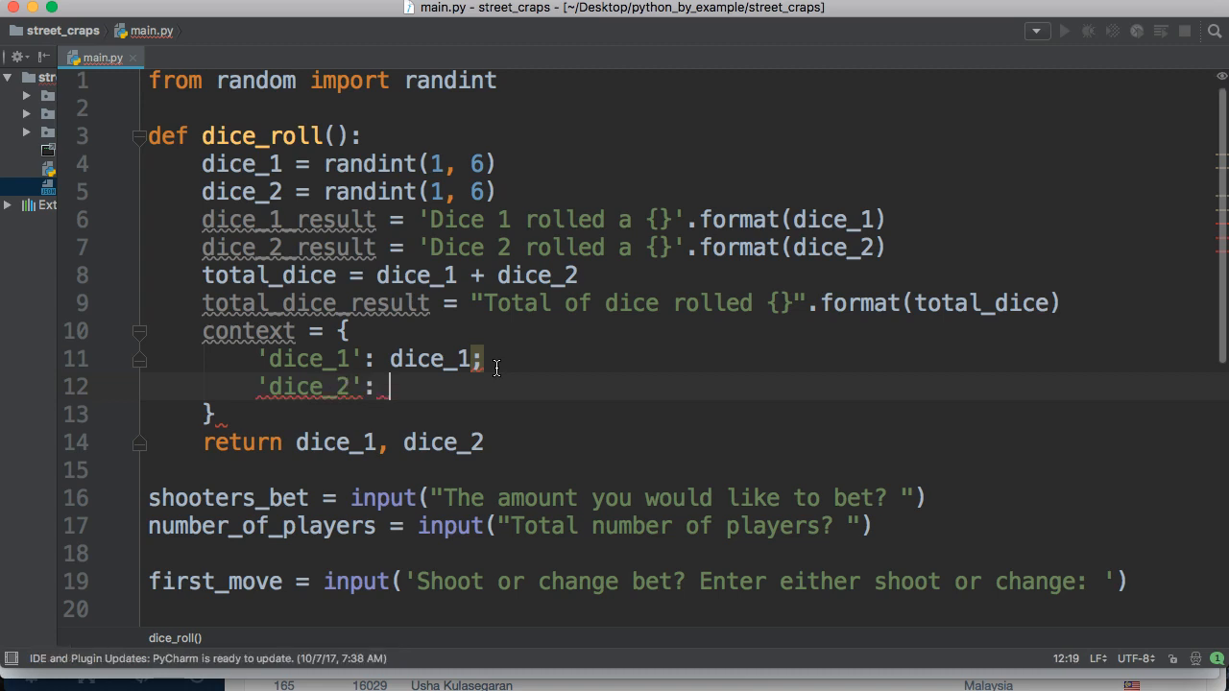
type("dice_2")
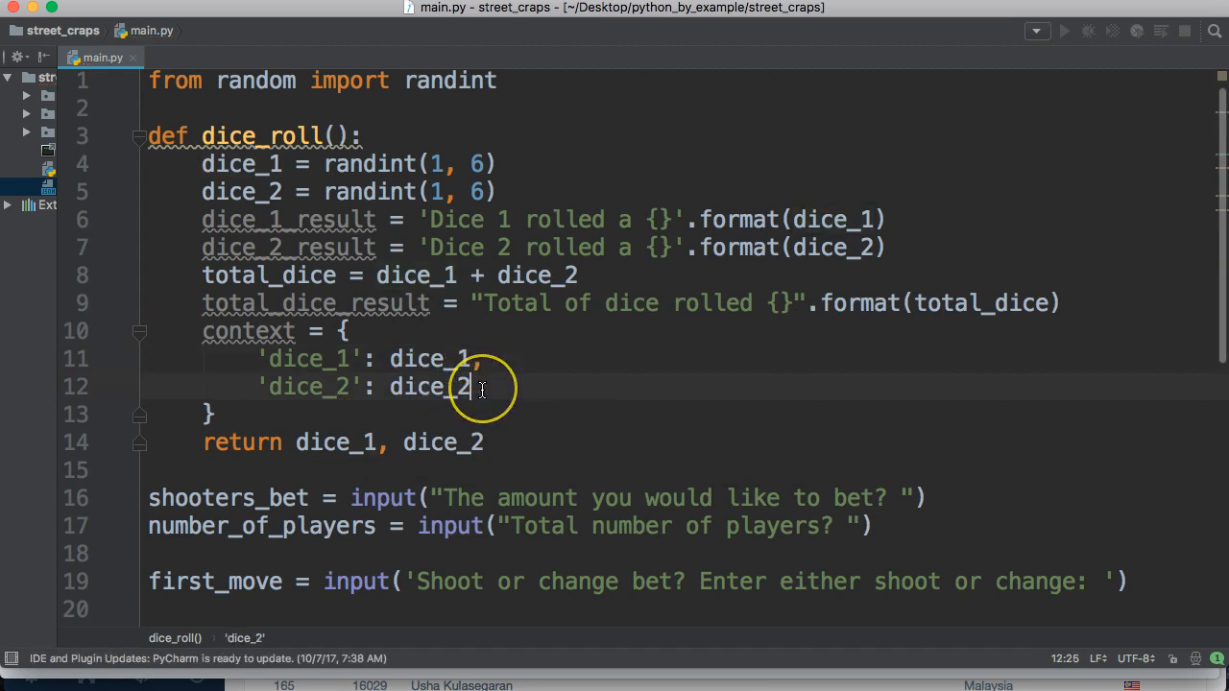
key("enter")
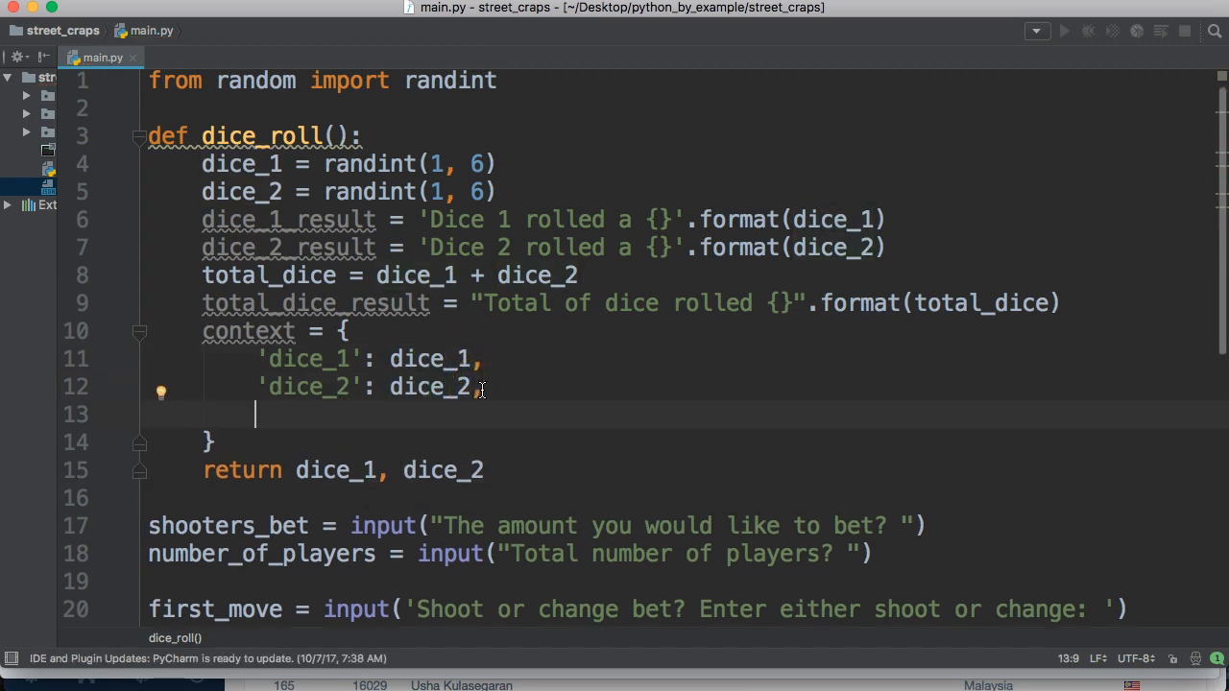
Add 'dice_1_result' and 'dice_2_result' entries mapped to their result strings
type("'dice_'")
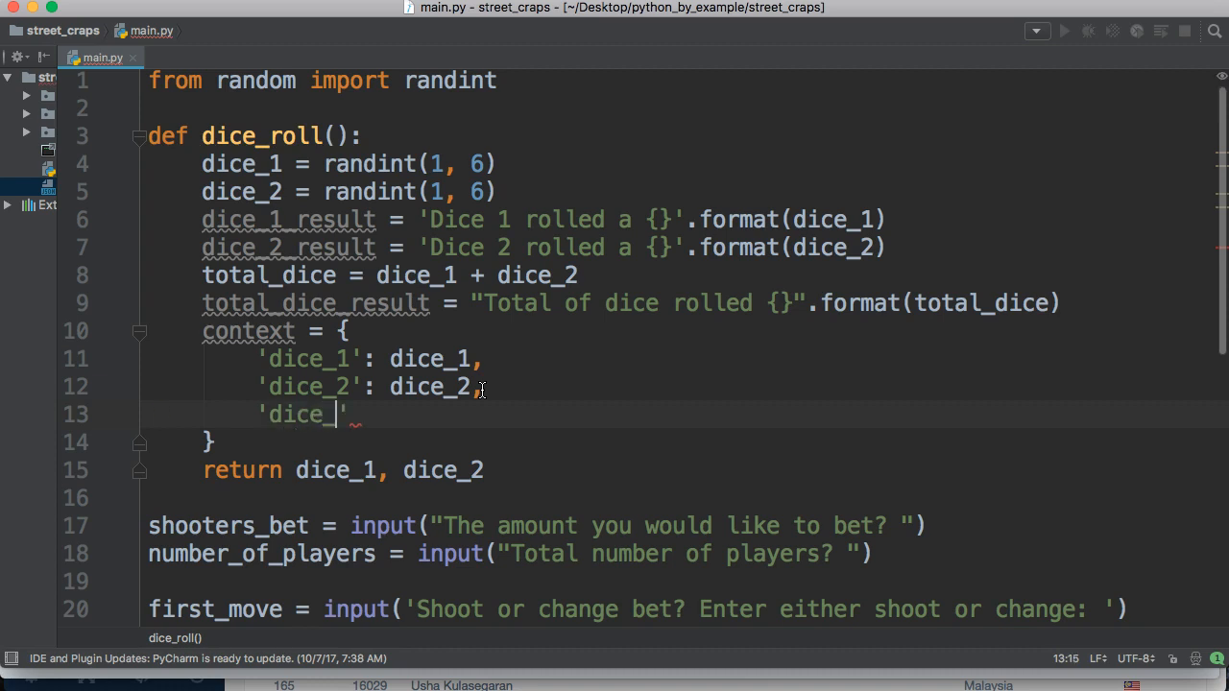
type("1_")
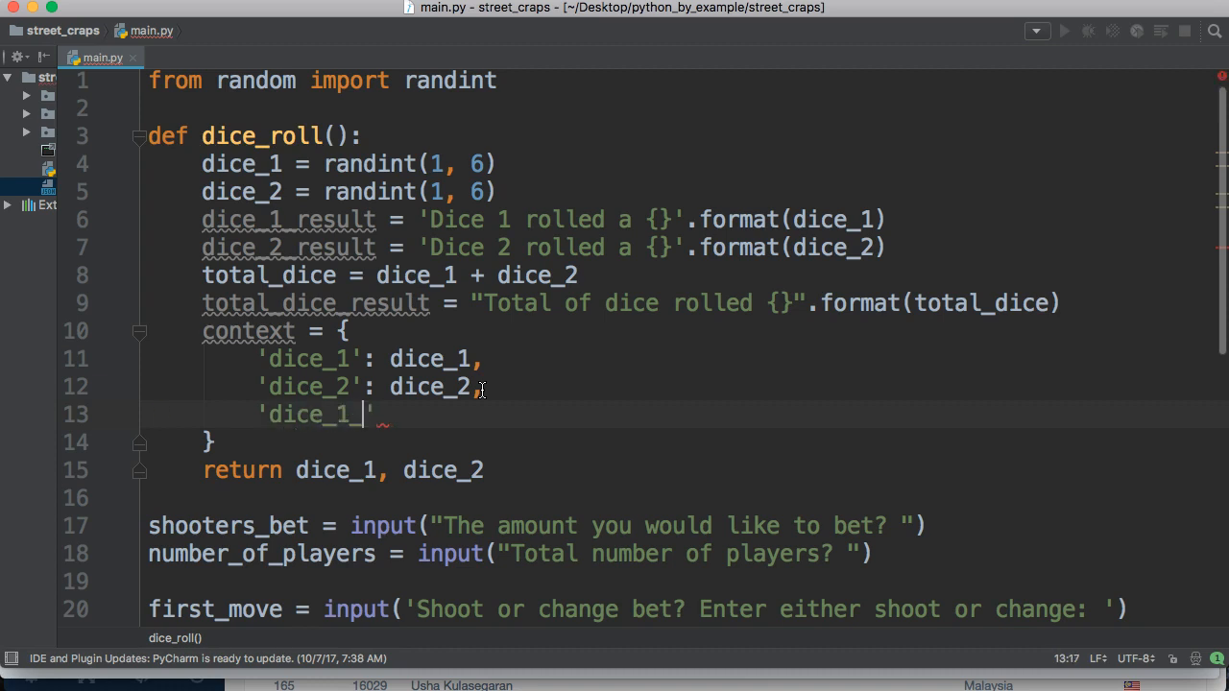
type("result")
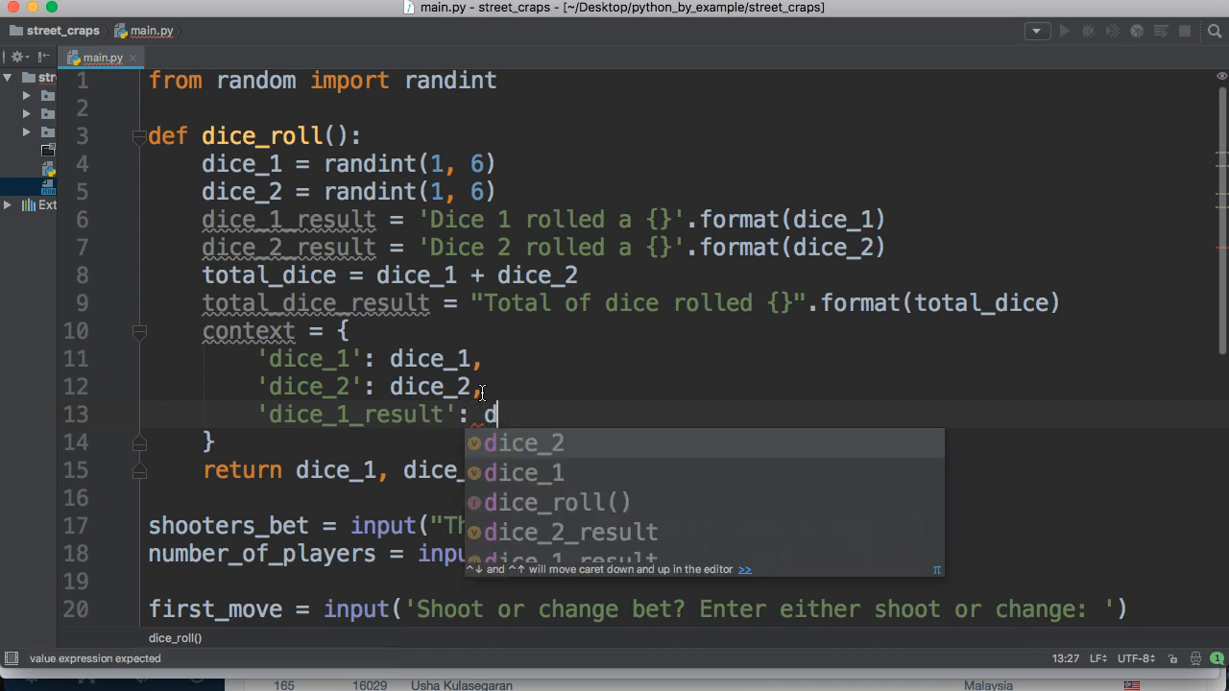
type("ice_1_result,")
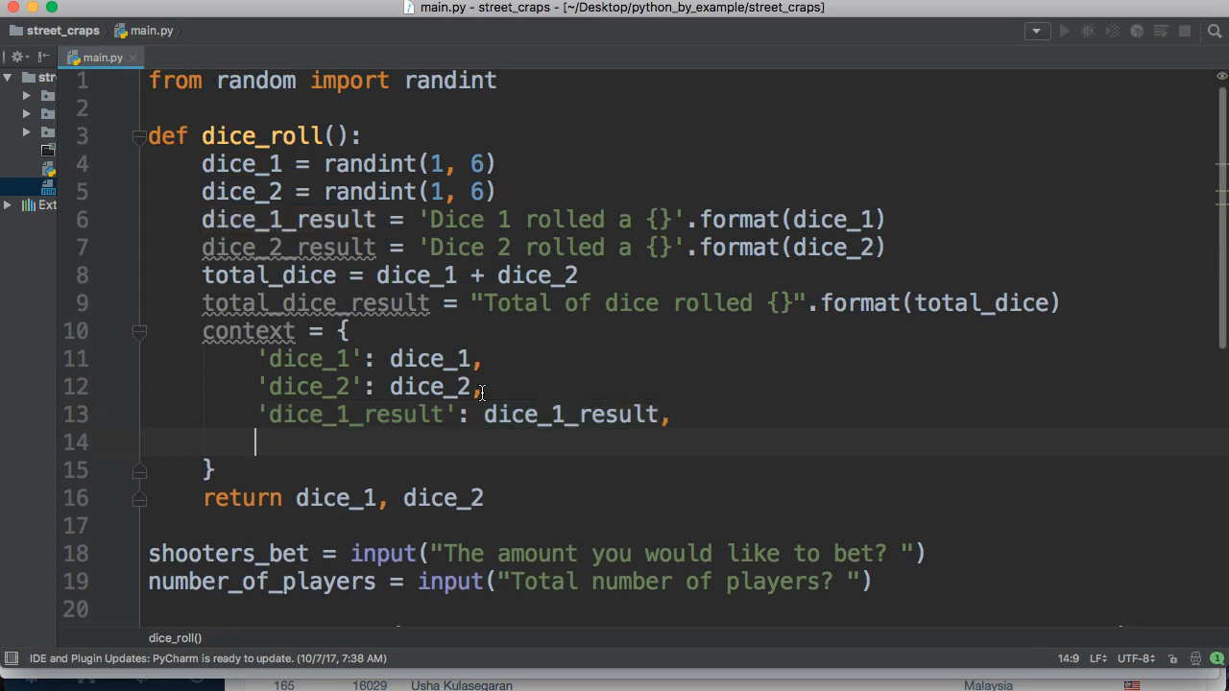
type("'dice'")
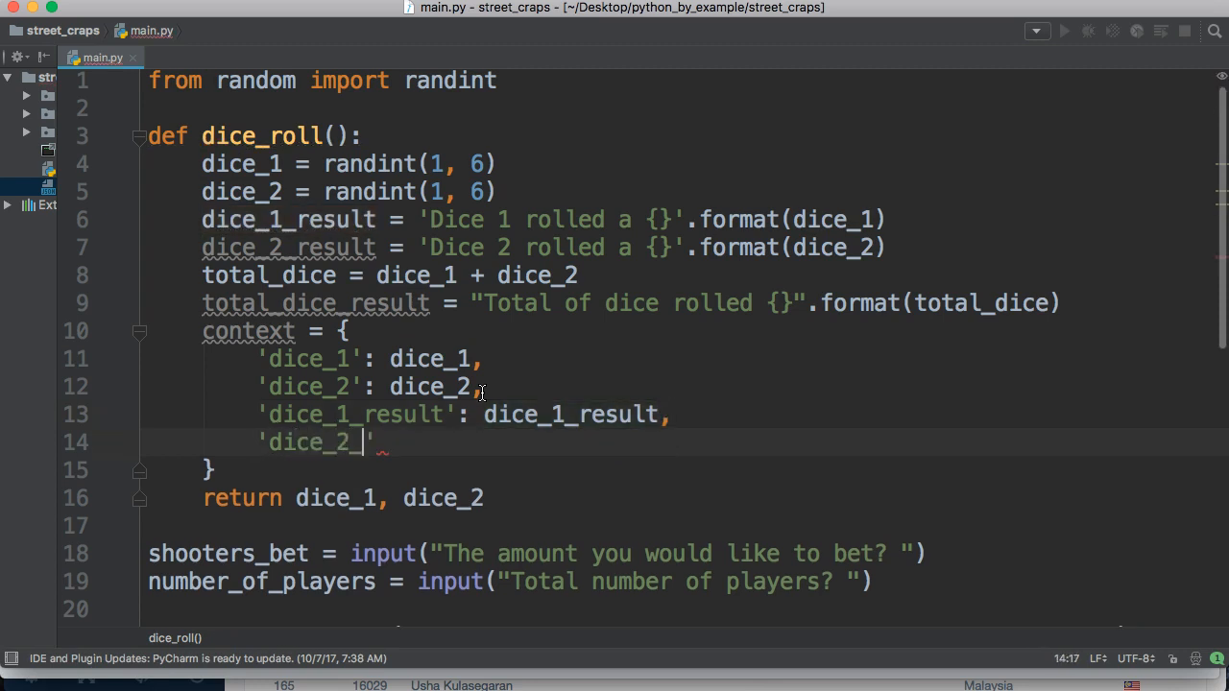
type("result'")
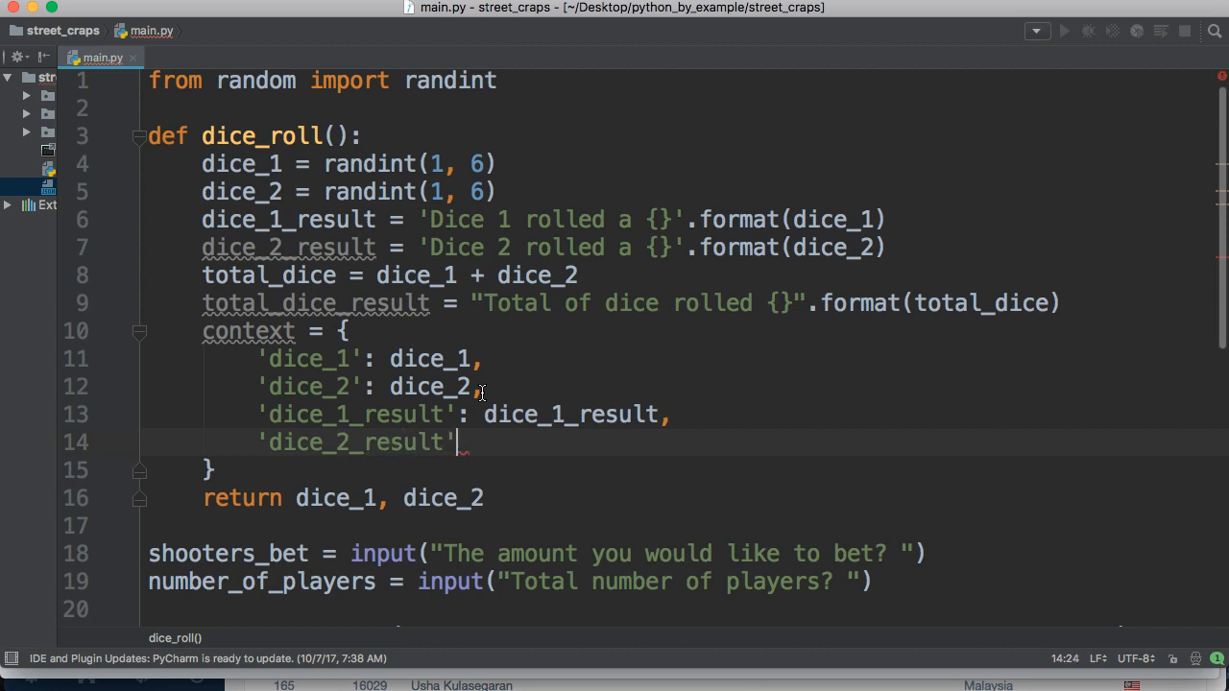
type(": dice_2_result,")
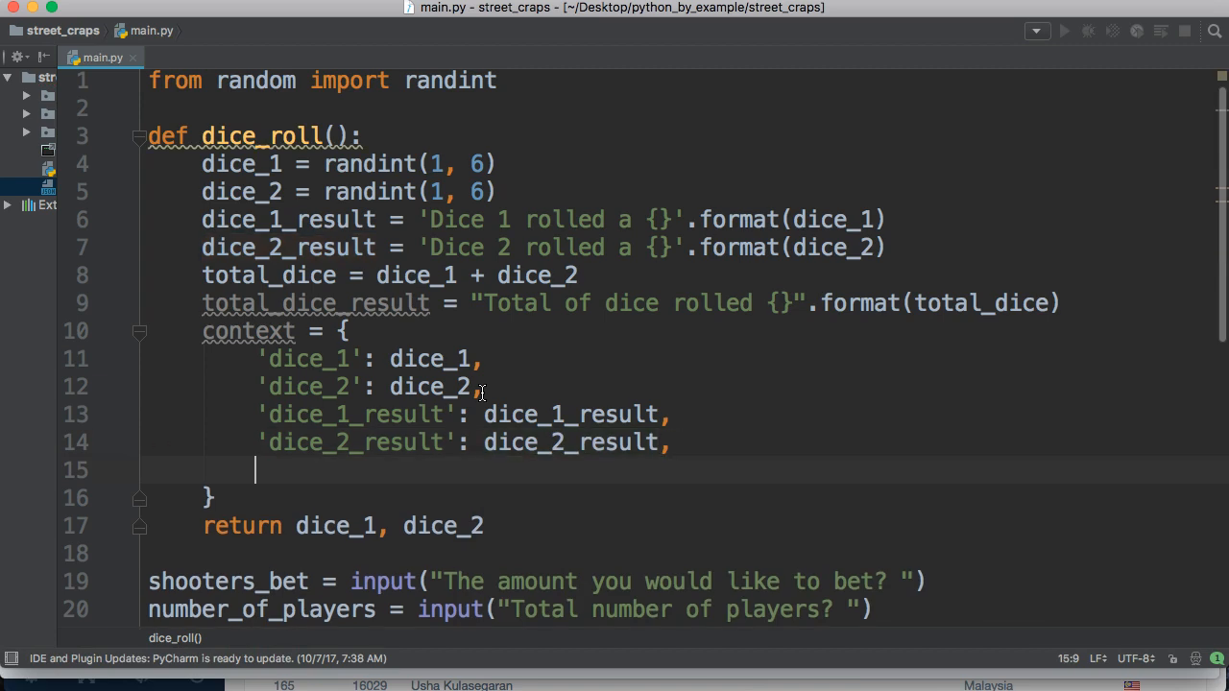
Add 'total_dice' and 'total_dice_result' entries to complete the context dictionary
type("total_")
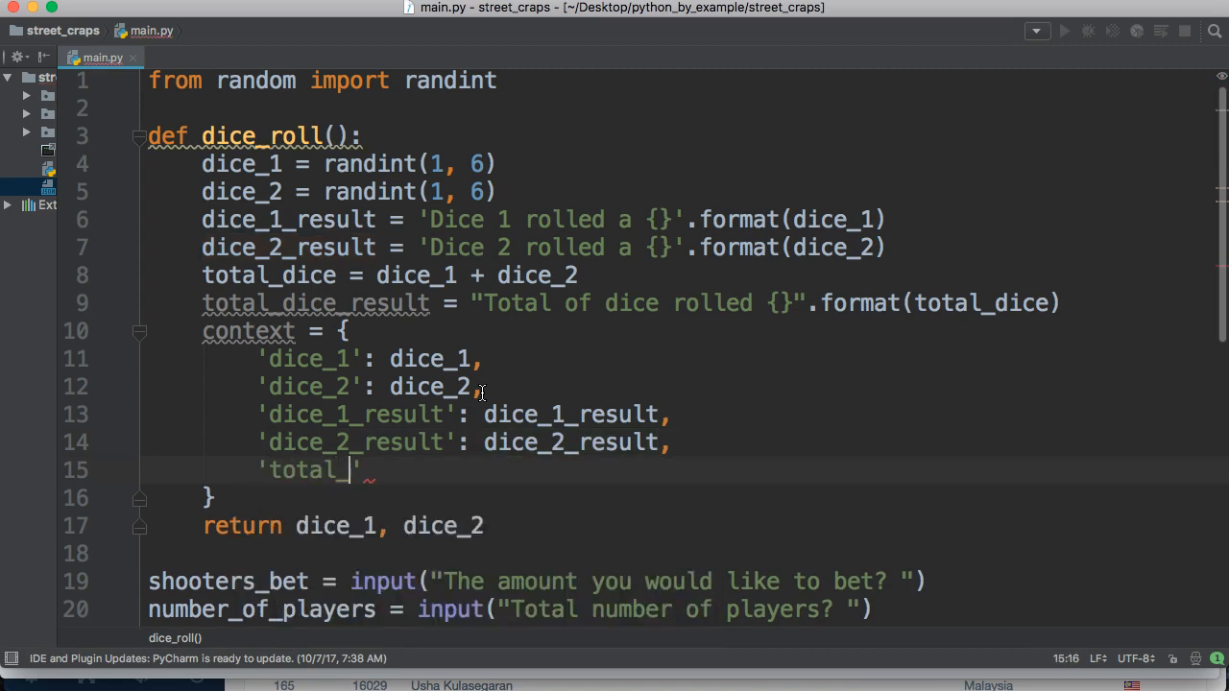
type("dice")
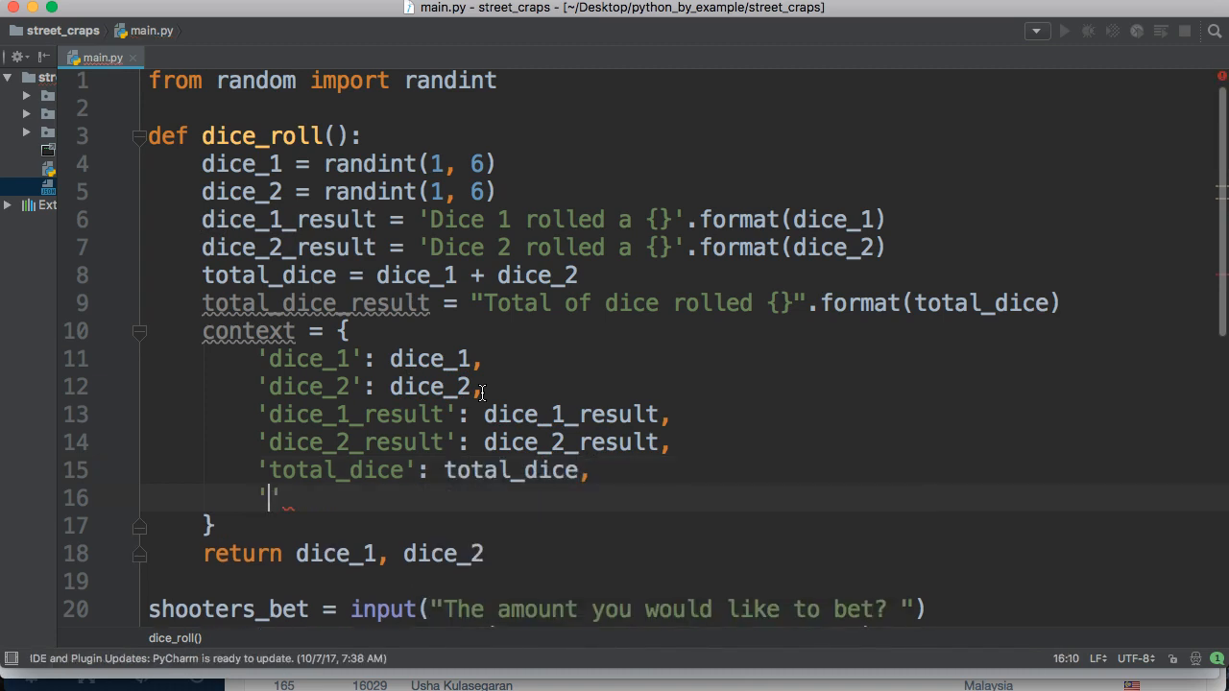
type("tota")
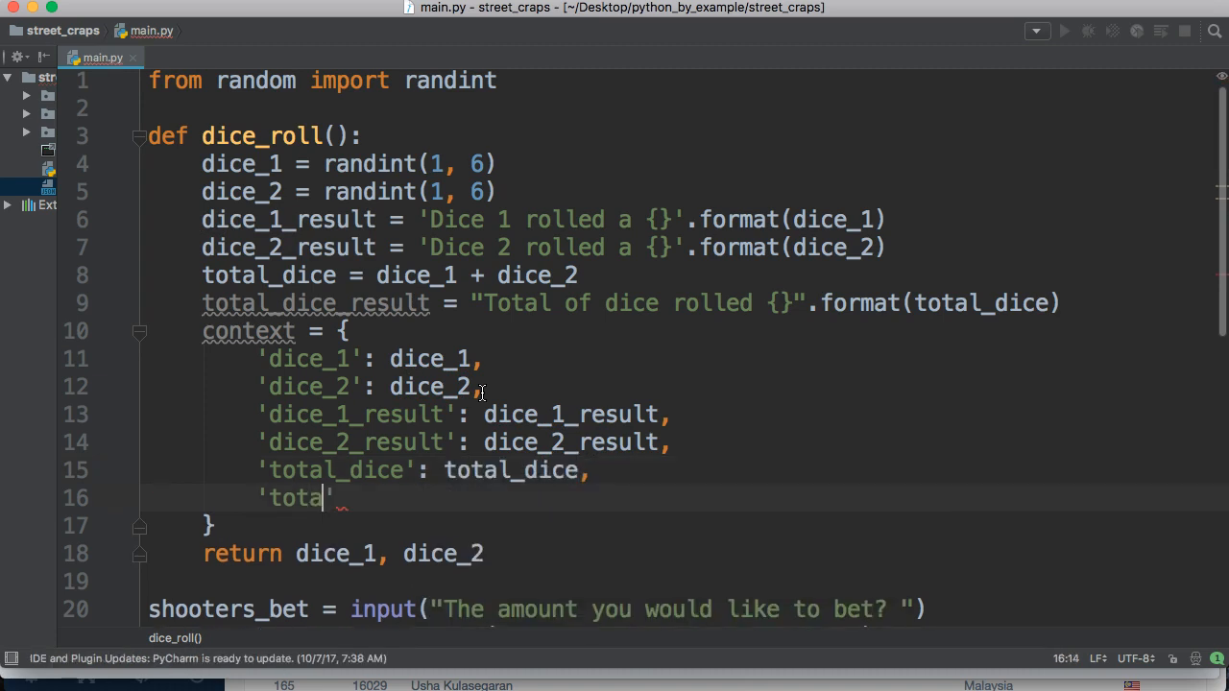
type("l_dice_re")
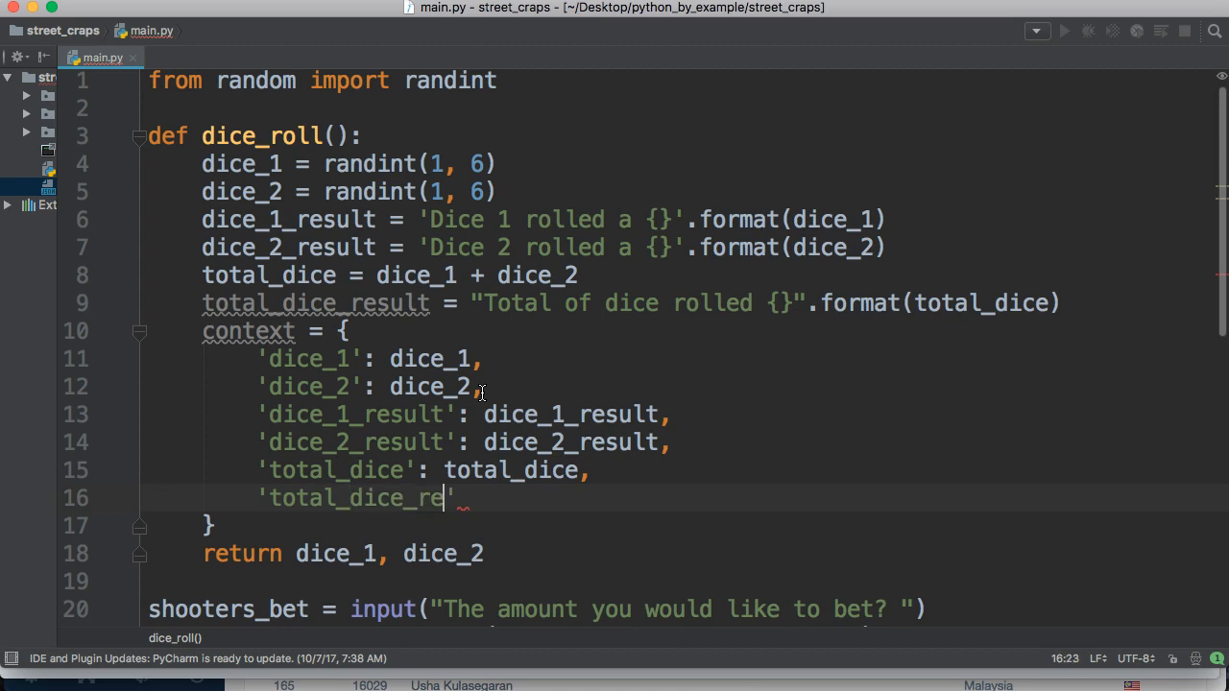
type("sult'")
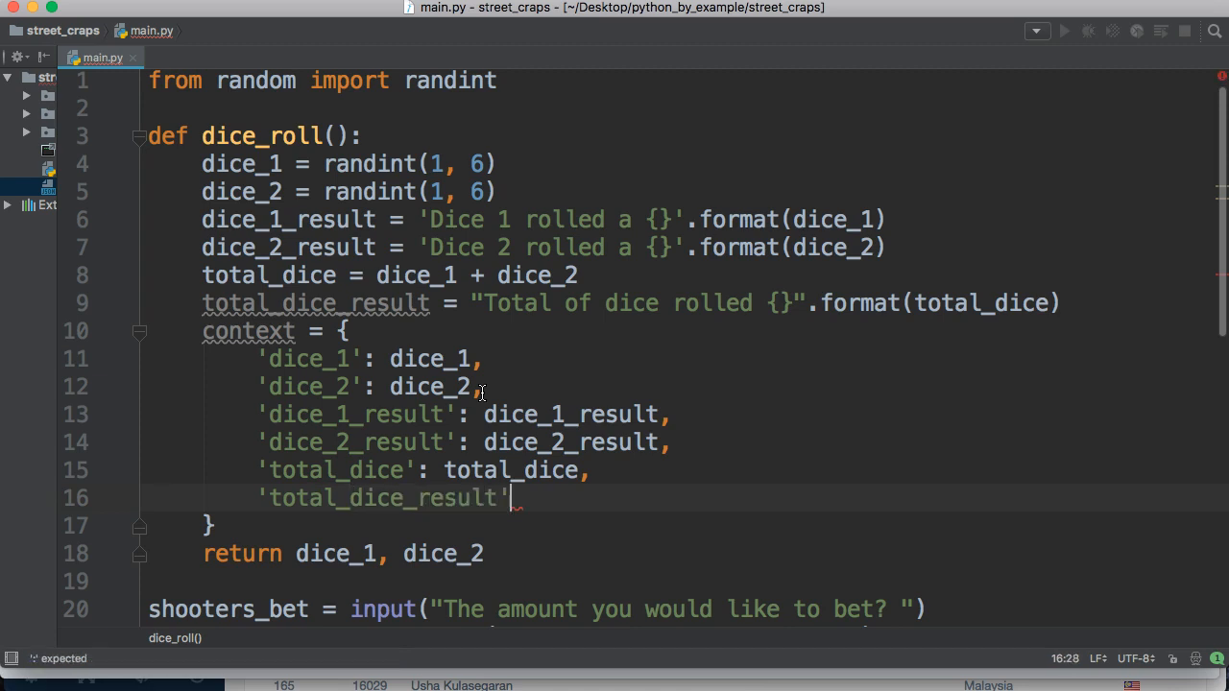
type(": tot")
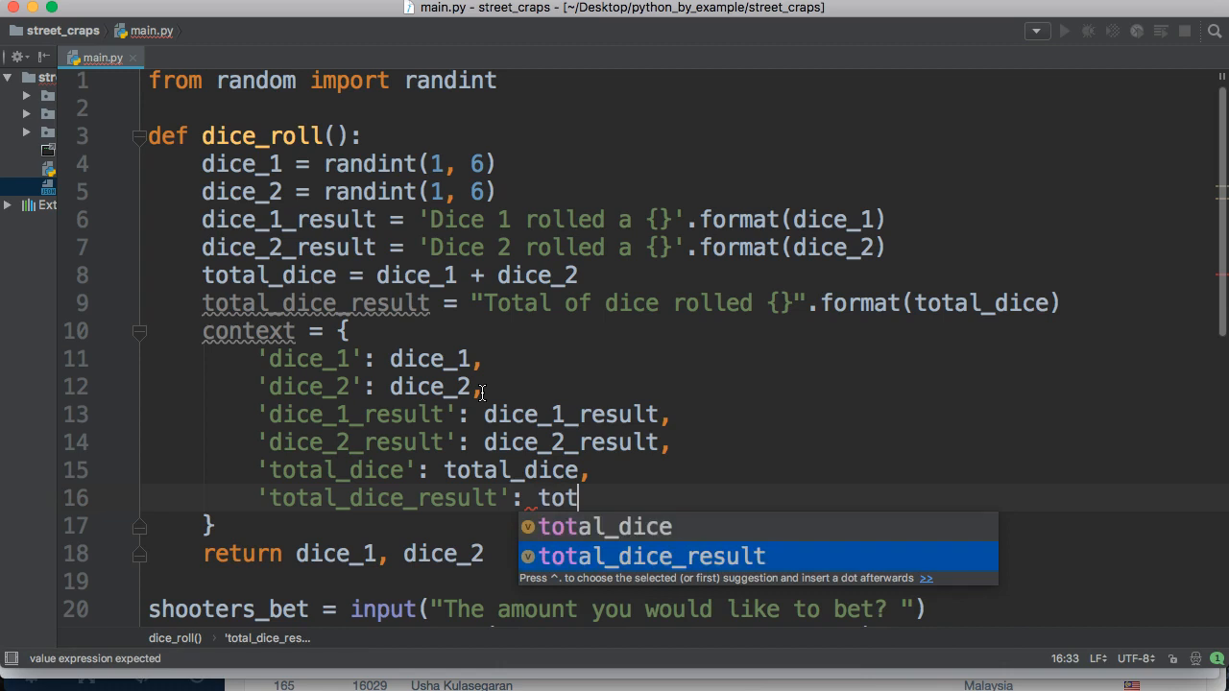
key("Tab")
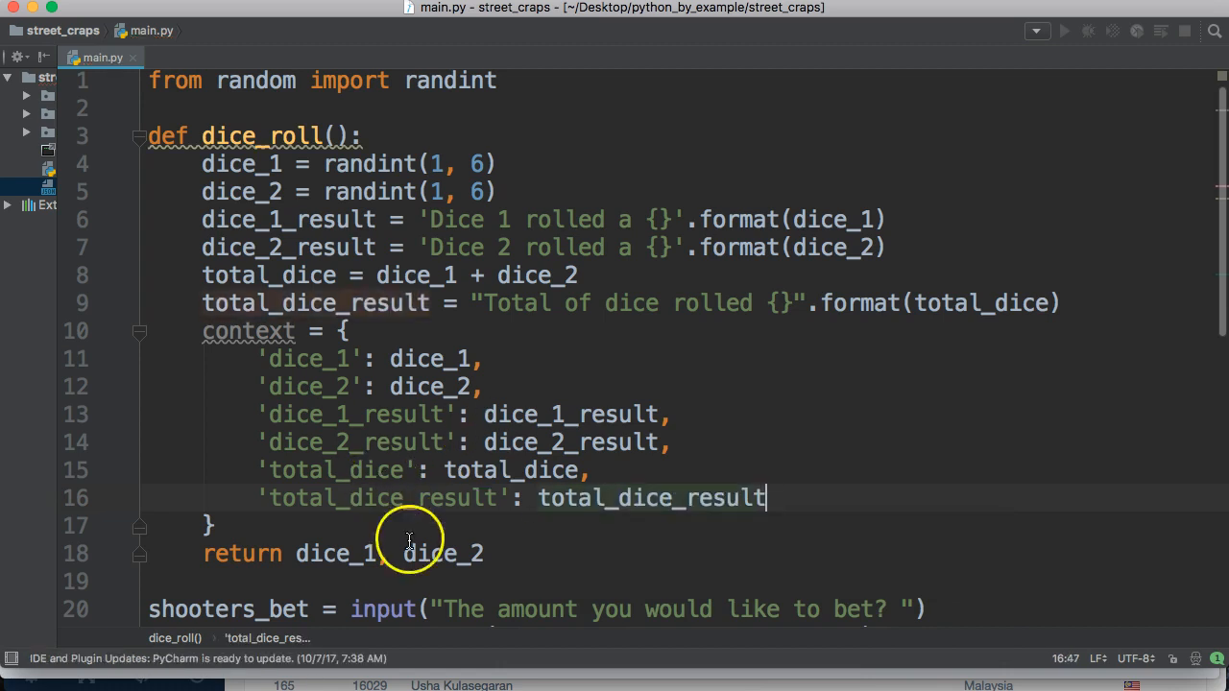
Replace the returned dice_1, dice_2 with the context dictionary
left_click_drag(295, 553, 484, 553)
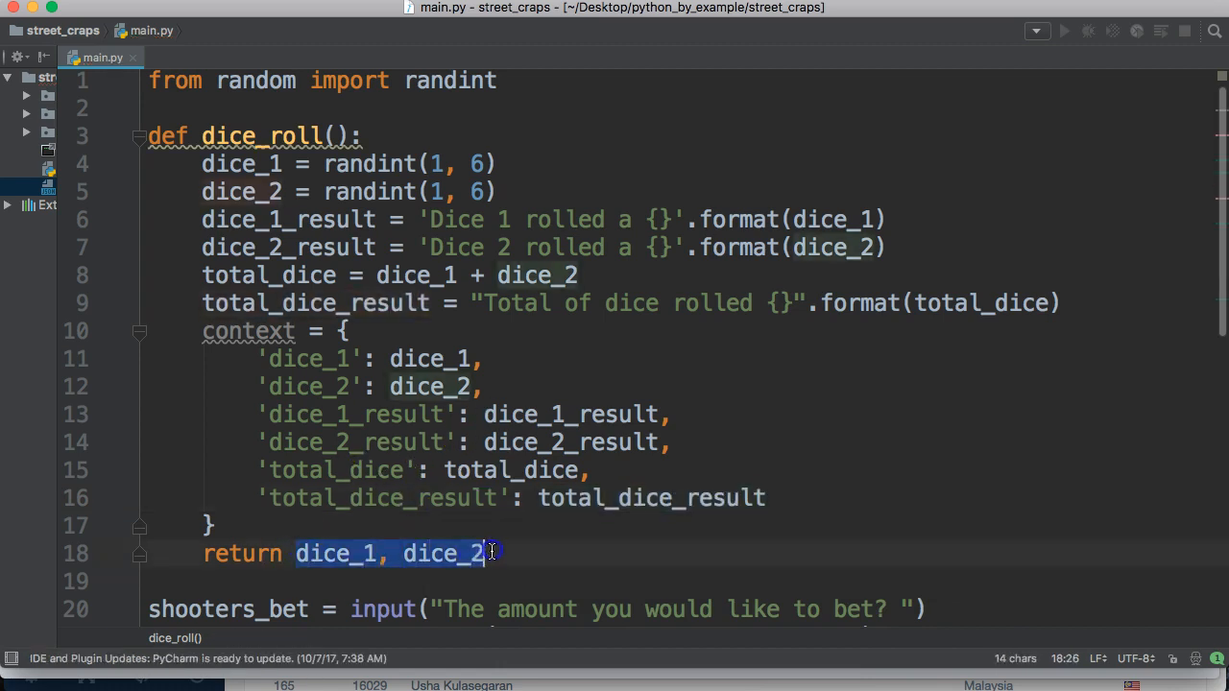
type("context")
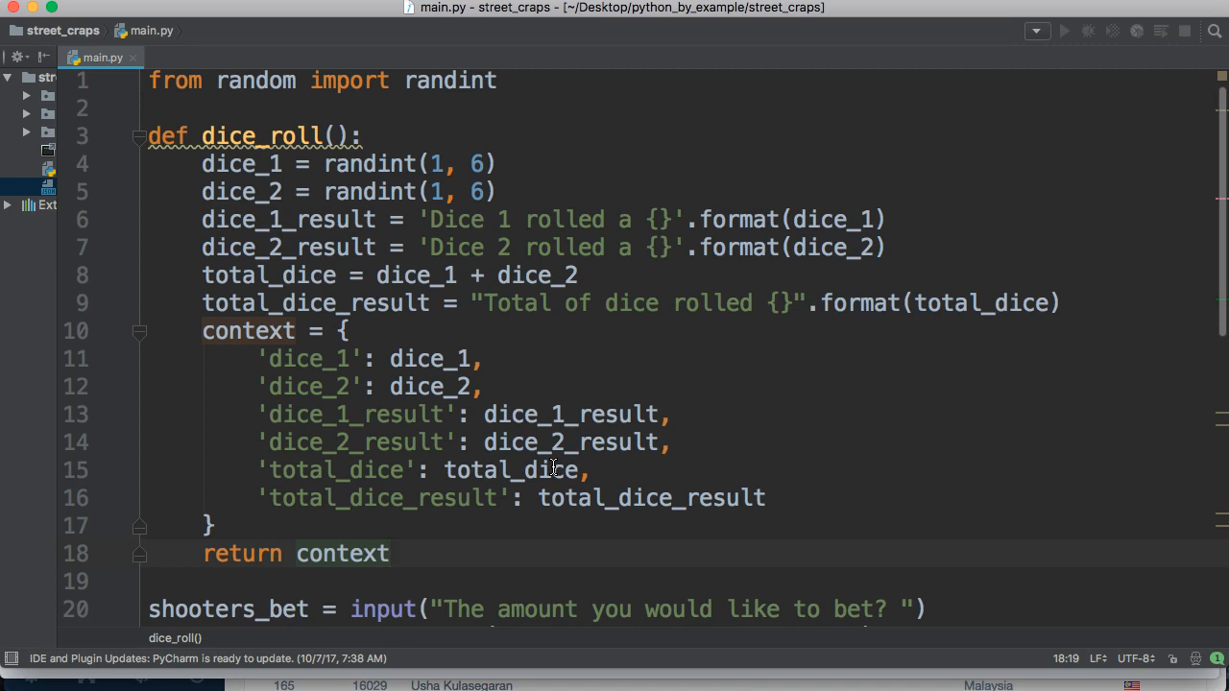
Write trial roll = dice_roll() and roll['dice_1_result'] lines, then delete them
scroll("down", 3)
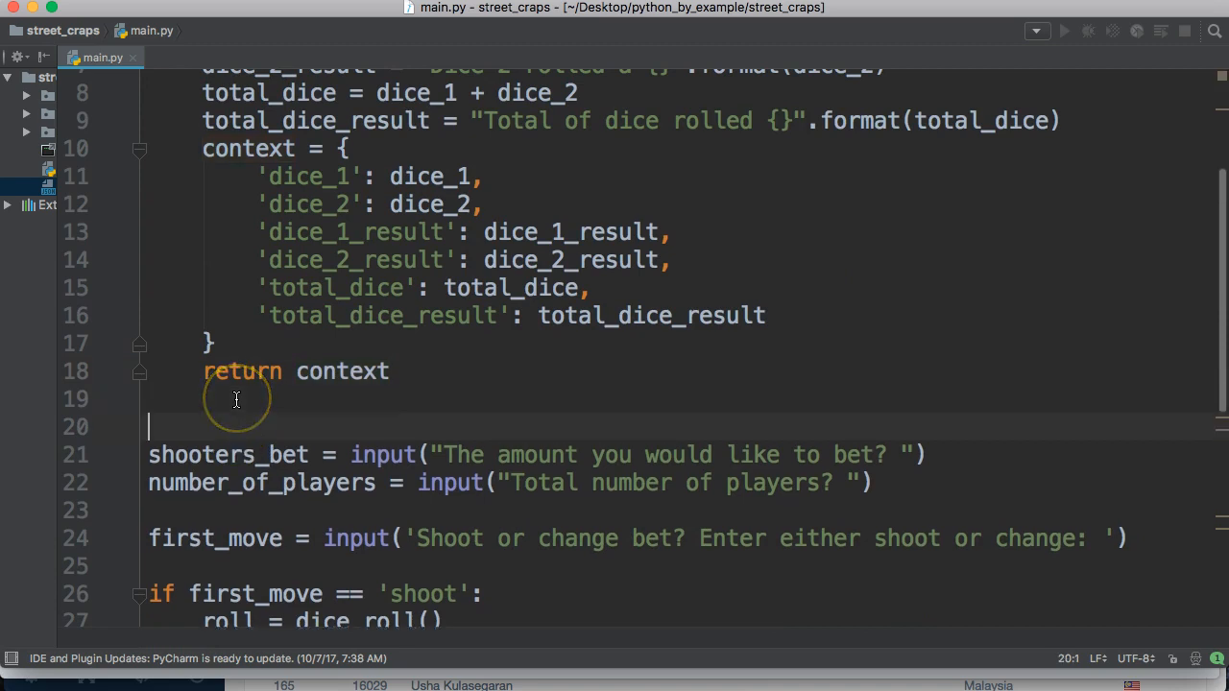
type("rol")
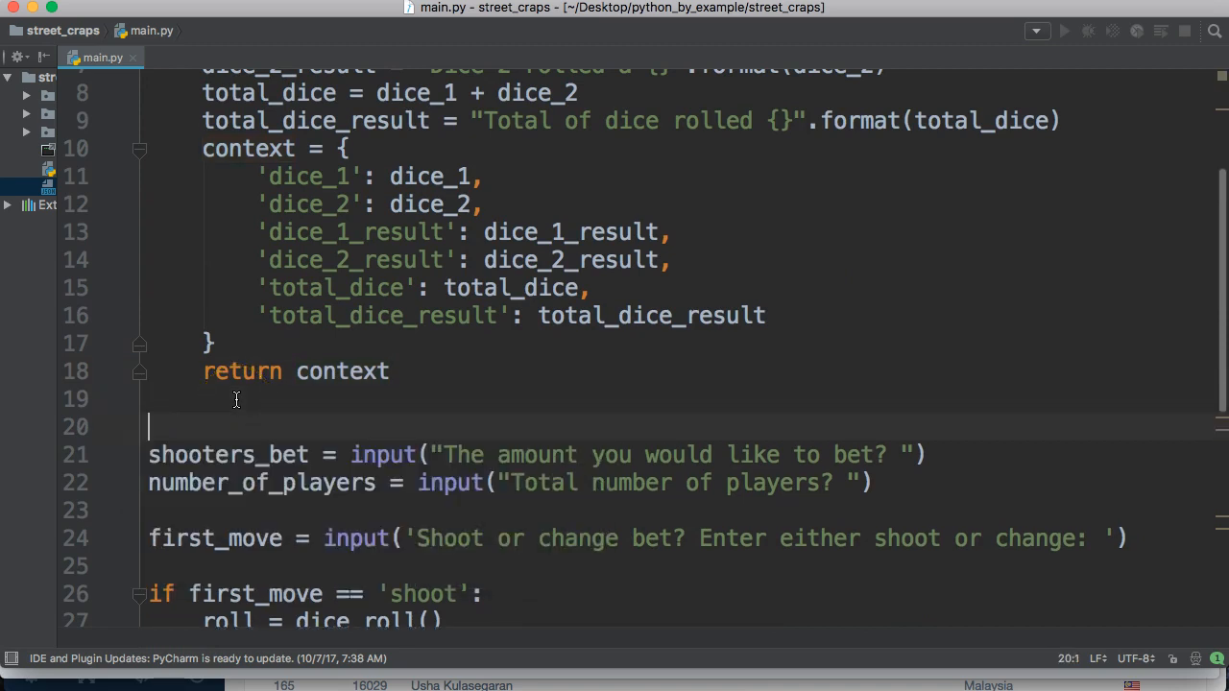
type("roll=")
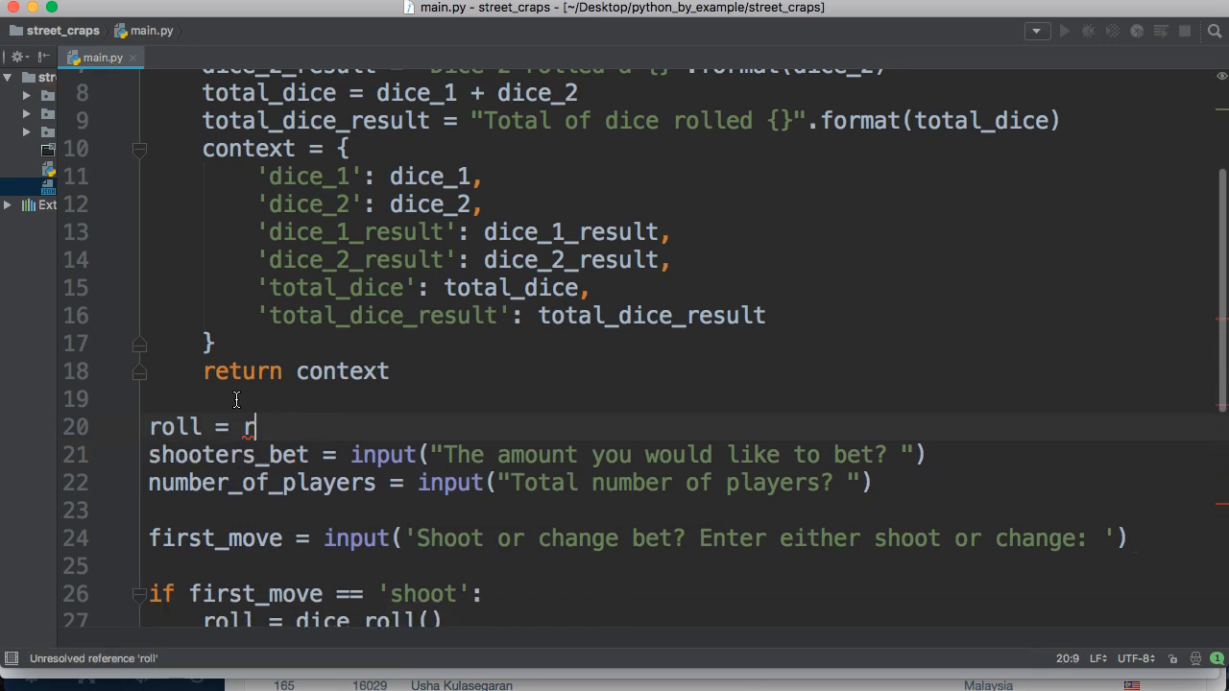
type("dice_roll(")
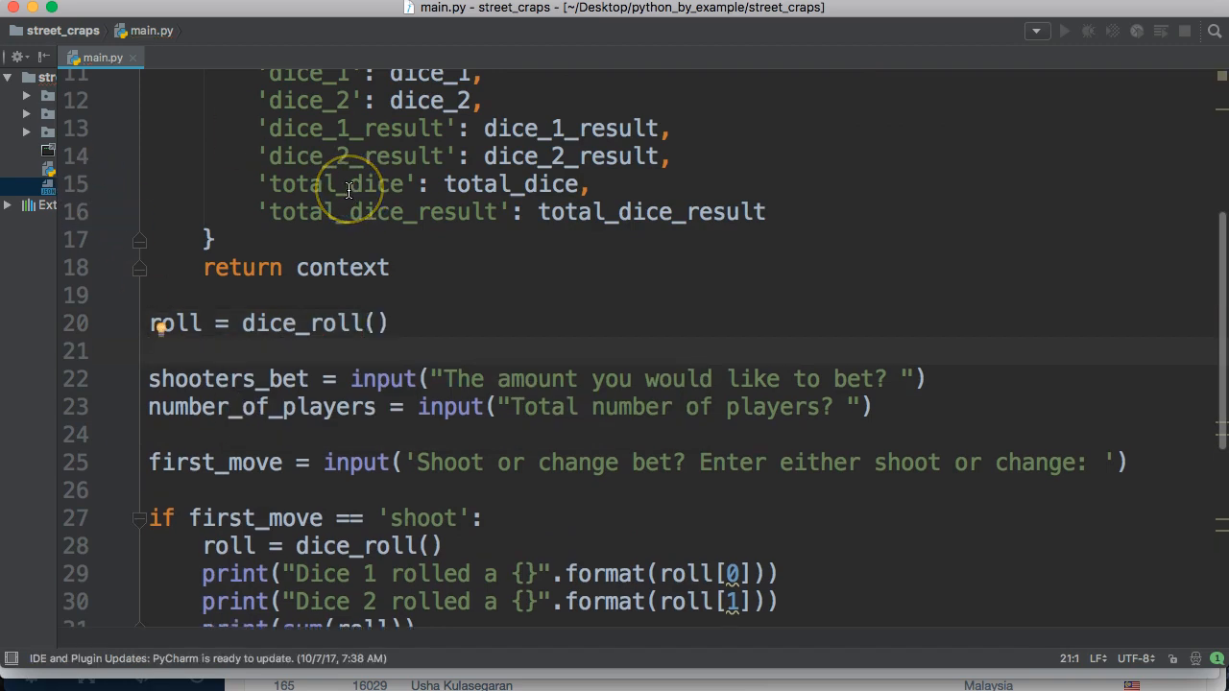
type("roll")
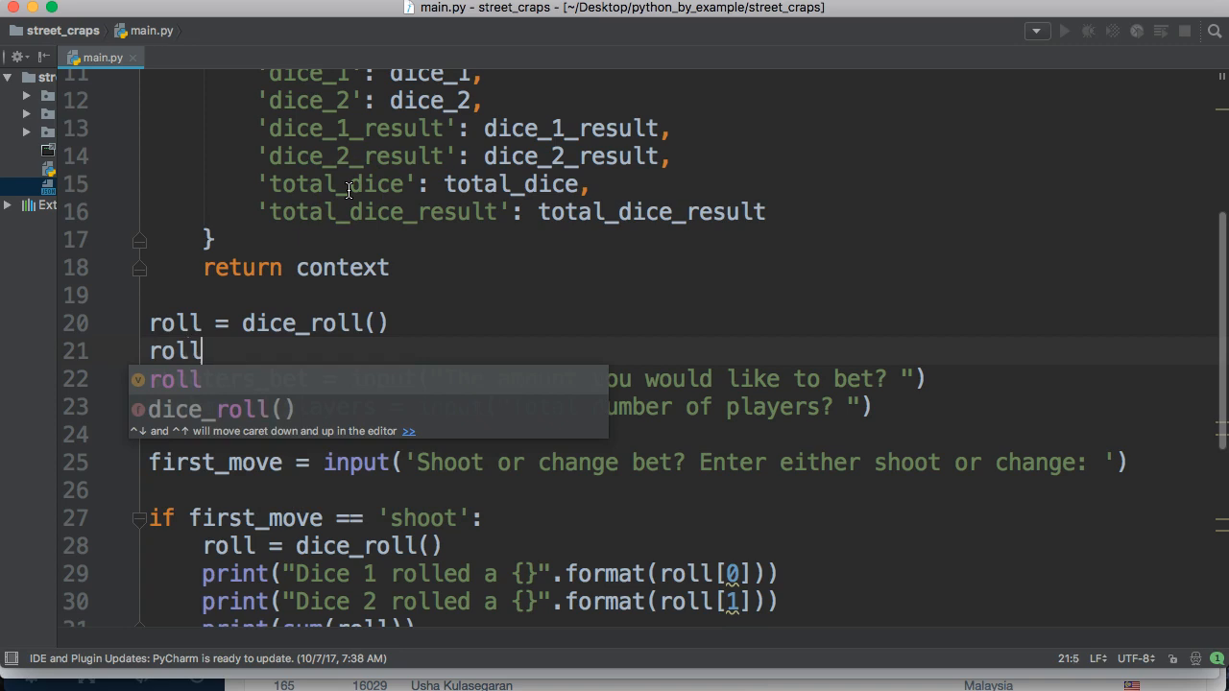
type("['']")
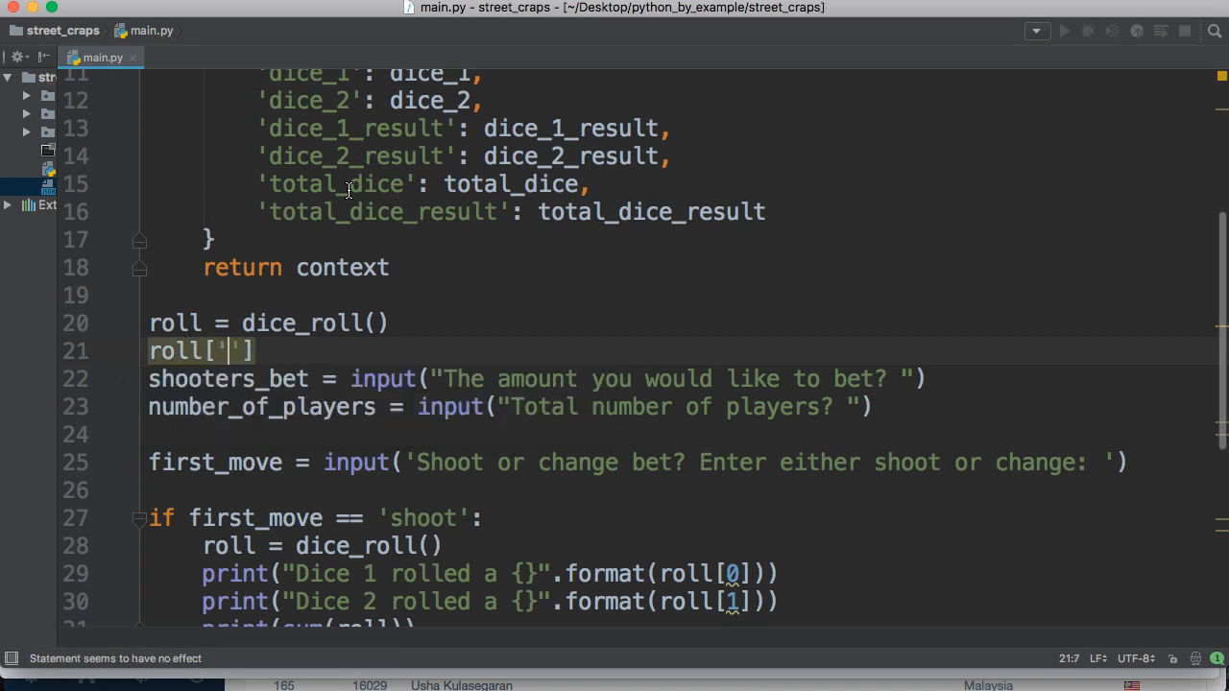
type("dice_")
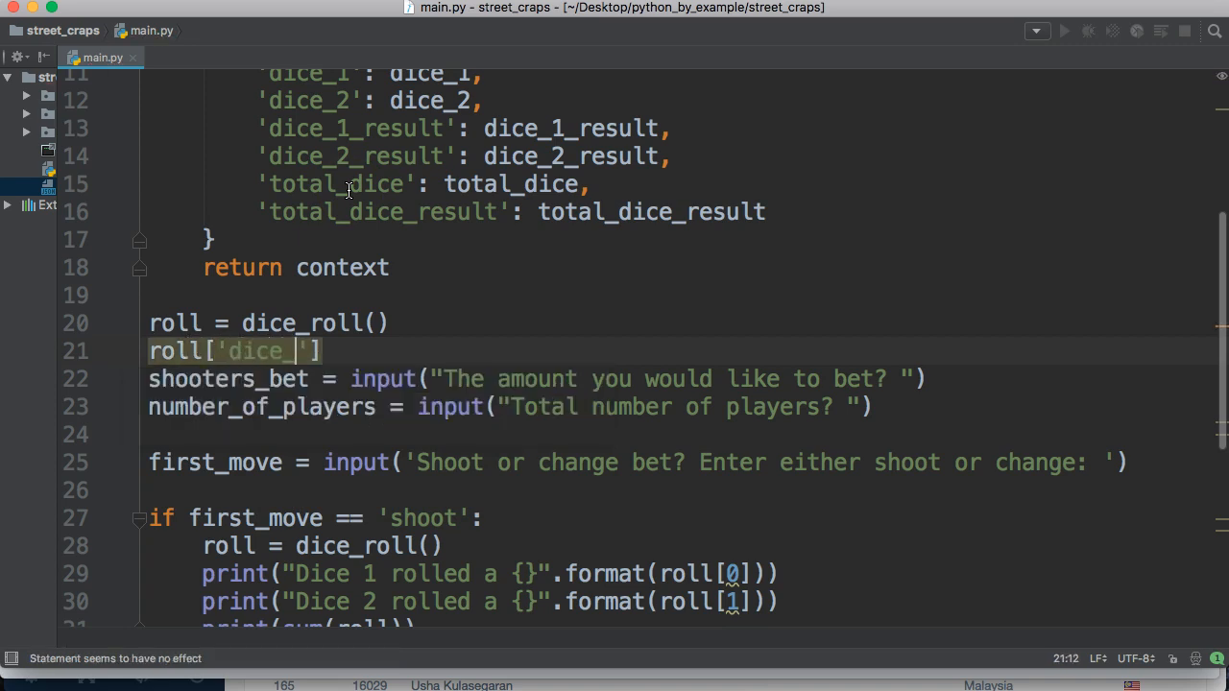
type("1_result")
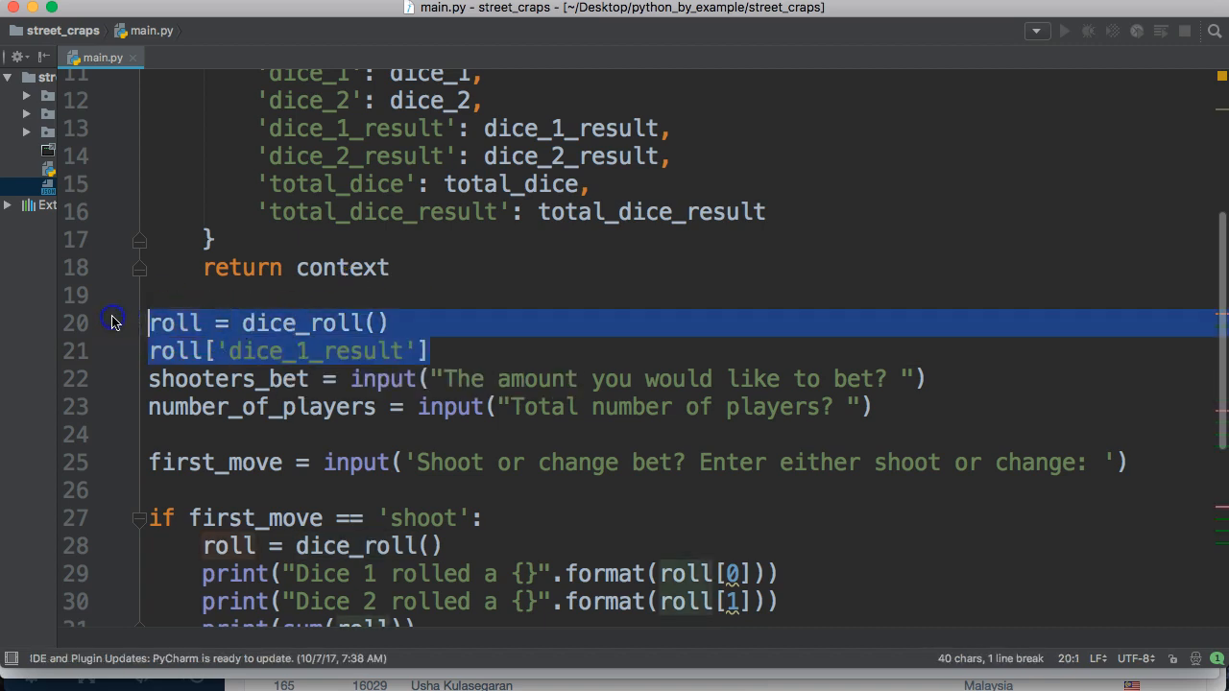
key("Delete")
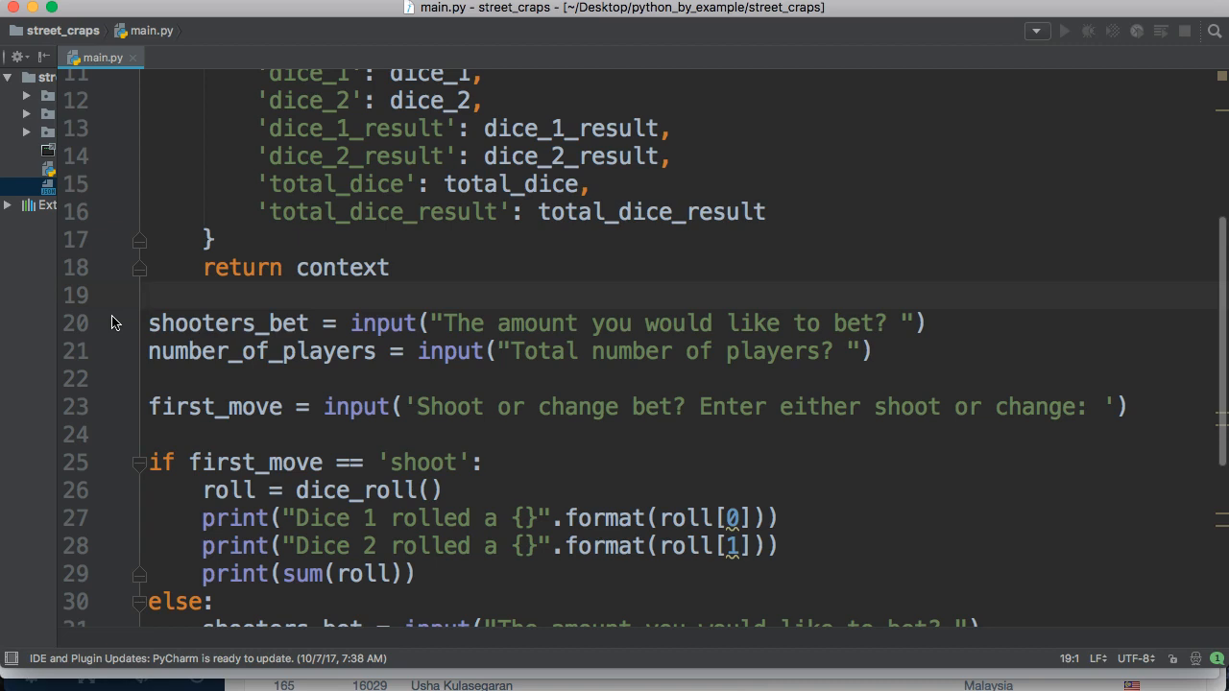
mouse_move(214, 349)
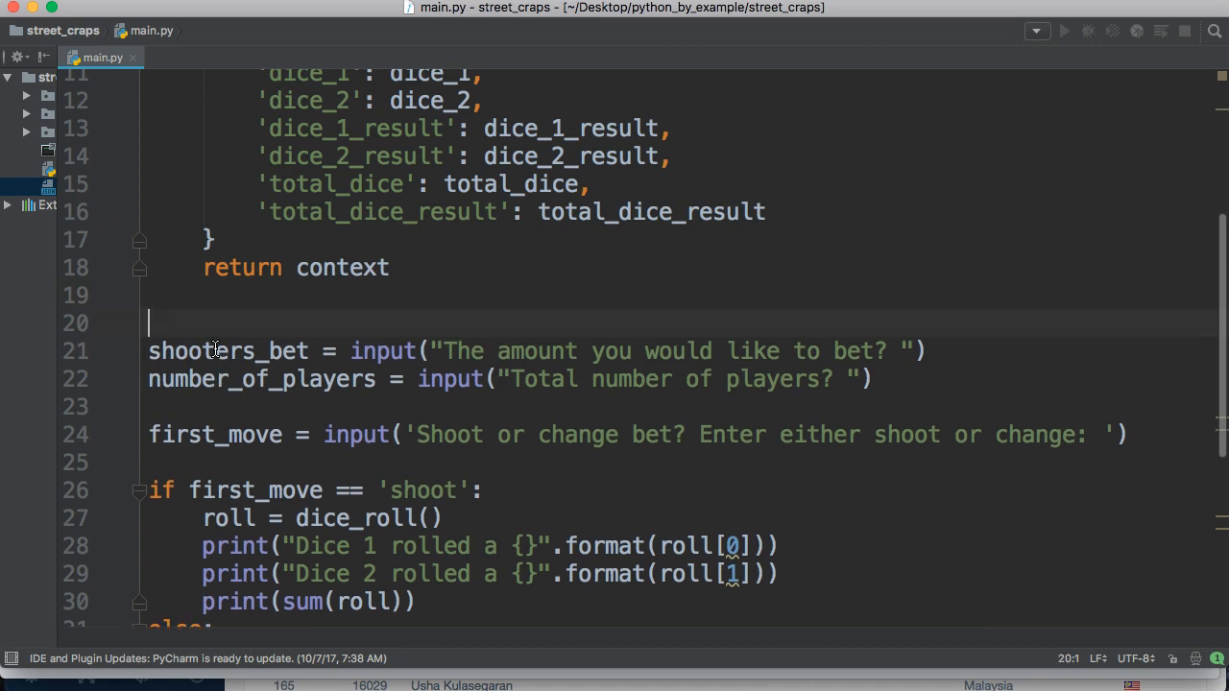
Define shooters_bet() holding the 'The amount you would like to bet?' input as bet
type("def shoo")
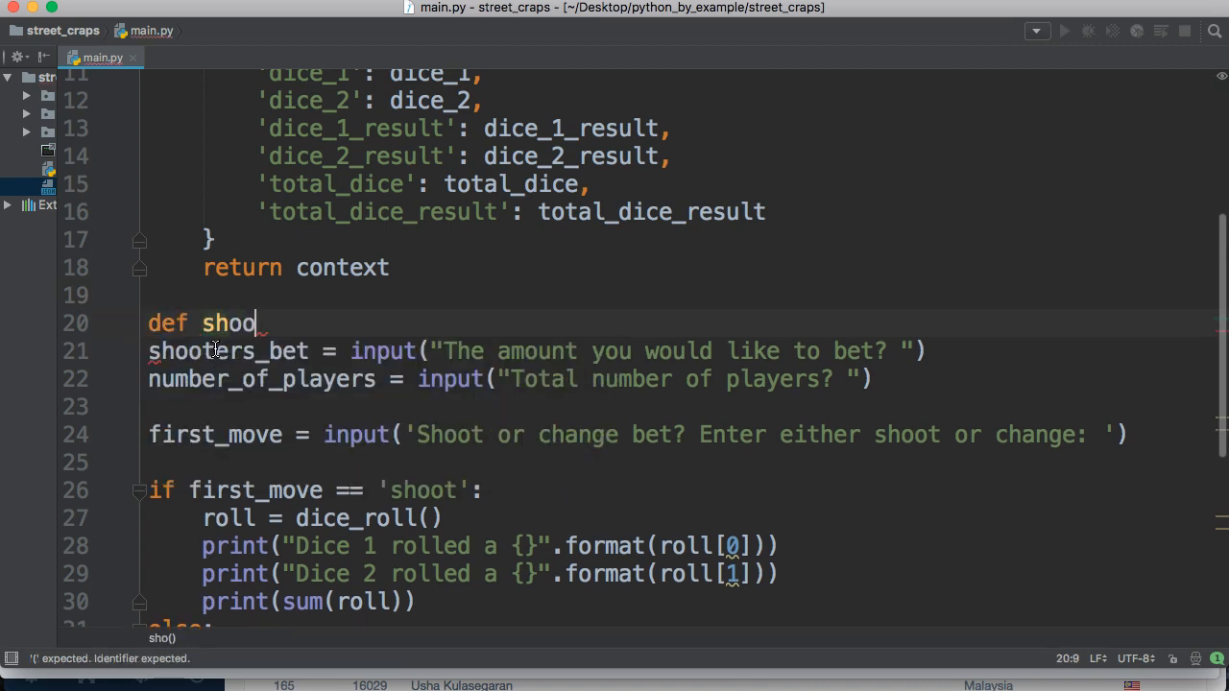
type("oters_")
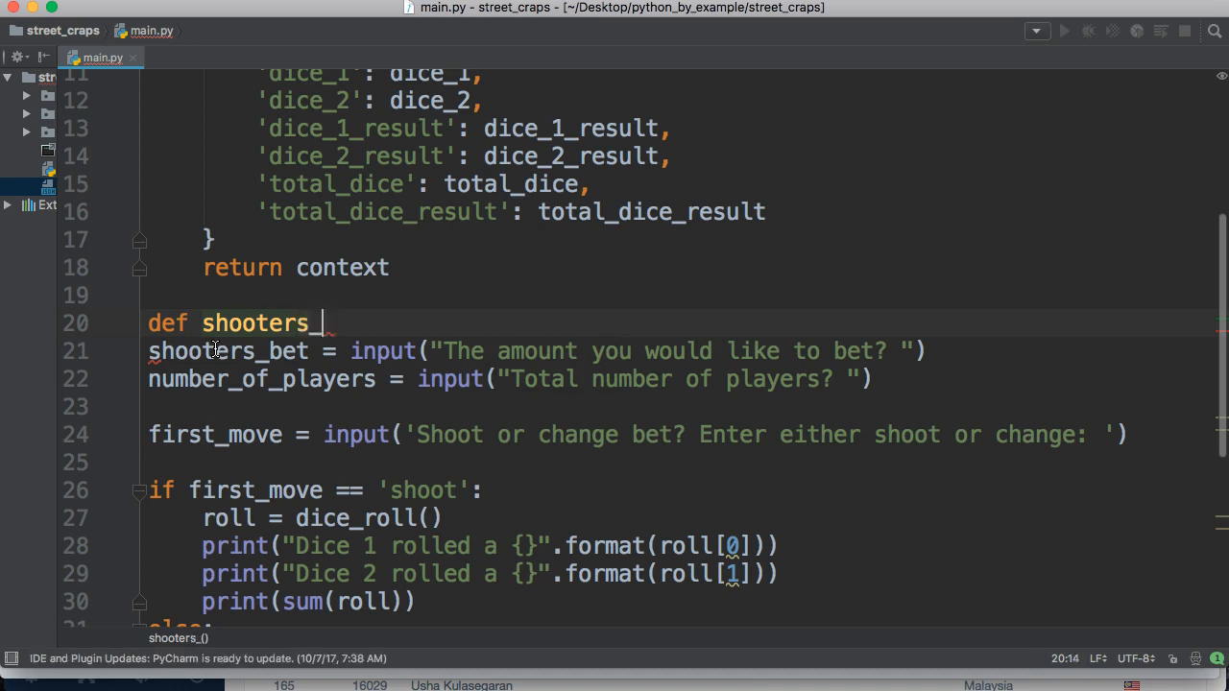
type("bet():")
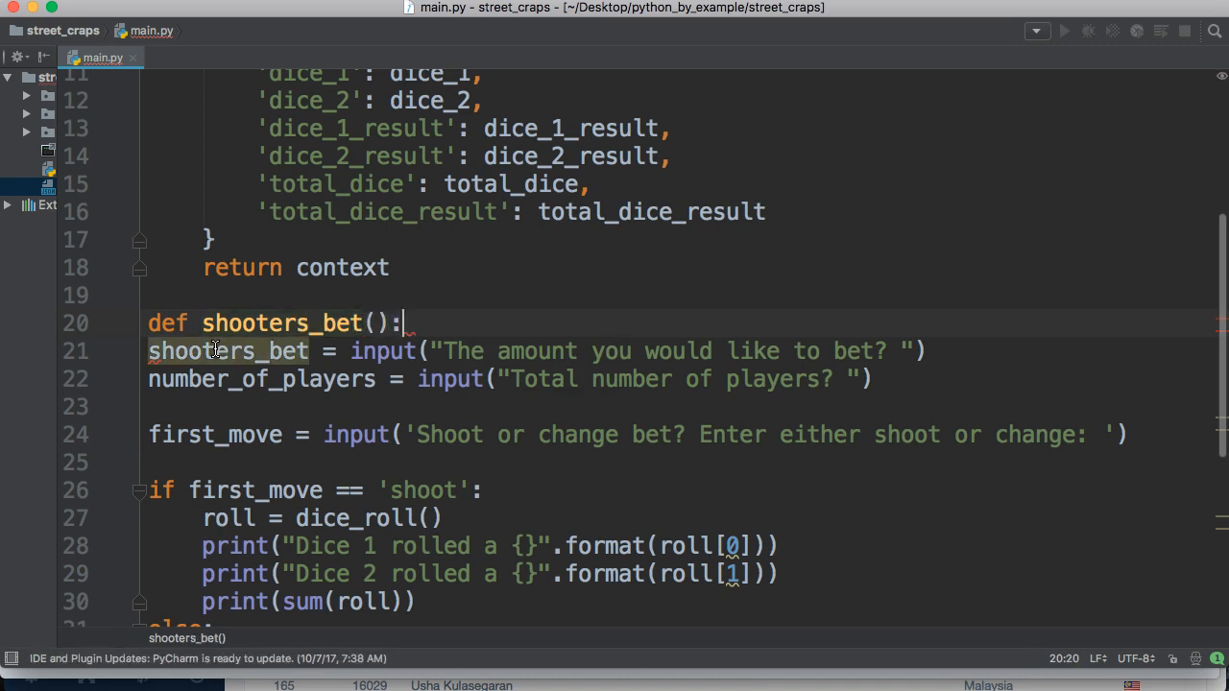
key("enter")
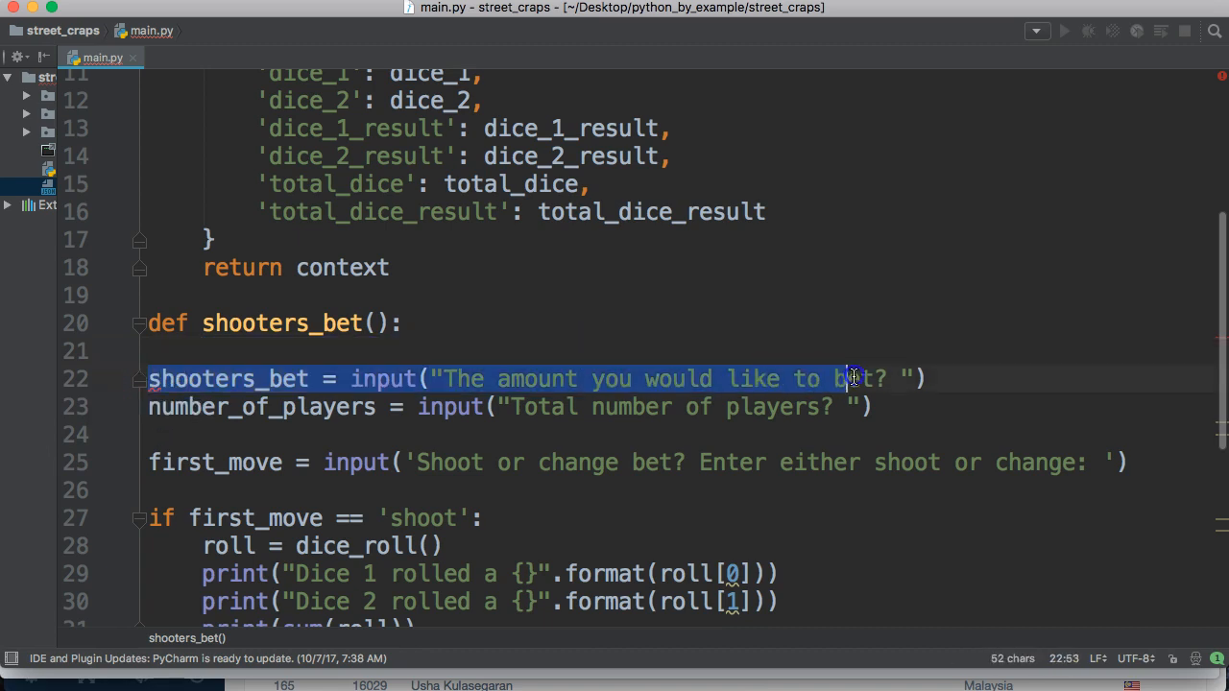
type("bet?")
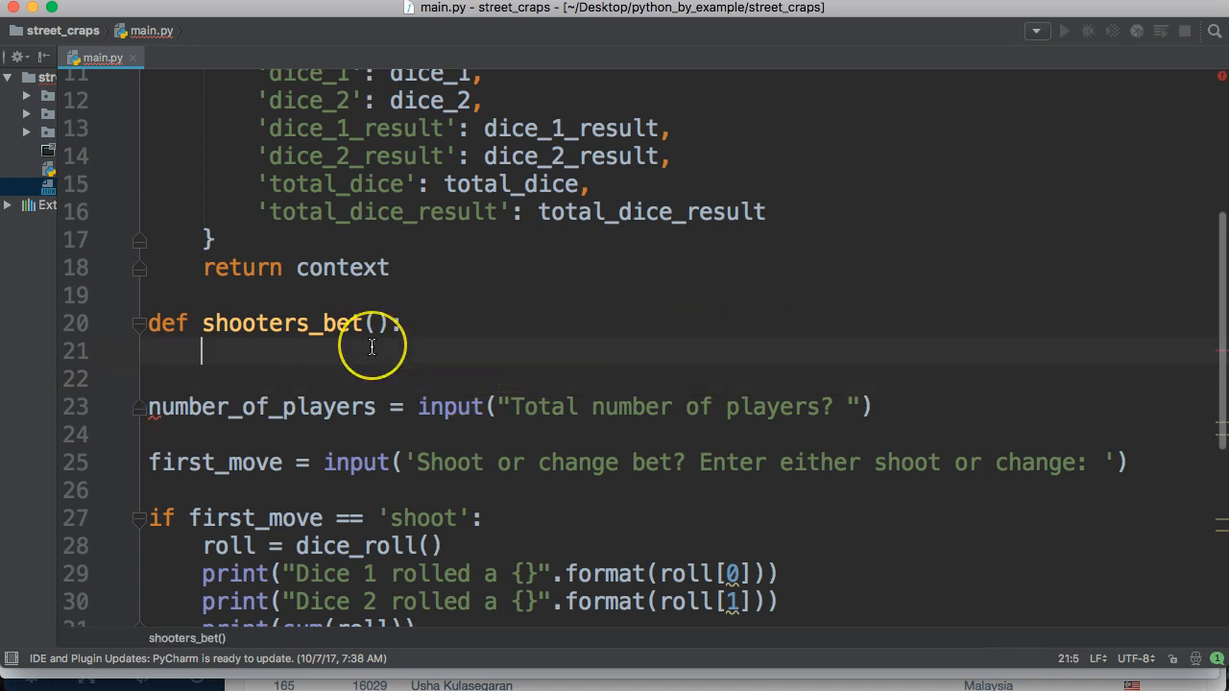
type("shooters_bet = input(\"The amount you would like to bet? \")")
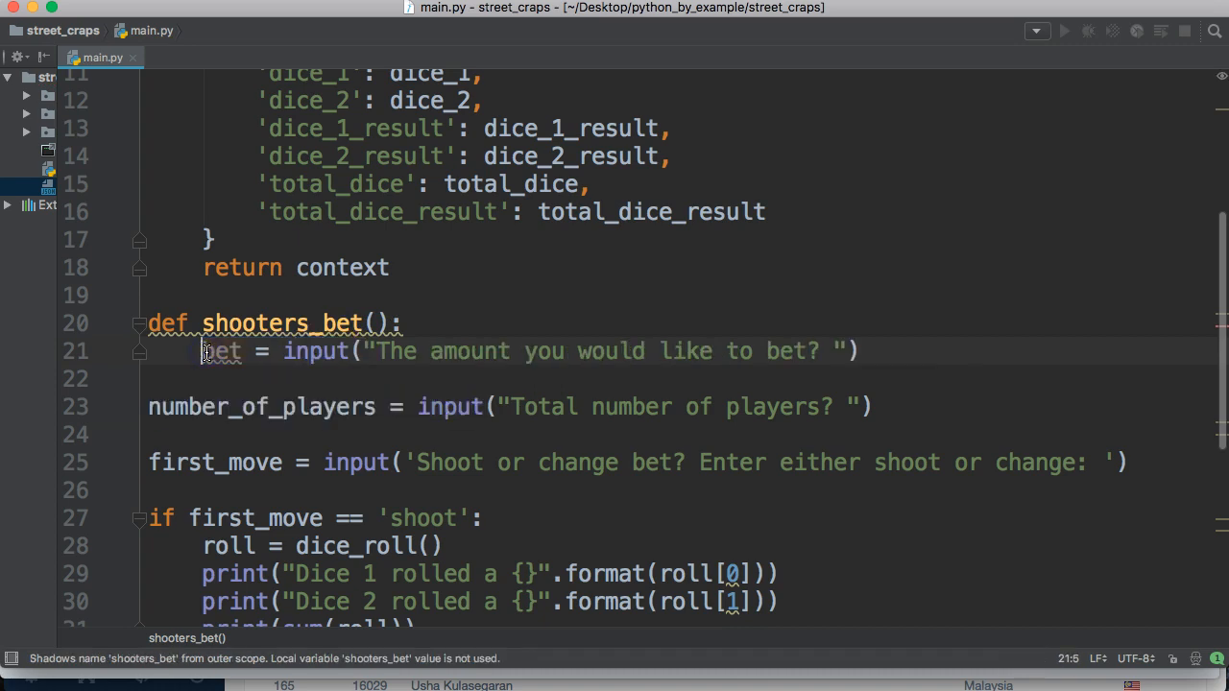
mouse_move(260, 363)
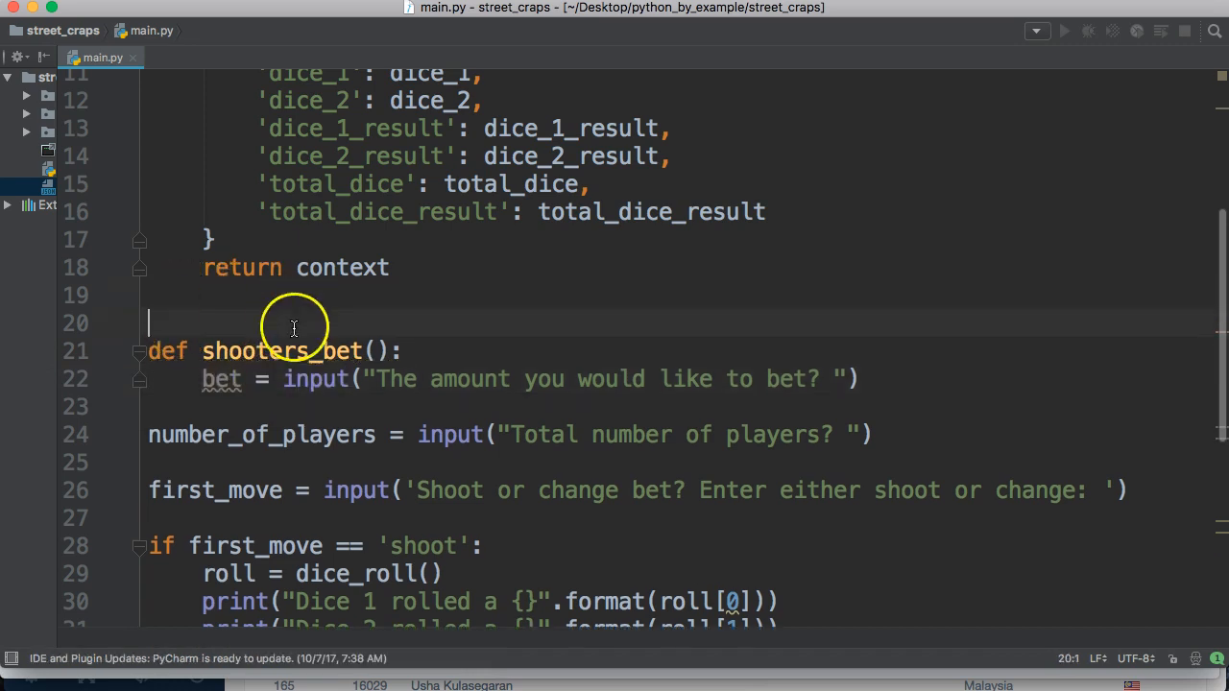
mouse_move(641, 388)
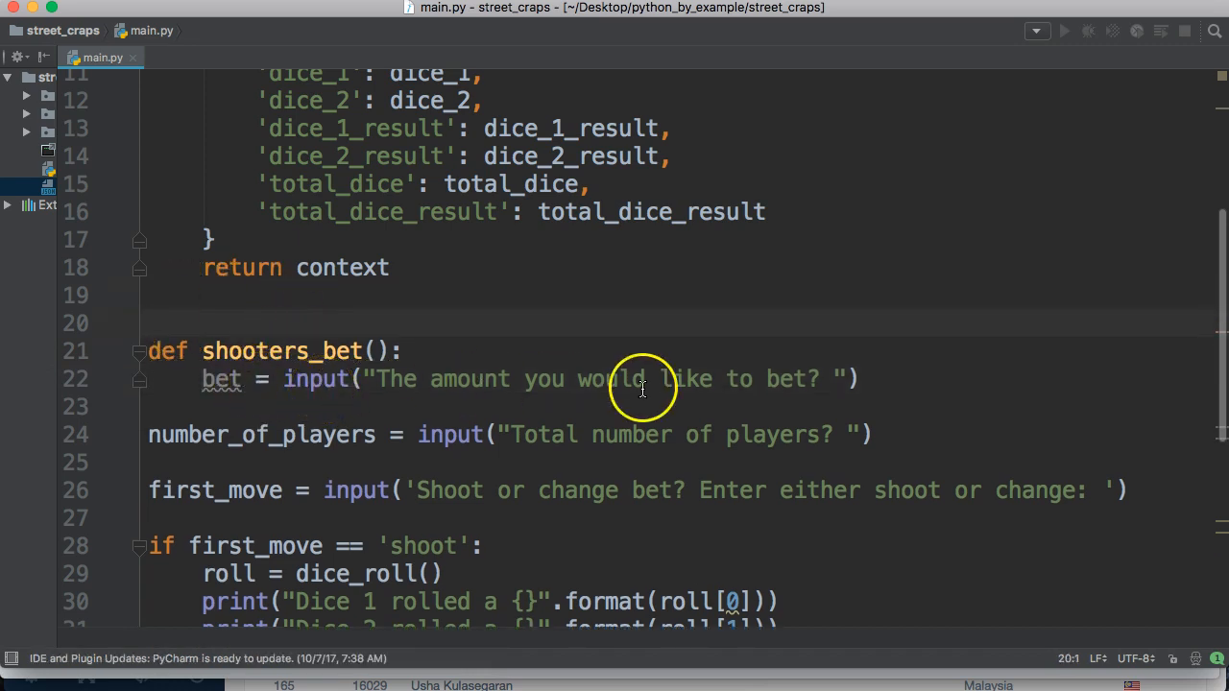
Make shooters_bet return bet and add spacing after the function
key("enter")
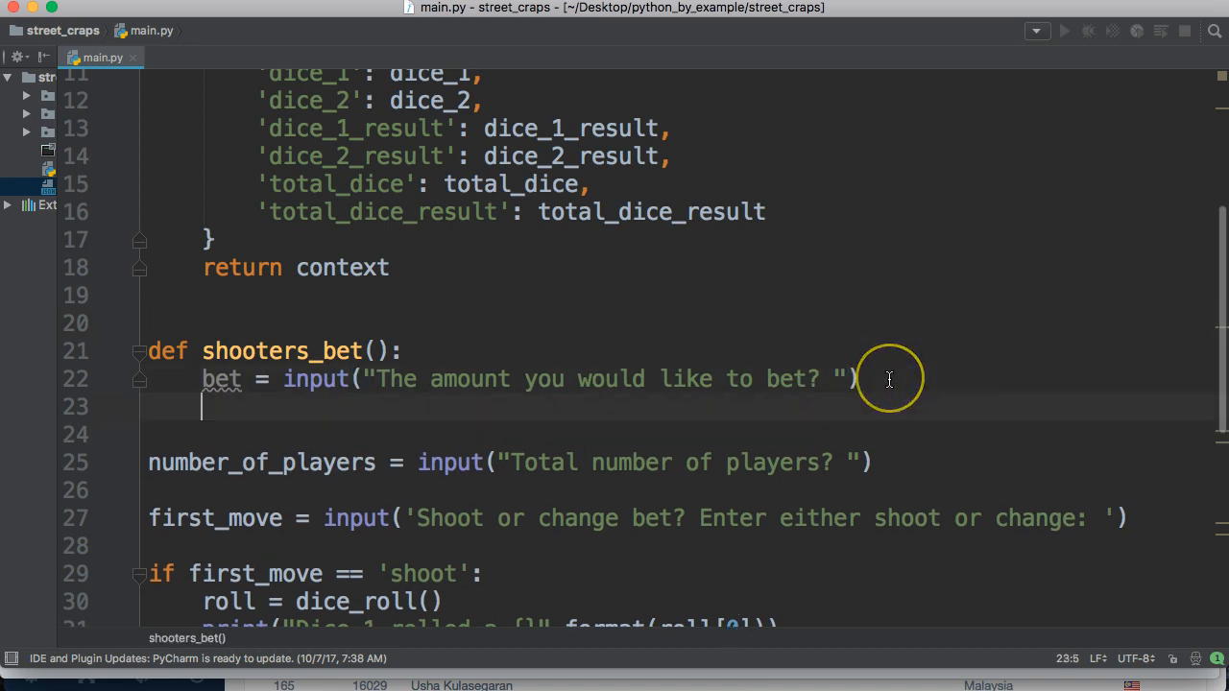
type("return")
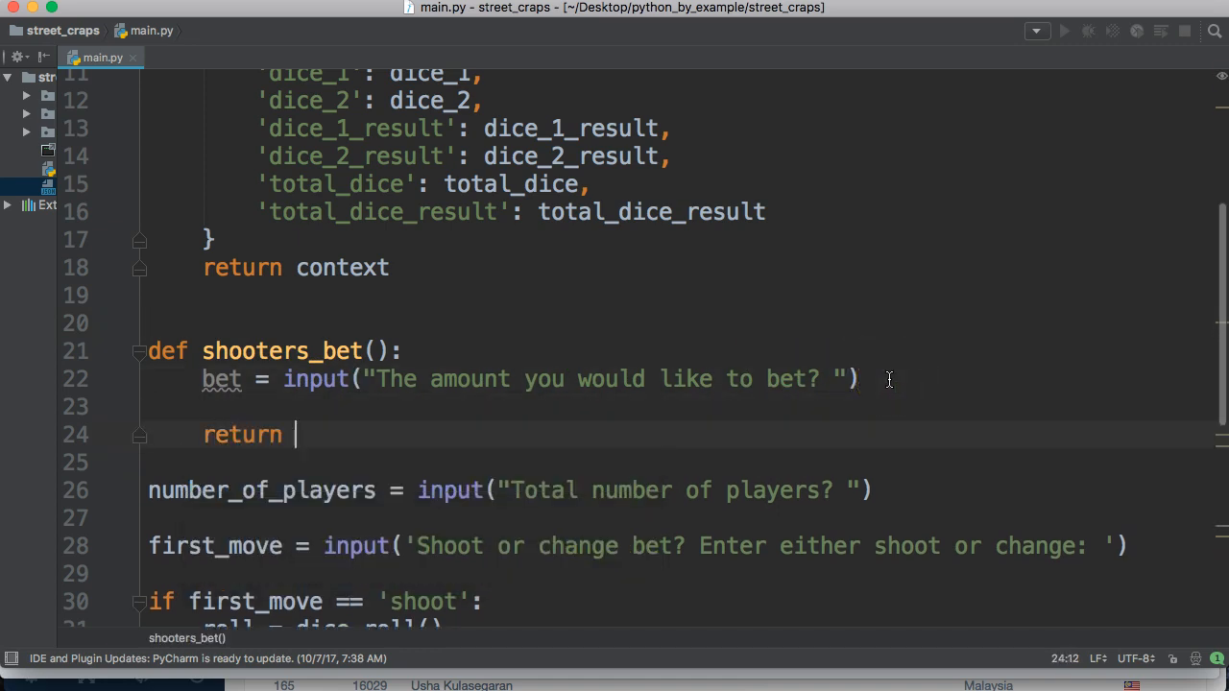
type("bet")
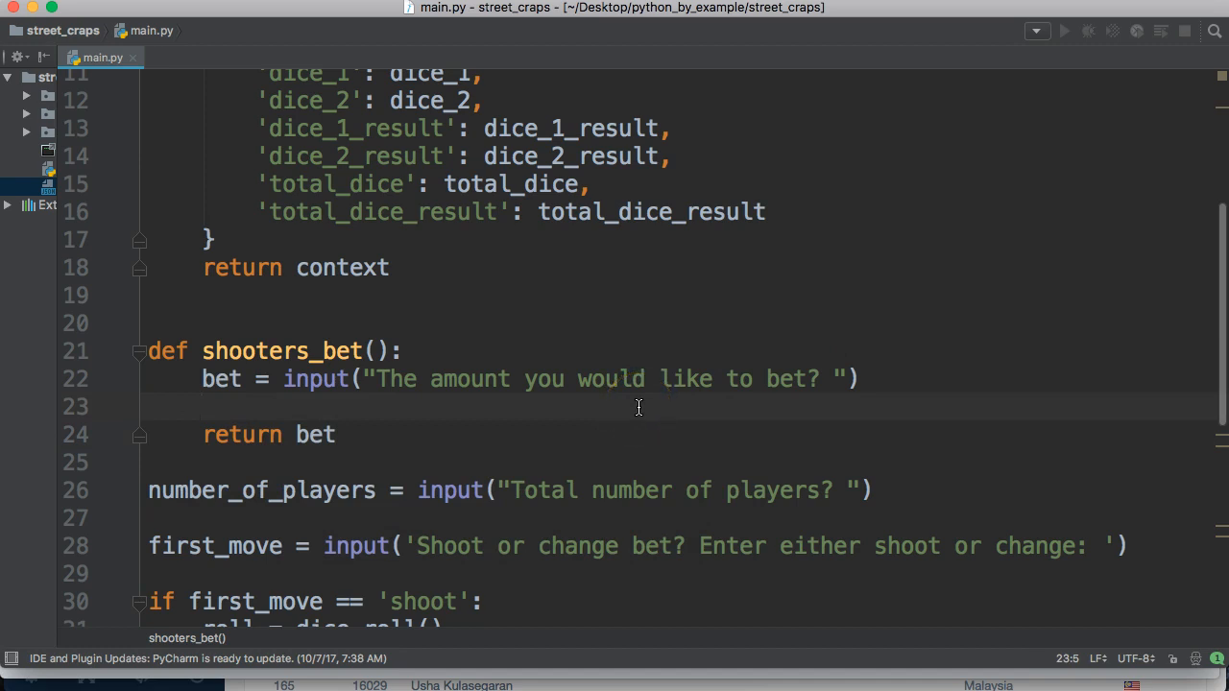
scroll("down", 3)
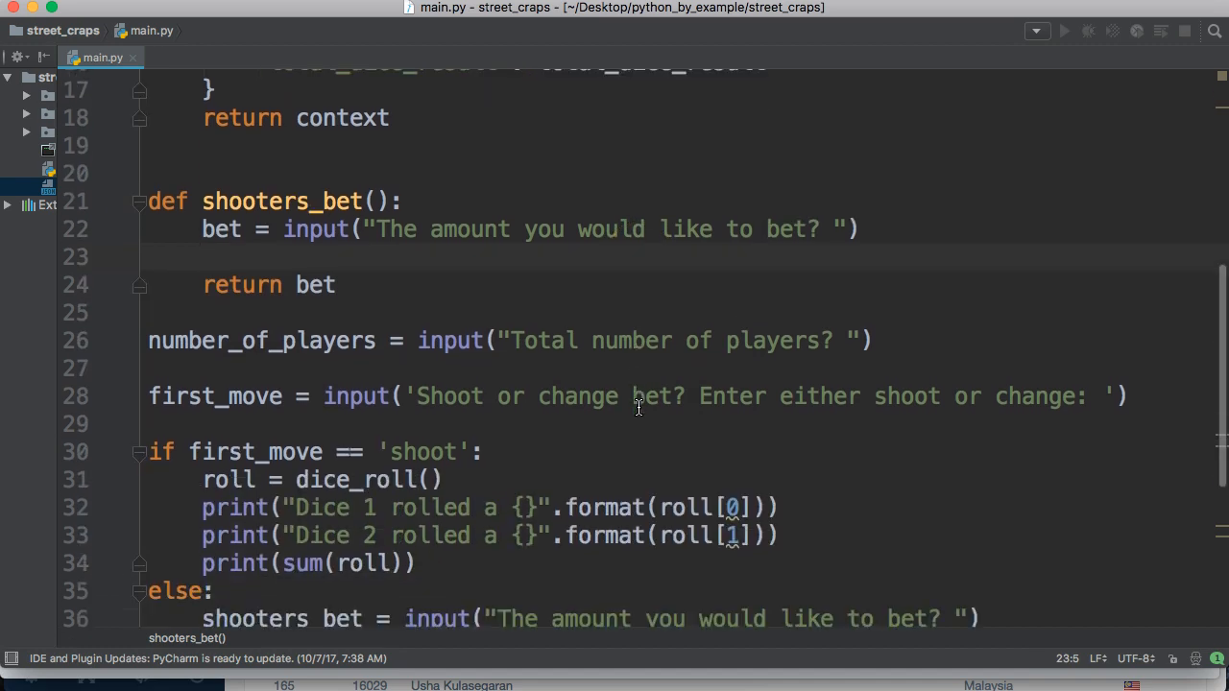
left_click(336, 285)
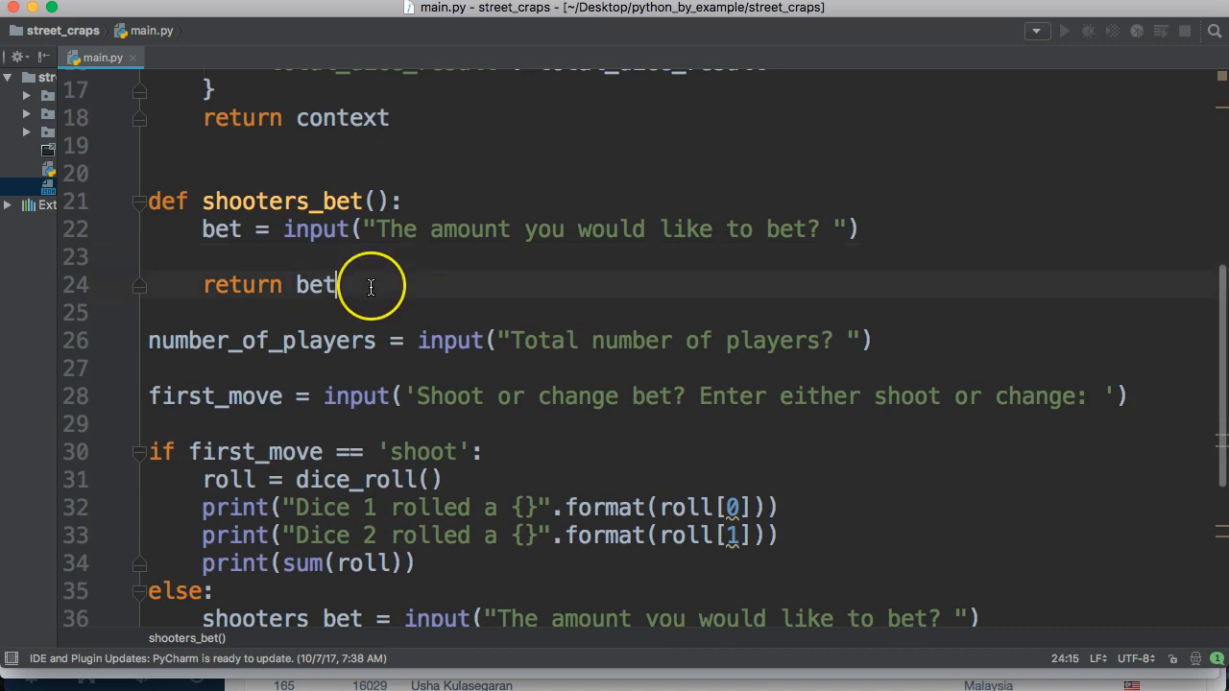
left_click(336, 284)
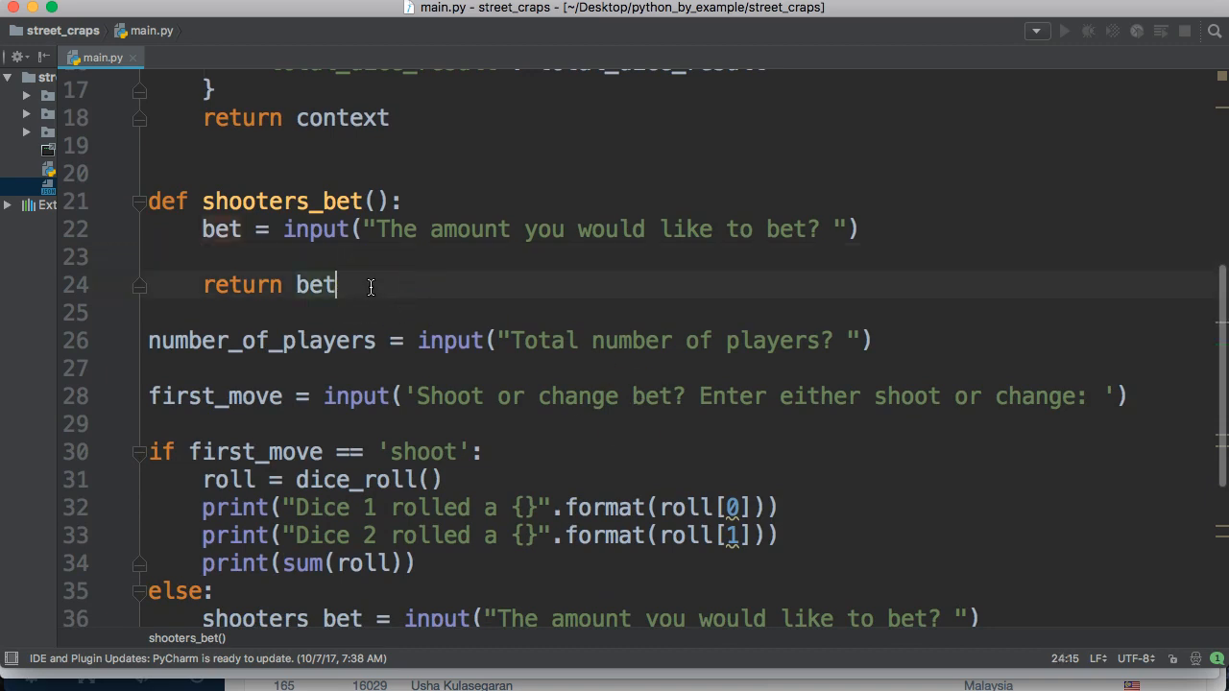
key("enter")
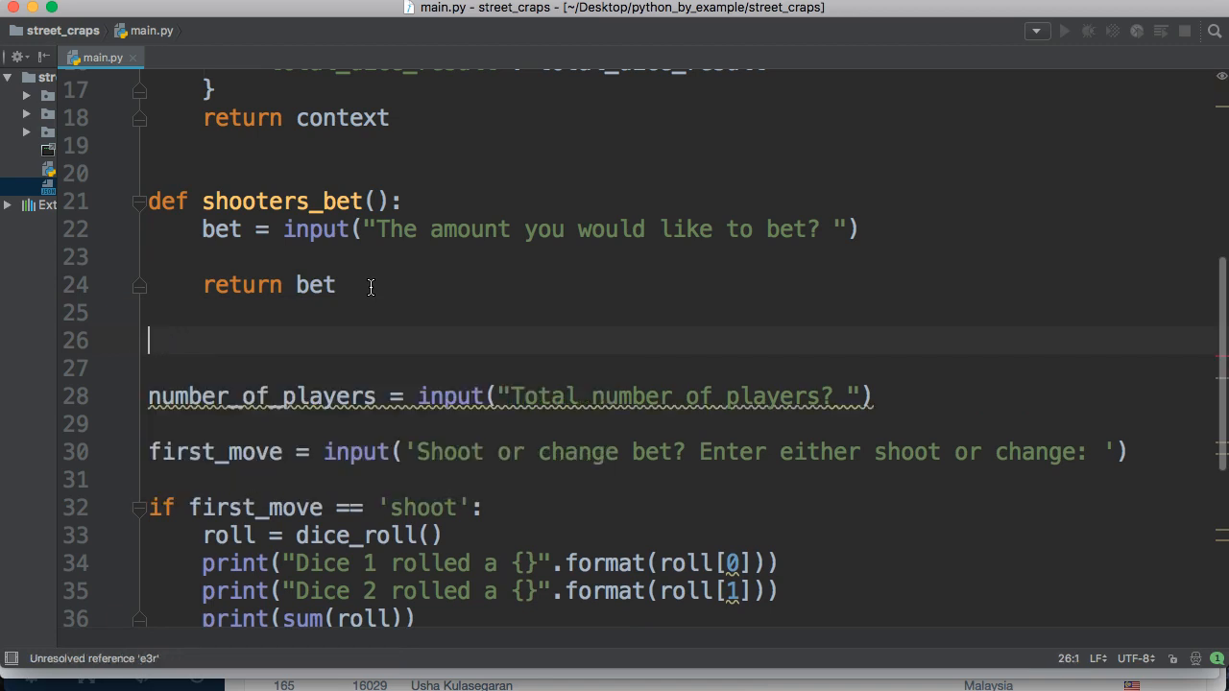
Define first_move() holding the 'Shoot or change bet?' input prompt
type("def f")
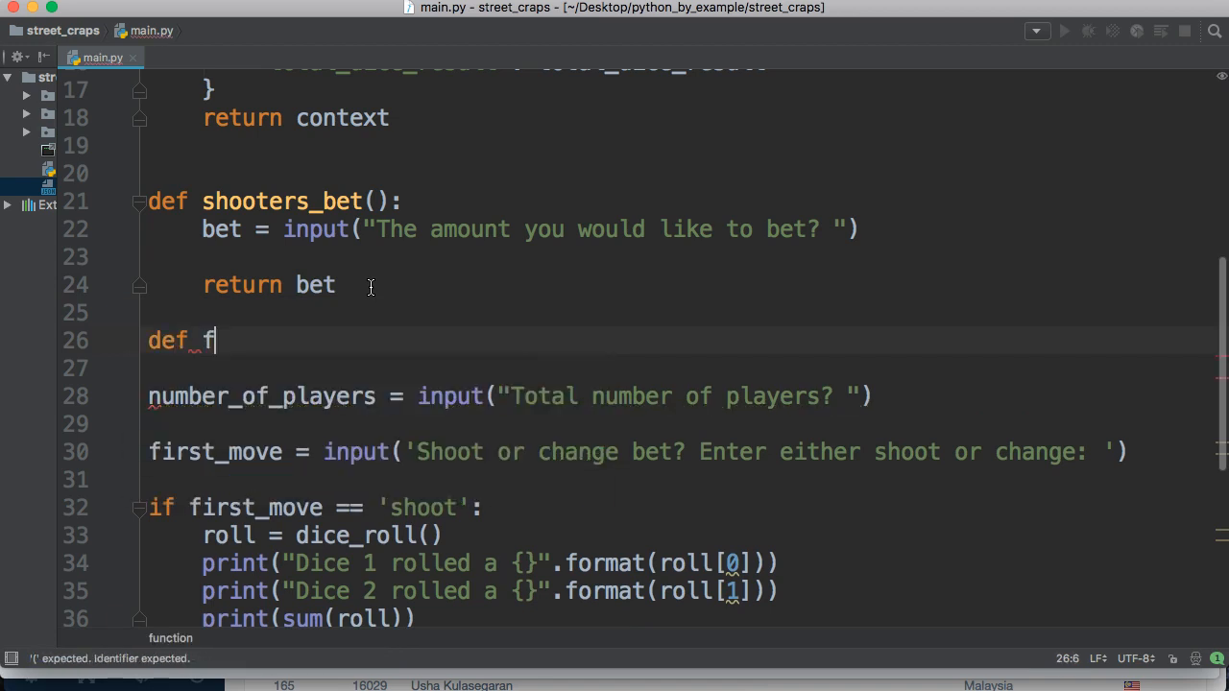
type("rit")
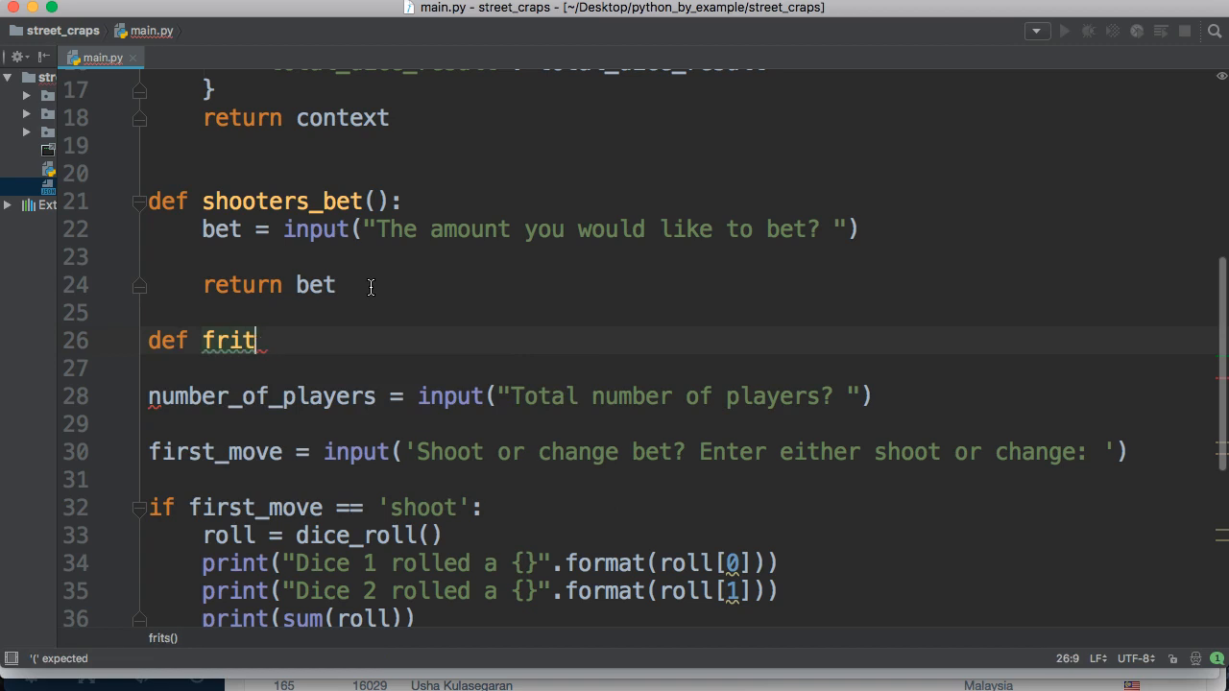
type("st_mo")
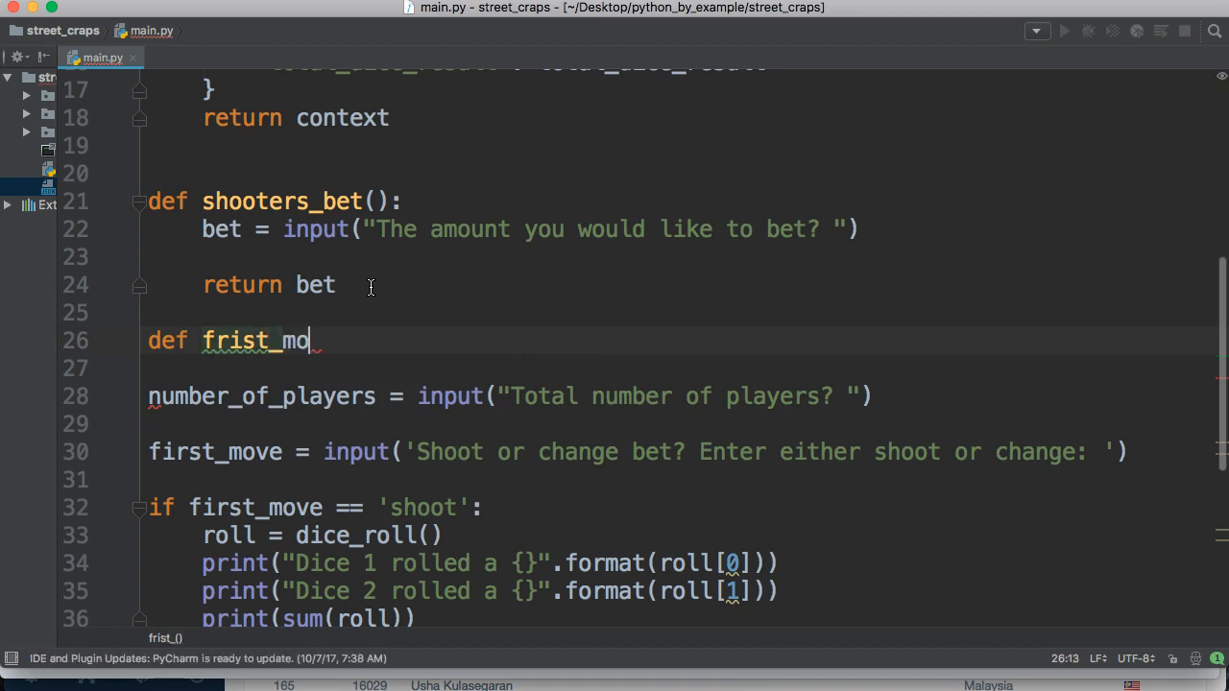
key("BackSpace")
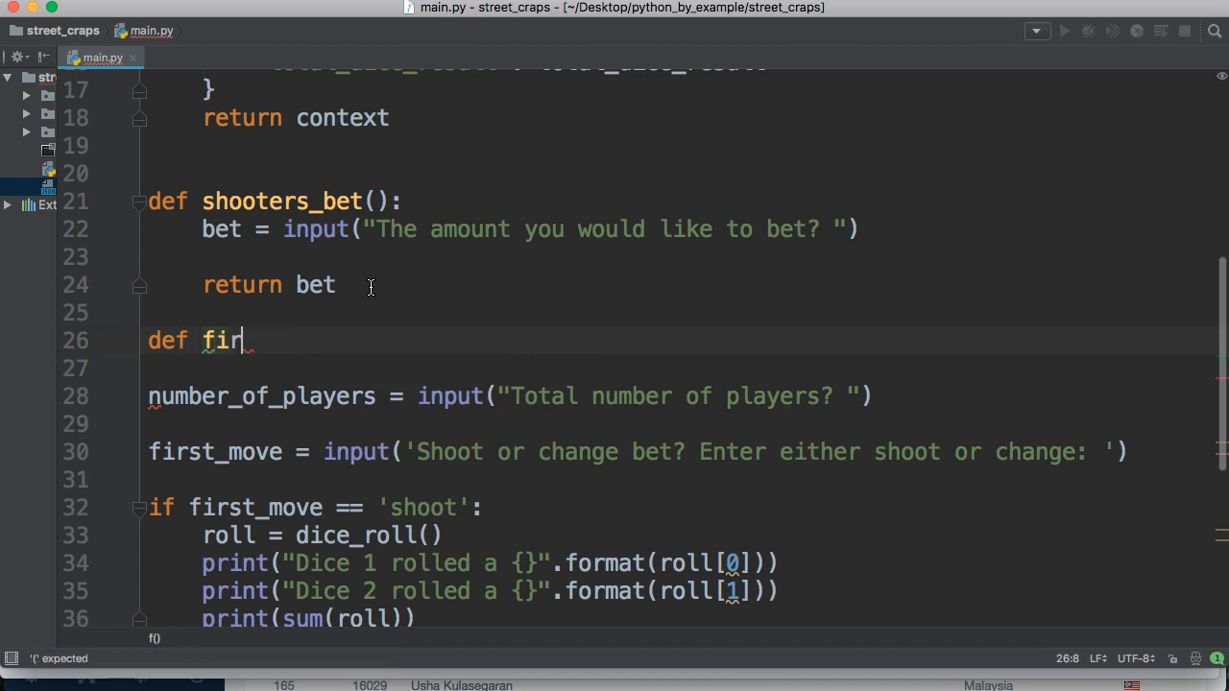
type("st_m")
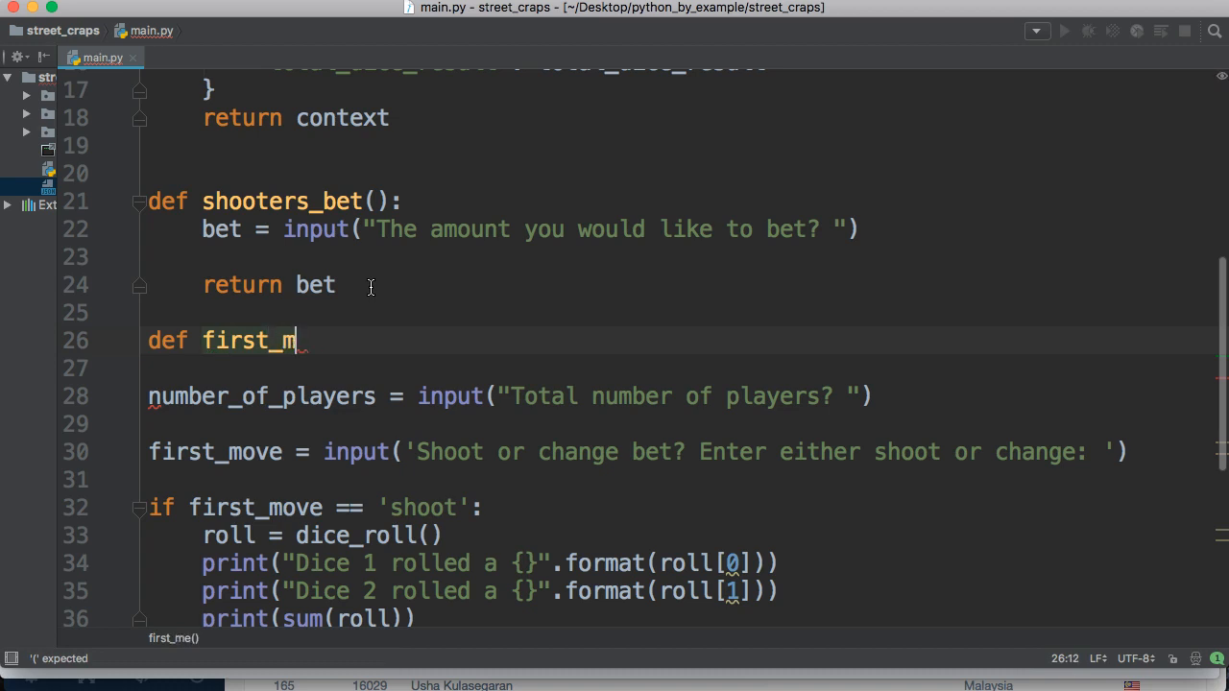
type("ove():")
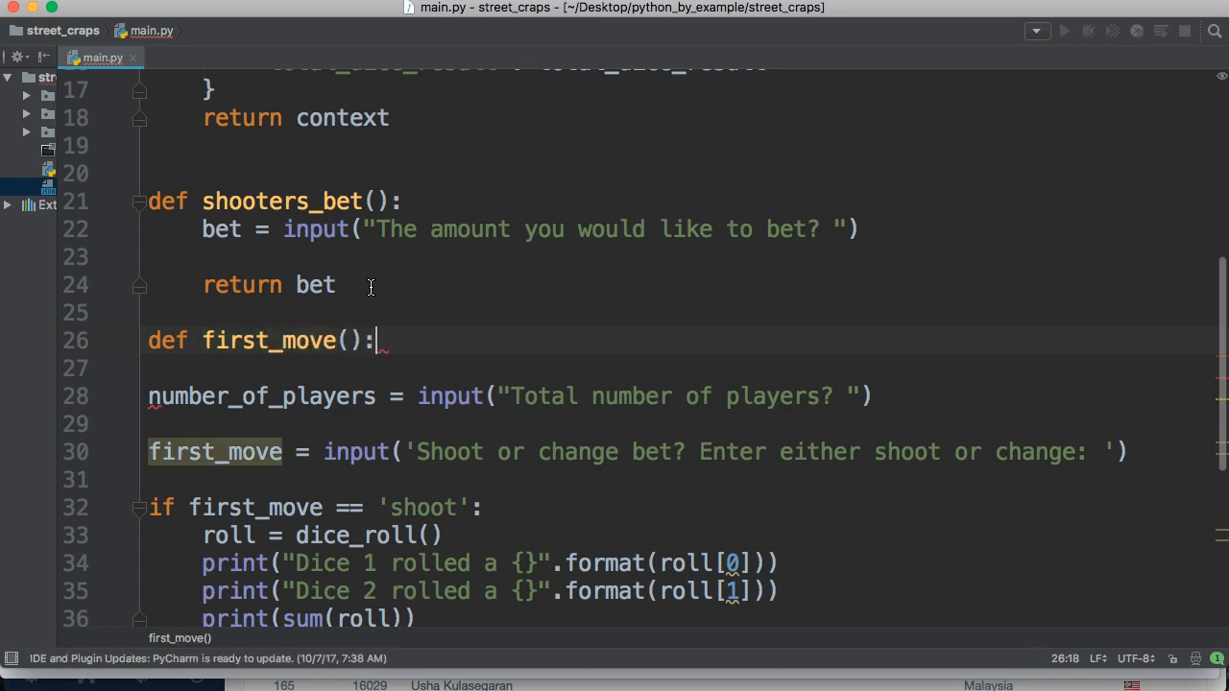
key("enter")
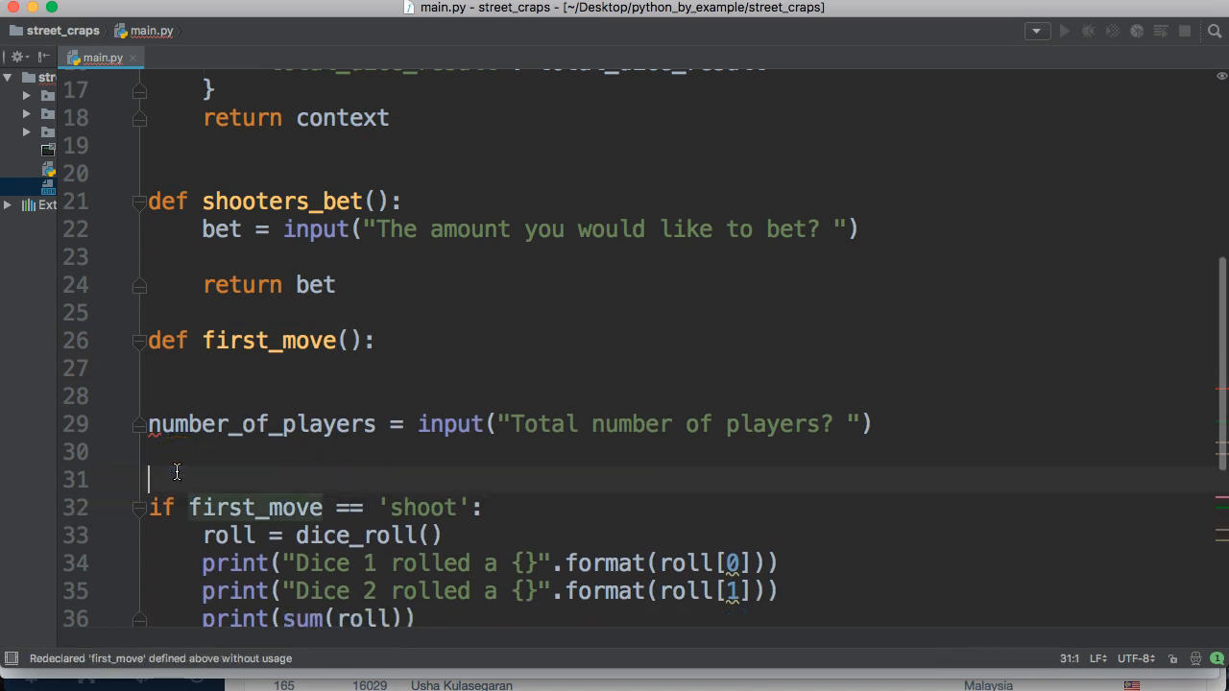
type("first_move = input('Shoot or change bet? Enter either shoot or change: ')")
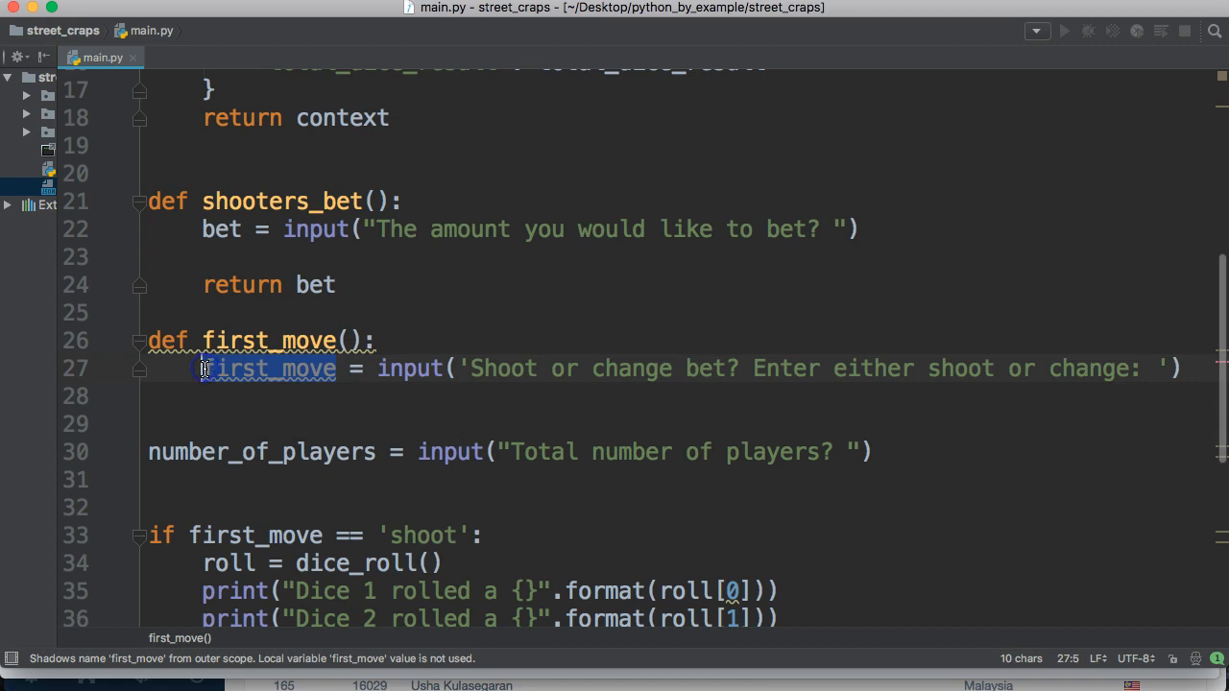
Store the answer as users_input and return users_input from first_move
type("users_inpu")
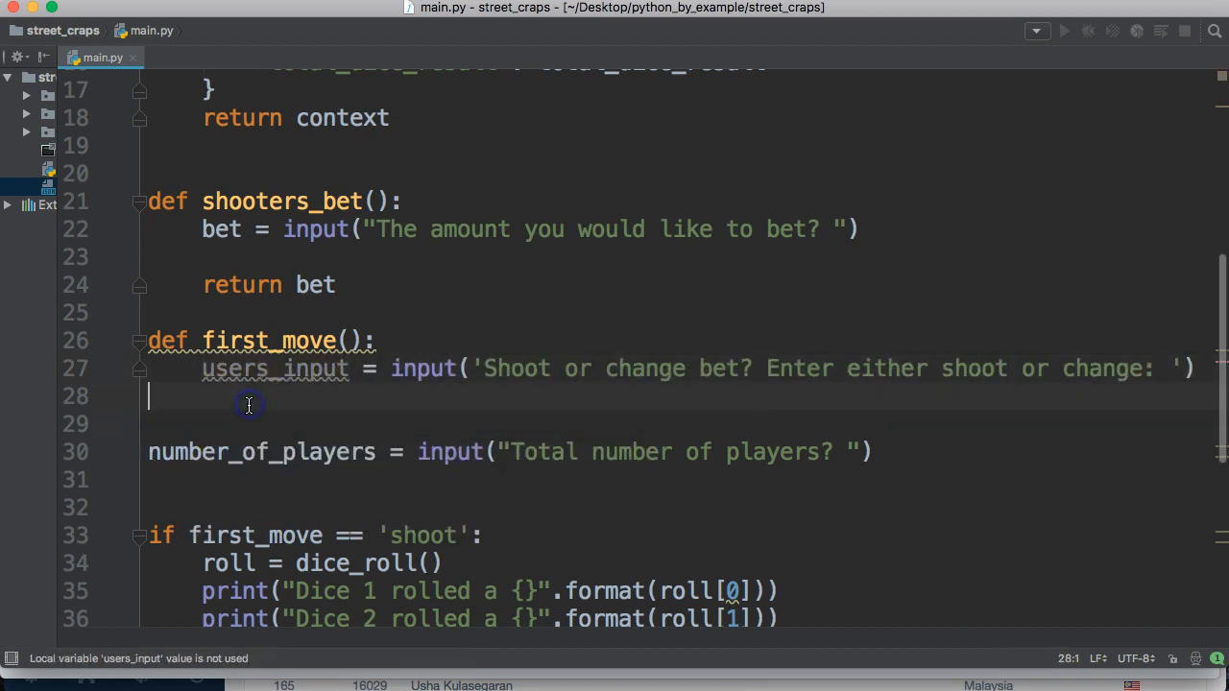
type("re")
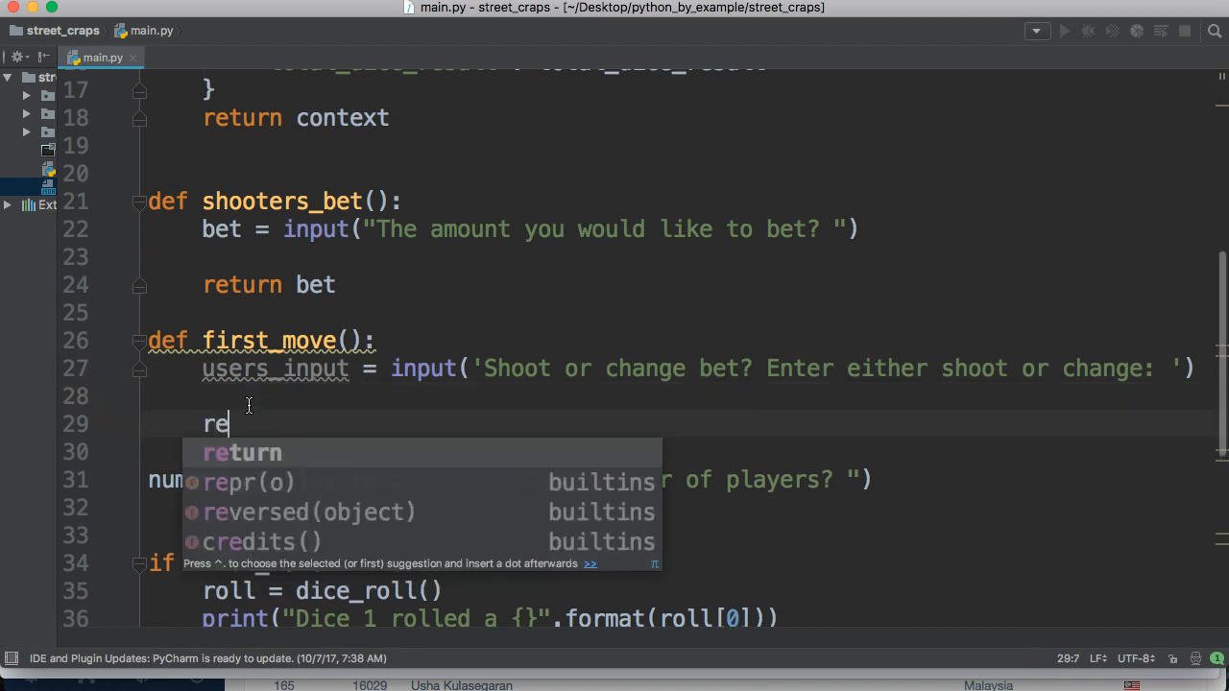
type("turn users_input")
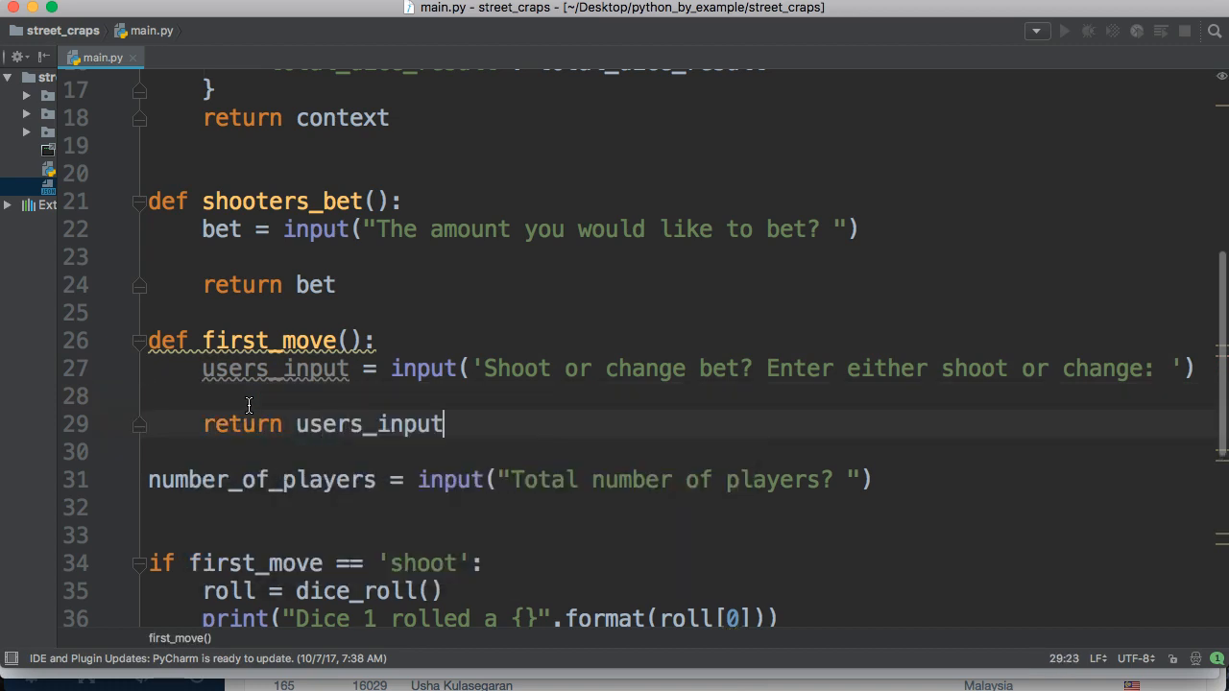
scroll("down", 3)
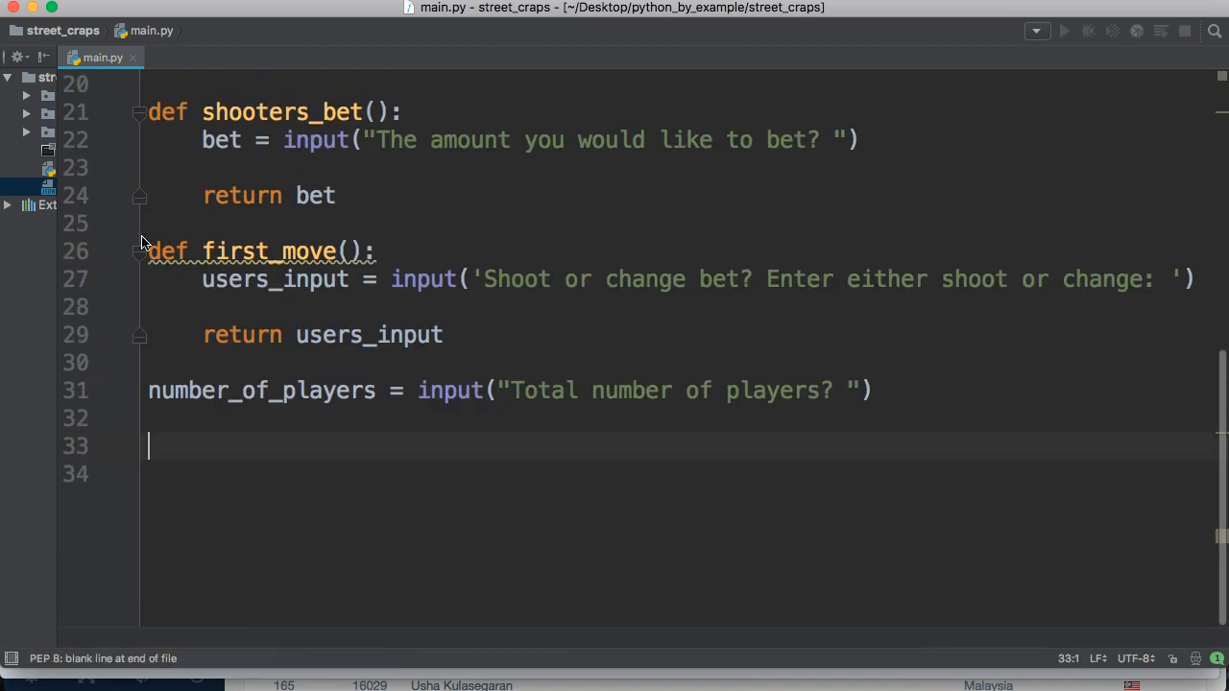
Call shooters_bet() and move the number_of_players prompt directly below it
type("shooters_bet()")
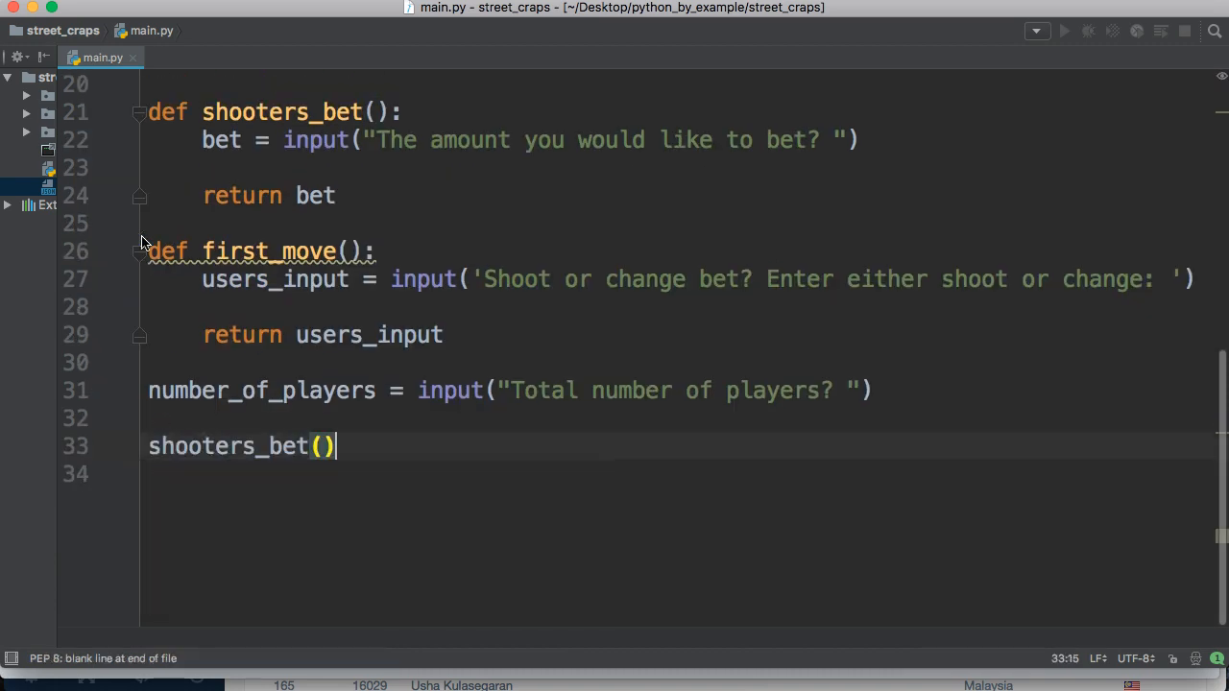
mouse_move(630, 149)
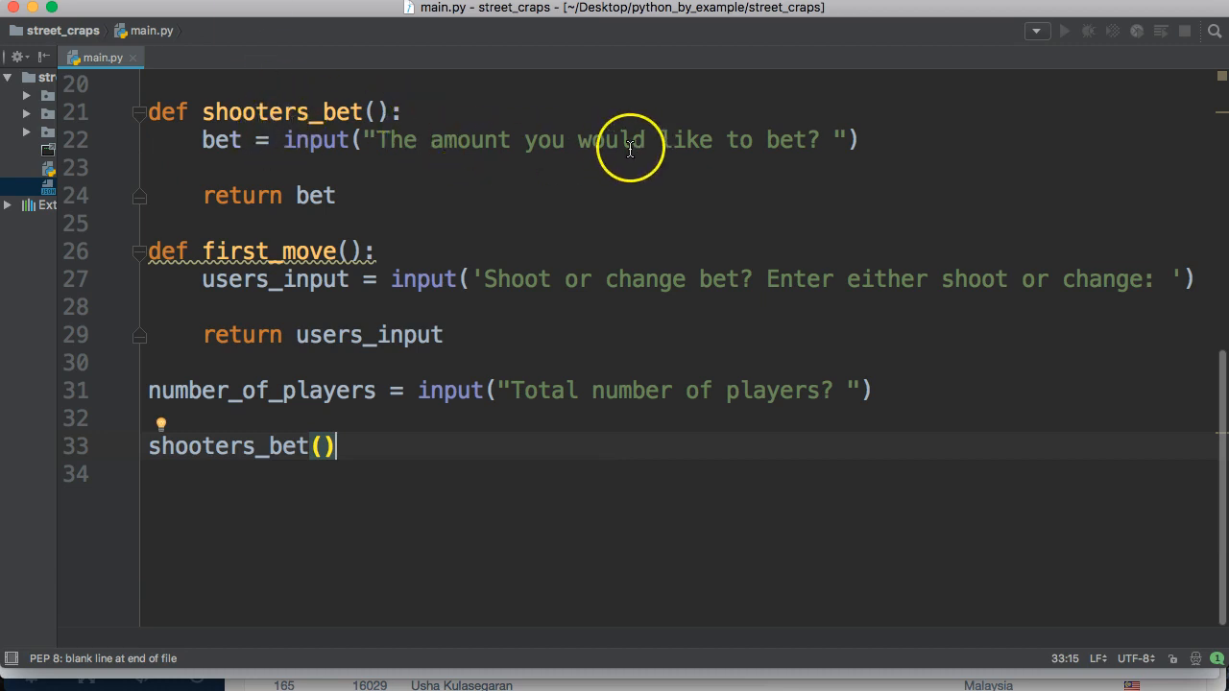
key("enter")
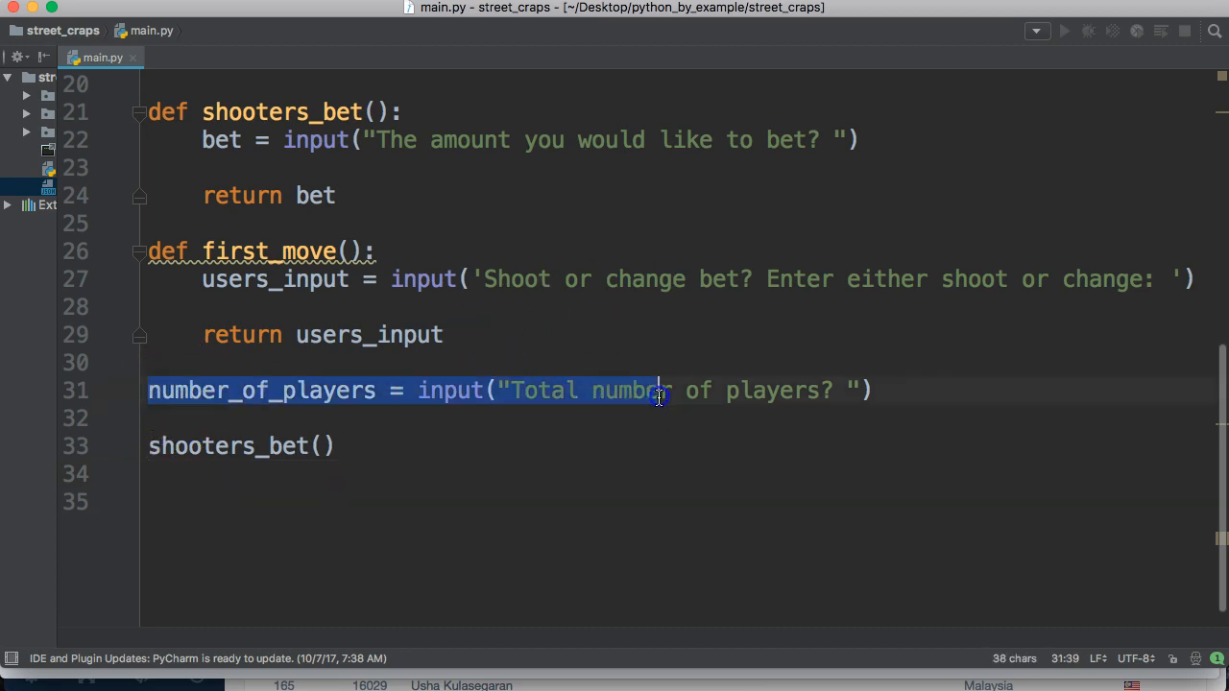
key("Delete")
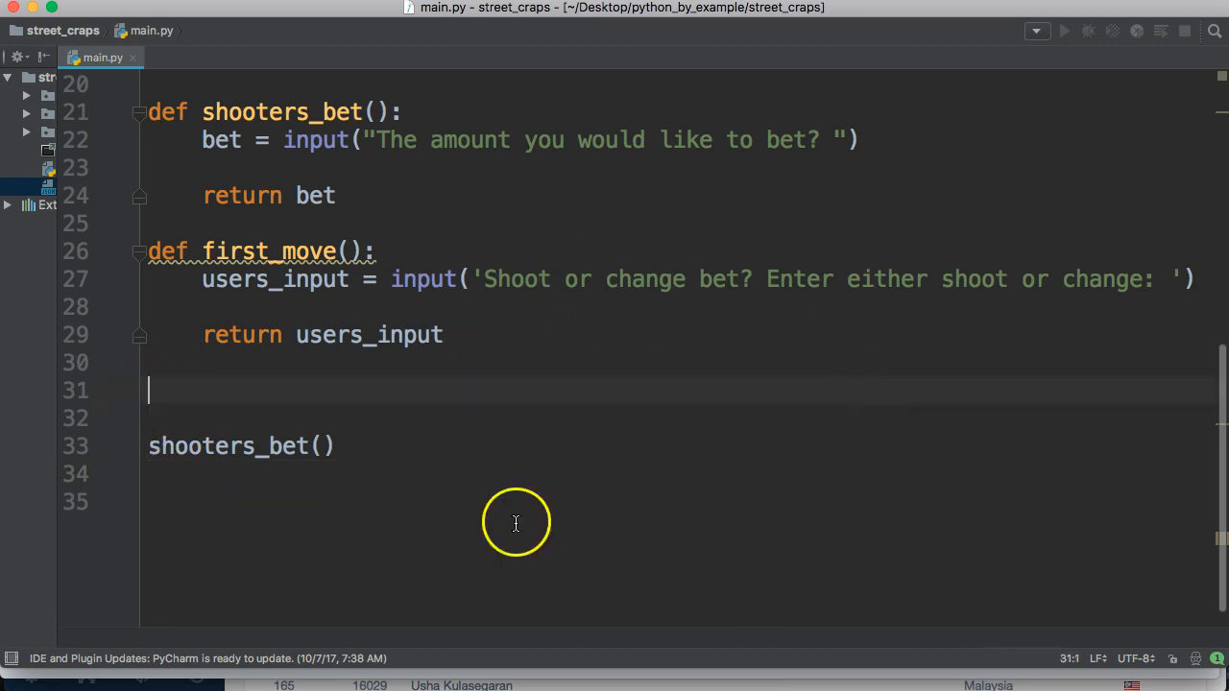
type("number_of_players = input(\"Total number of players? \")")
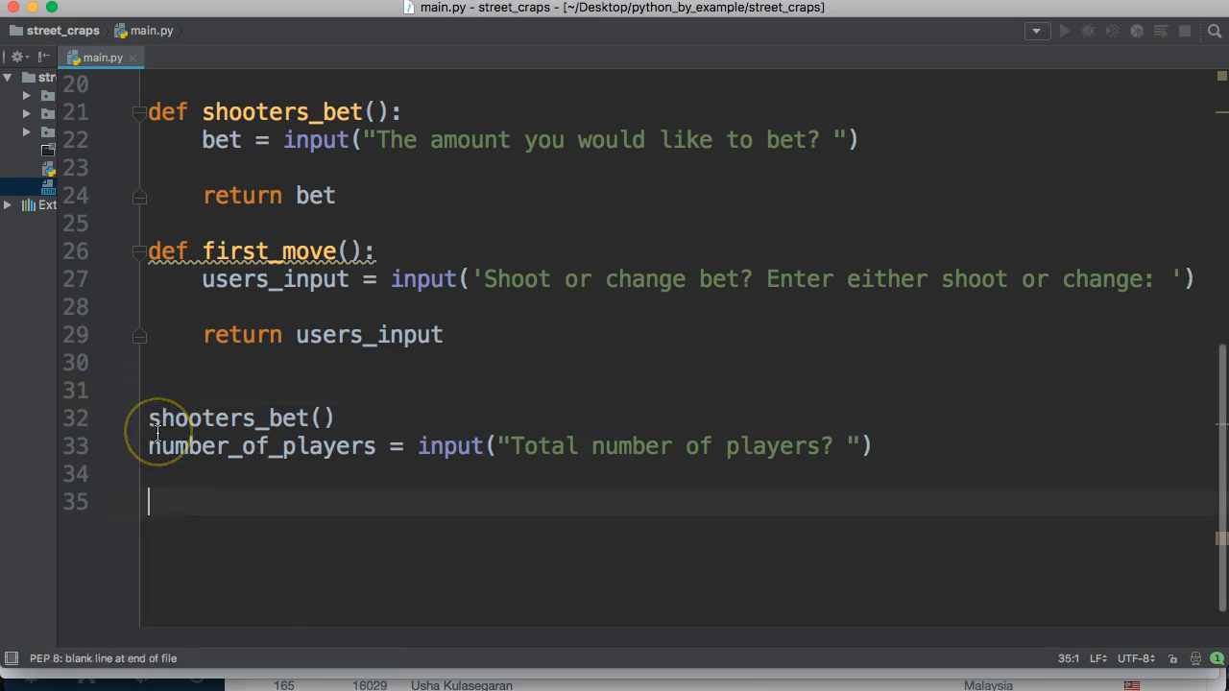
mouse_move(174, 392)
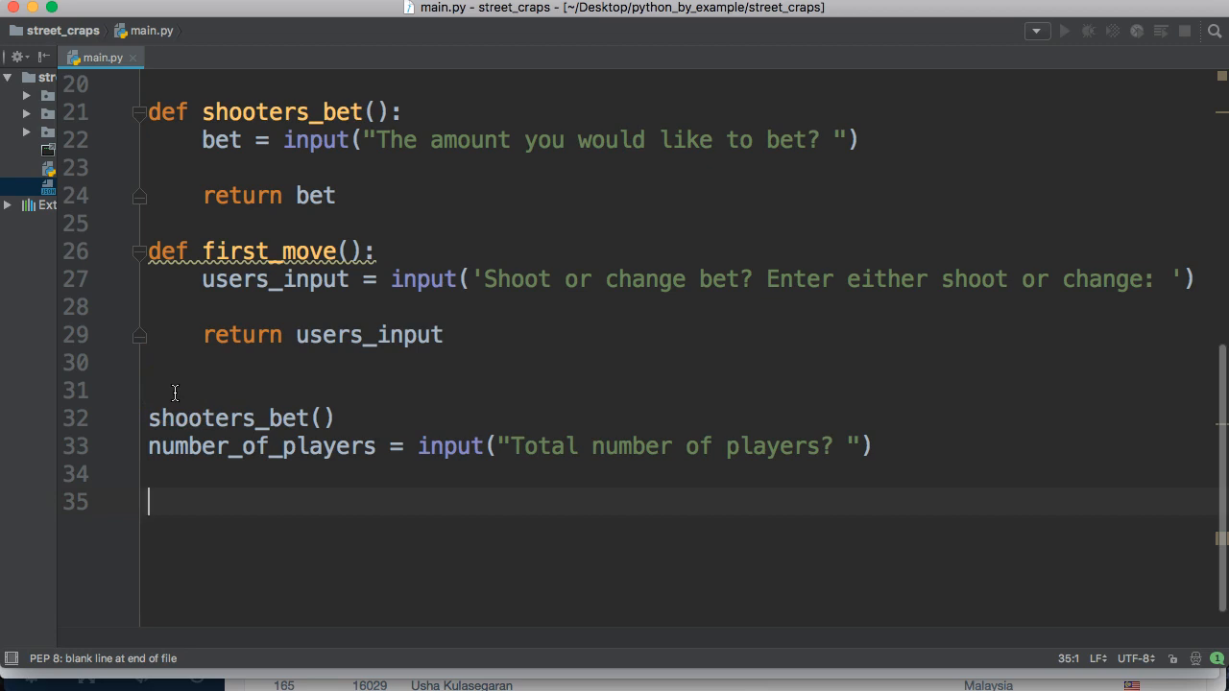
Set run = True and begin a while run: loop after the prompts
type("r")
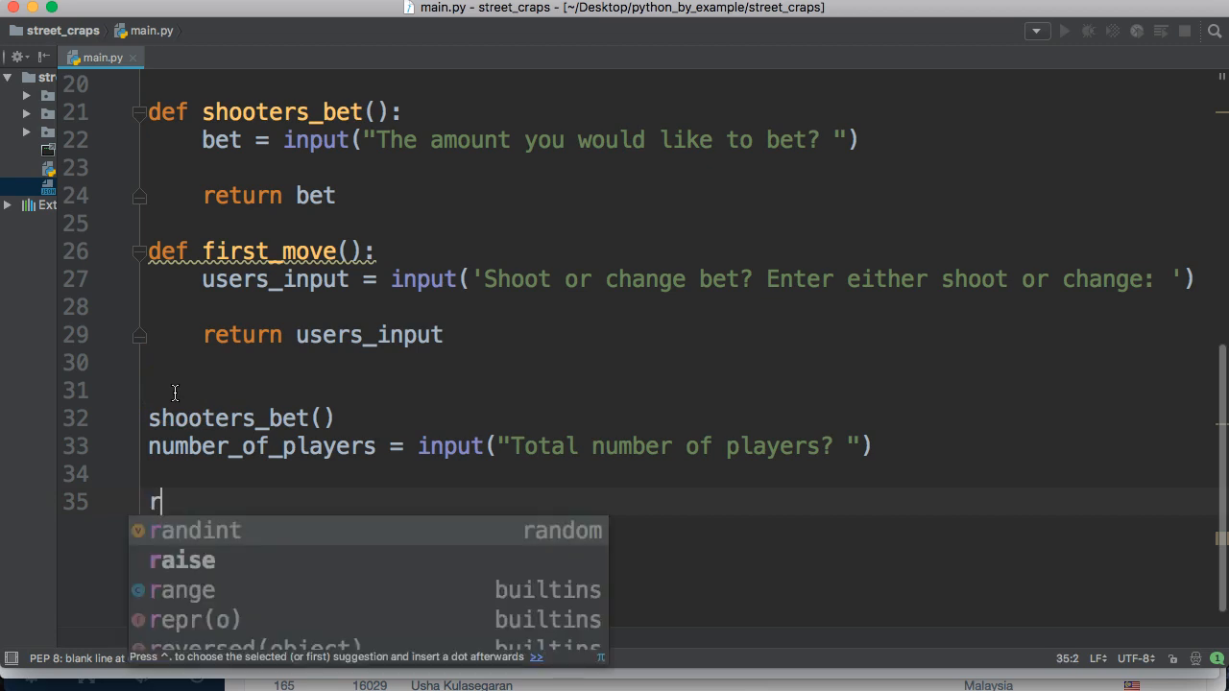
type("un =")
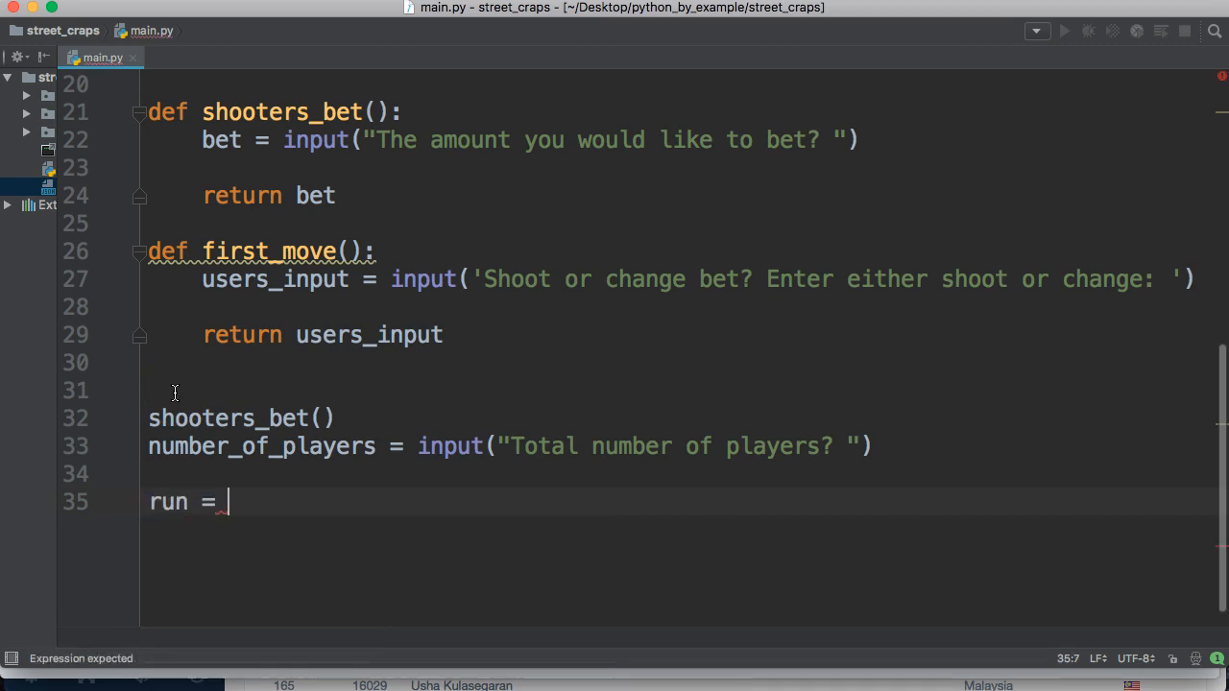
type("True")
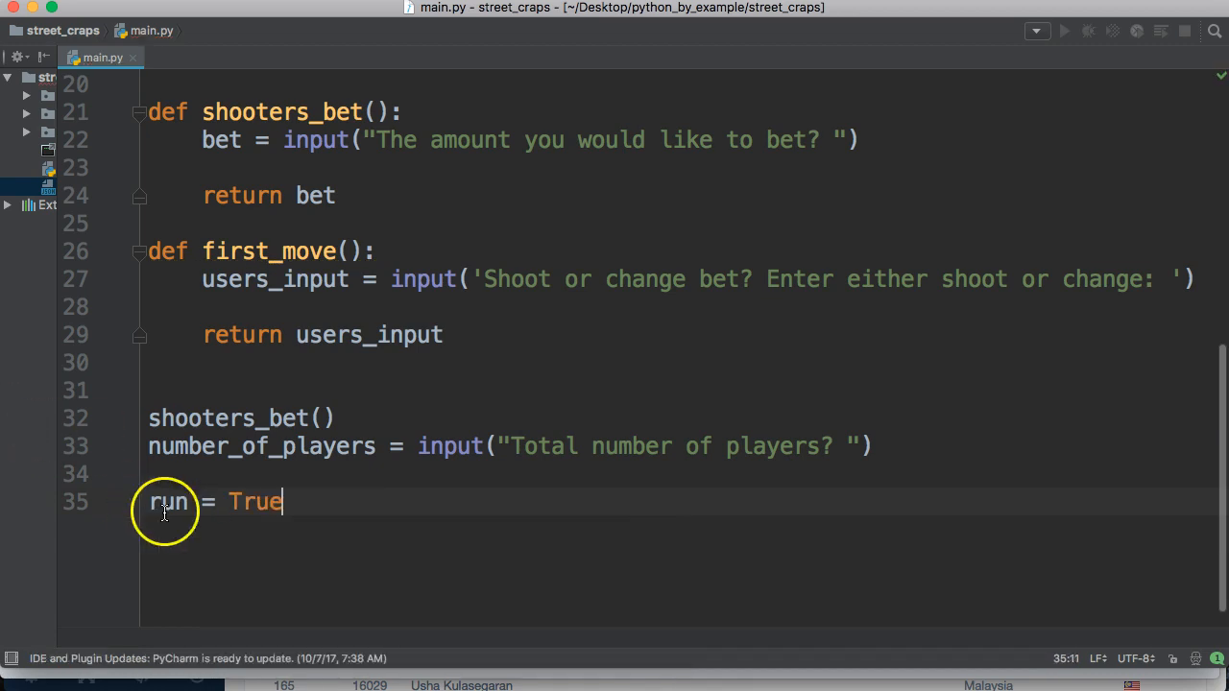
type("while run:")
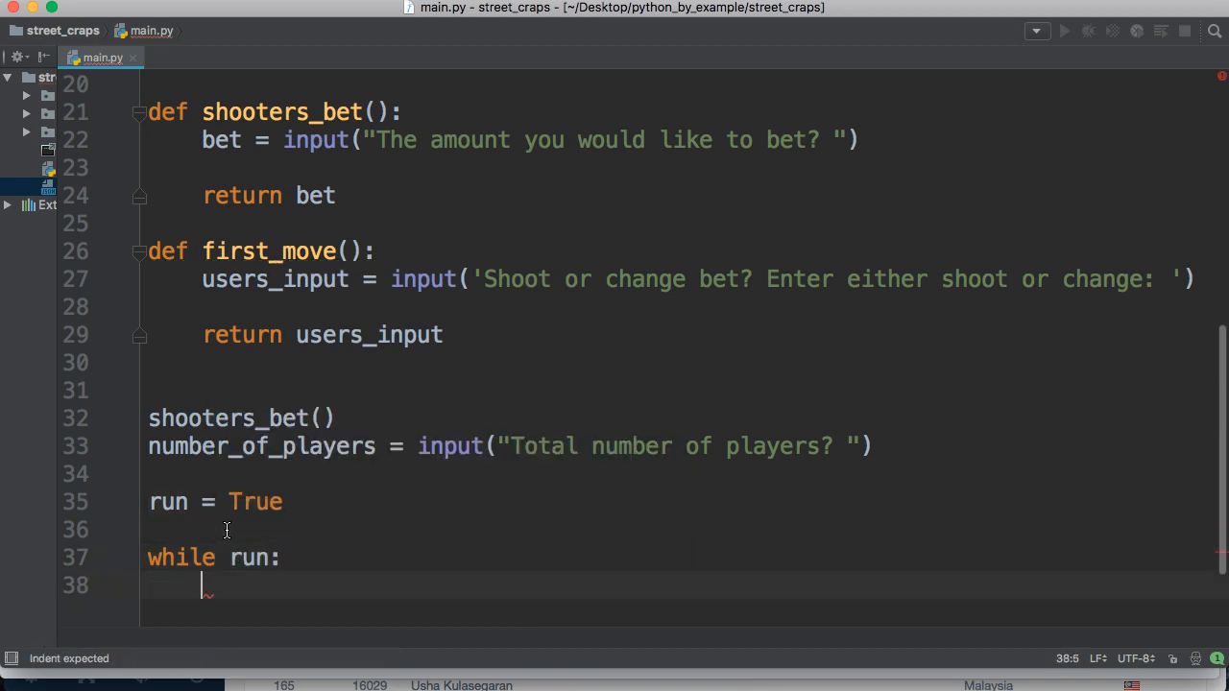
scroll("down", 3)
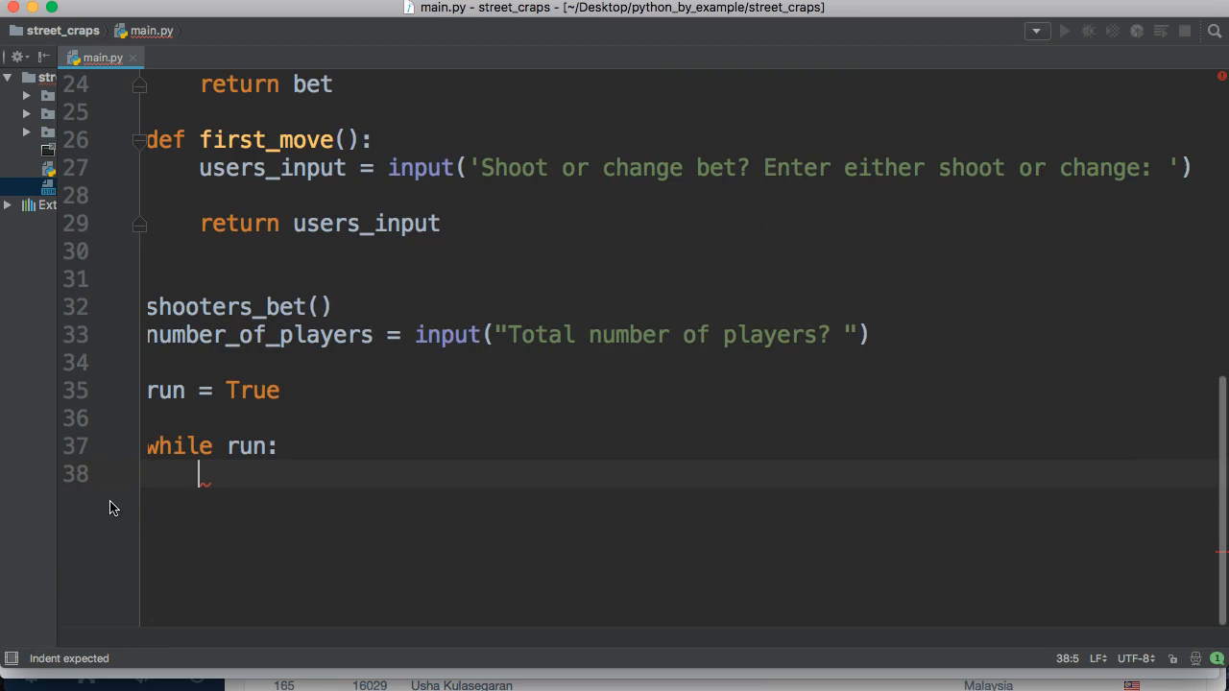
mouse_move(268, 468)
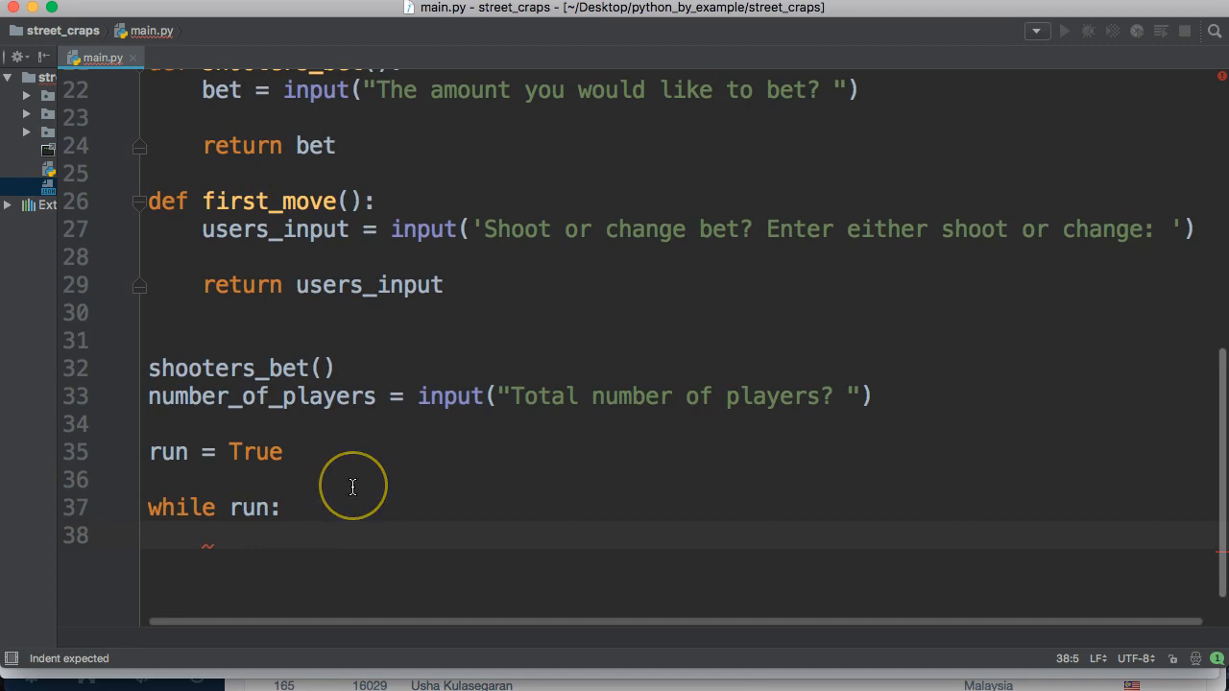
Inside the while loop get first = first_move() and, if first == "shoot", call roll = dice_roll()
type("first =")
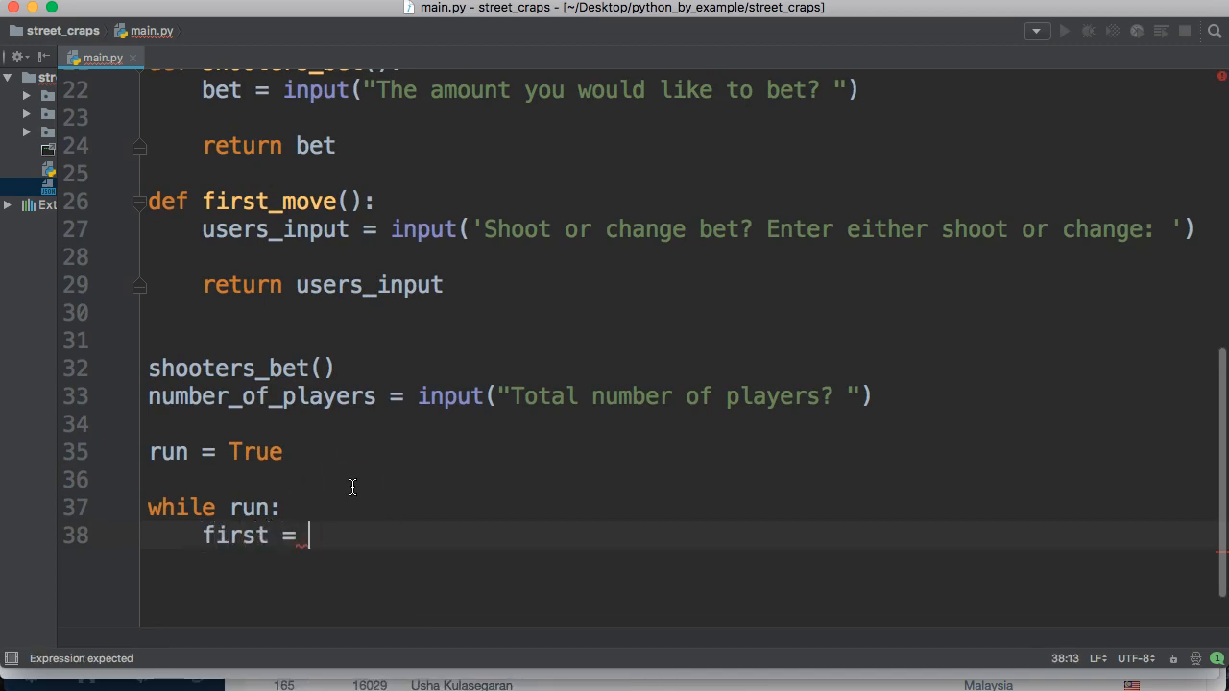
type("first_move(")
type("if ")
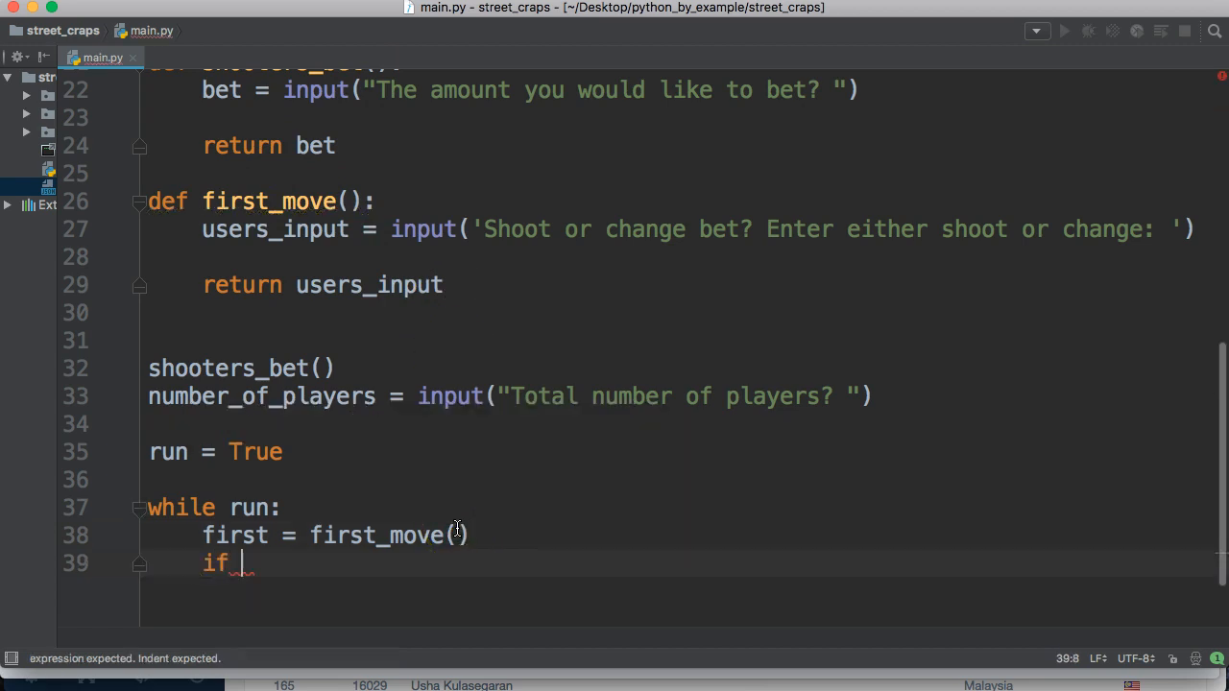
type("first ==")
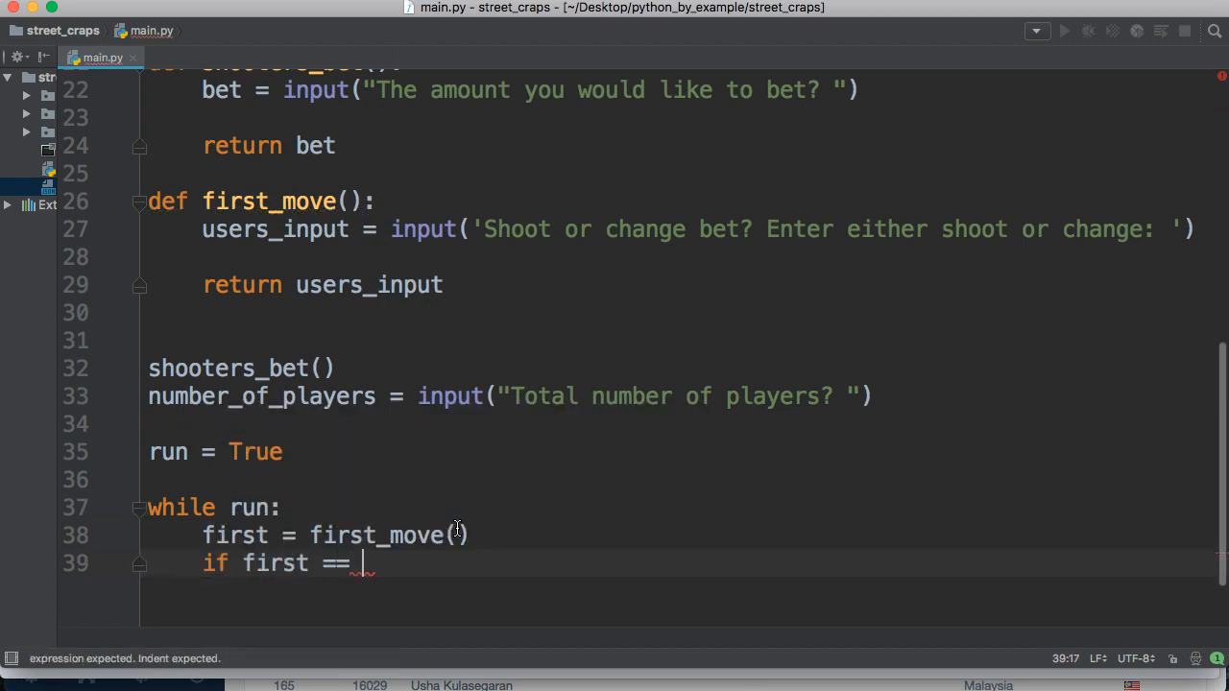
type("\"shoot\":")
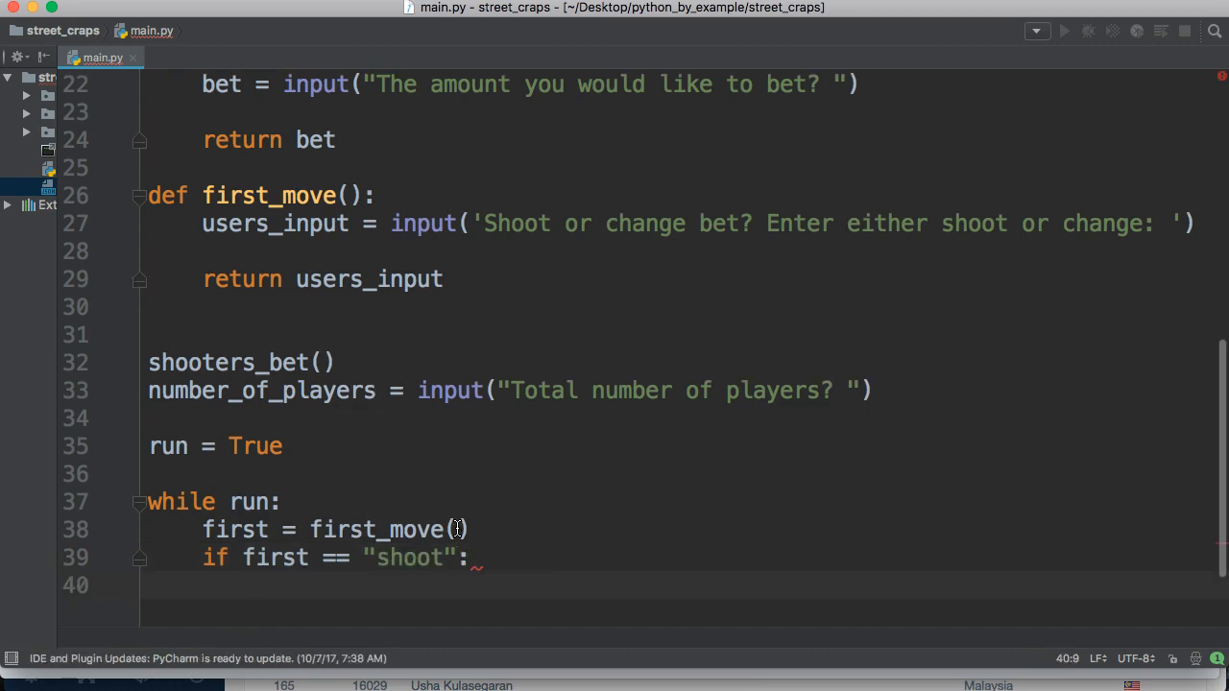
type("roll =")
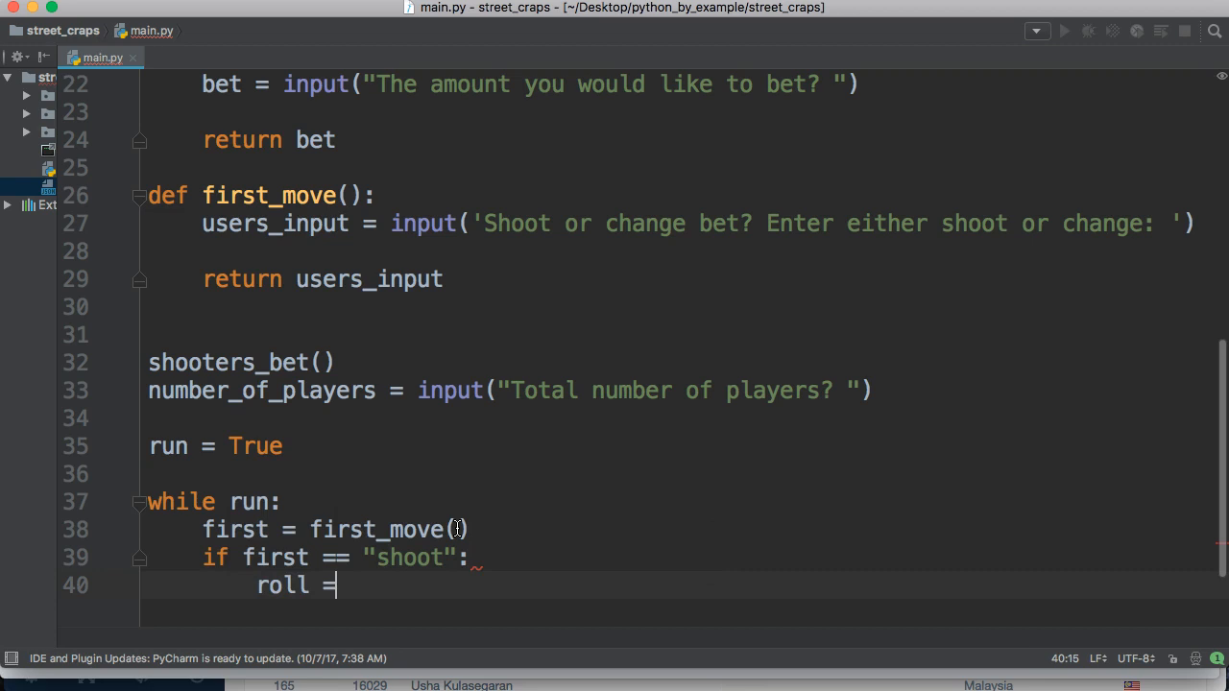
type("roll(")
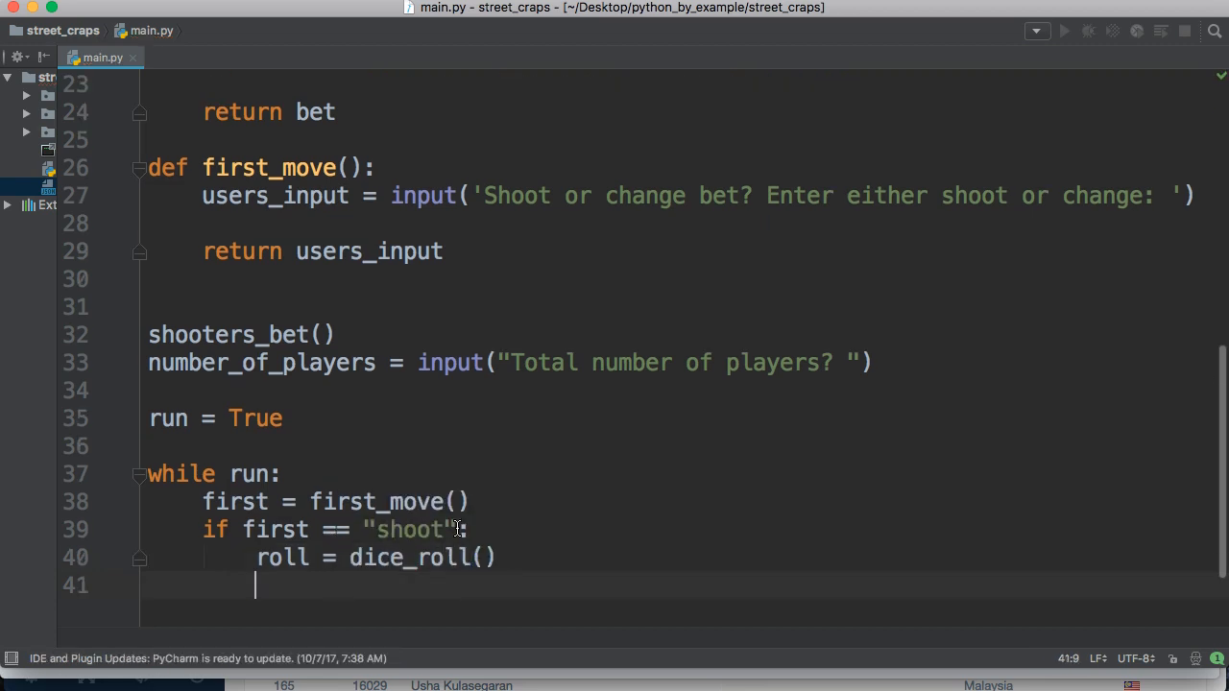
Print dice_1_result, dice_2_result and total_dice from the roll in the shoot branch
type("print(roll['")
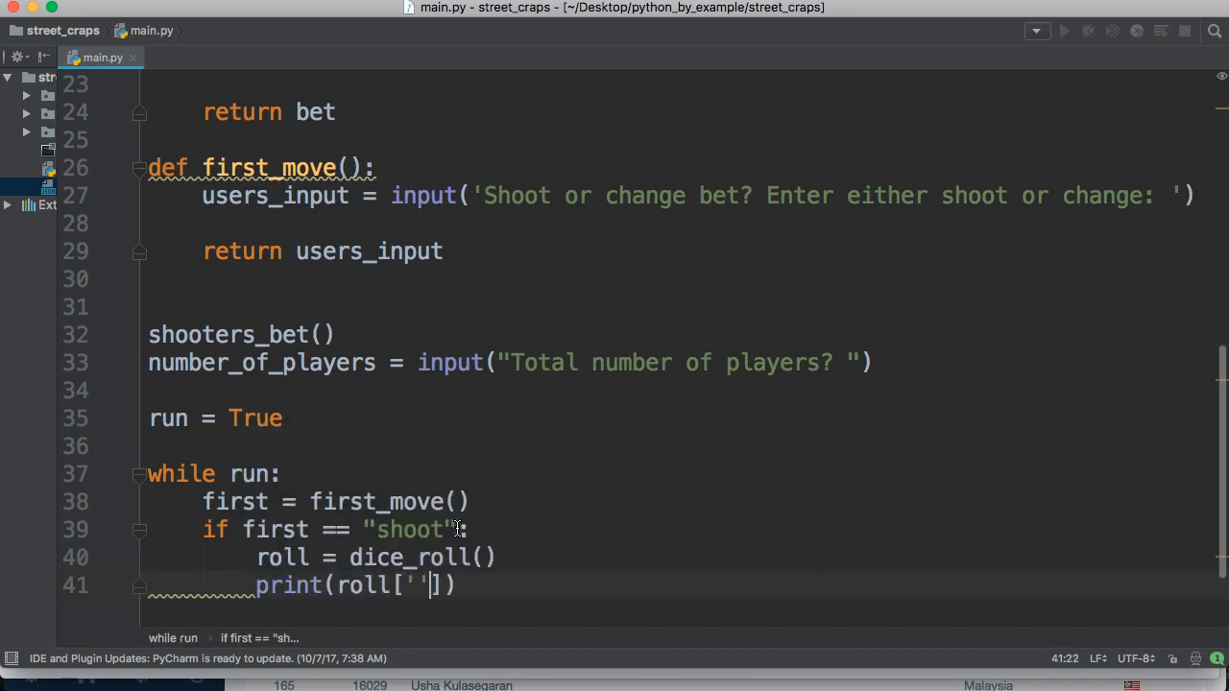
type("dice")
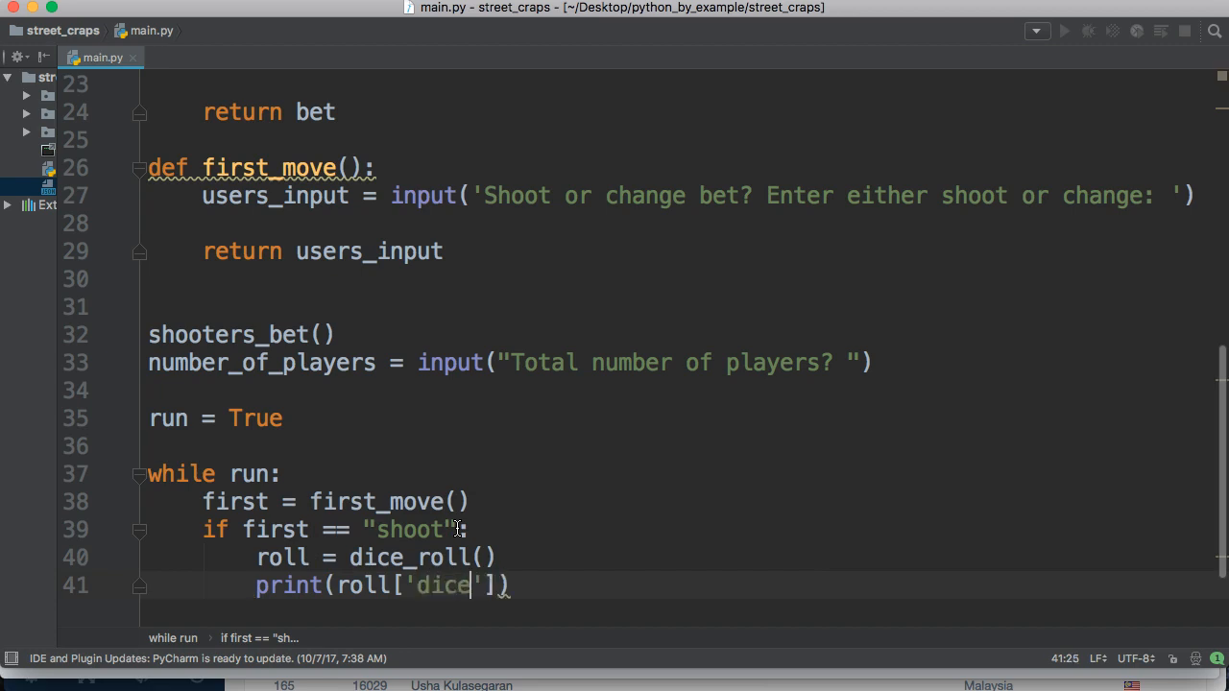
type("_1")
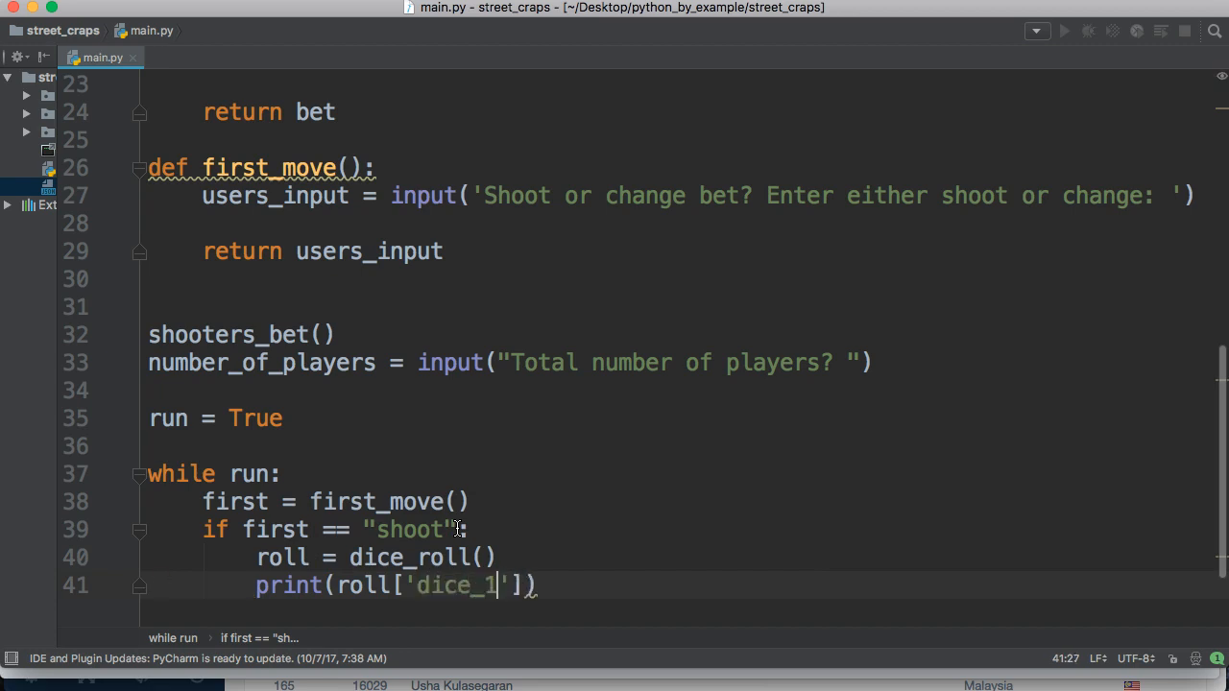
type("_result")
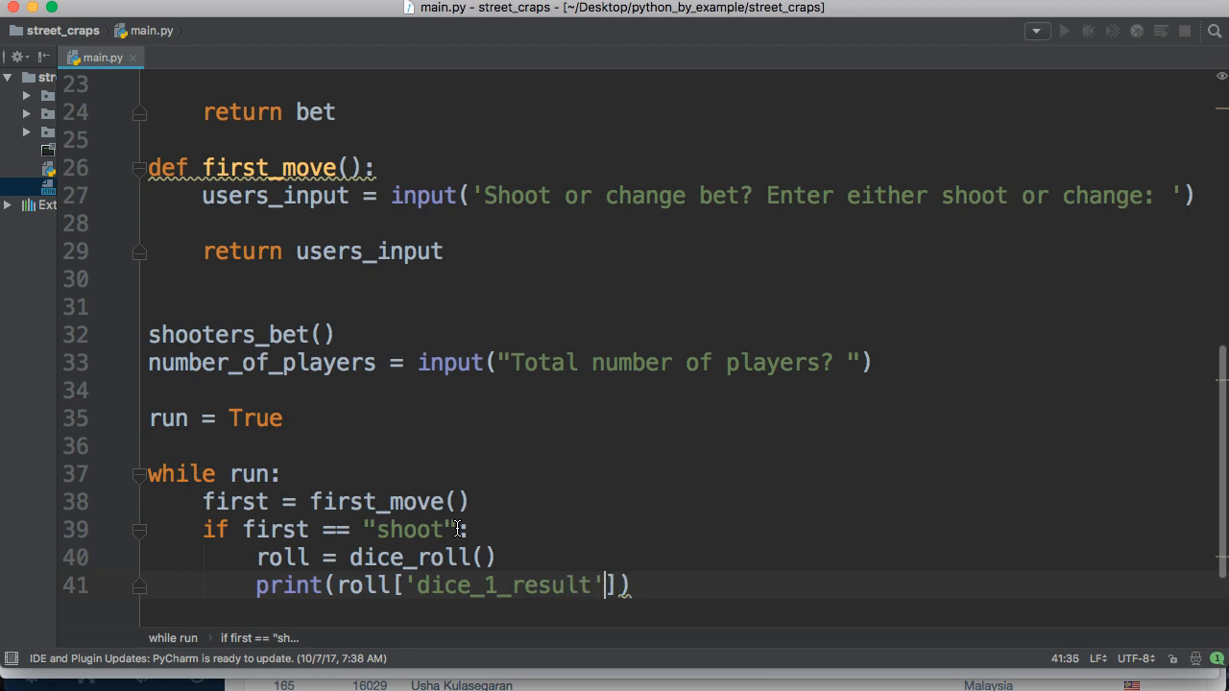
type("print(")
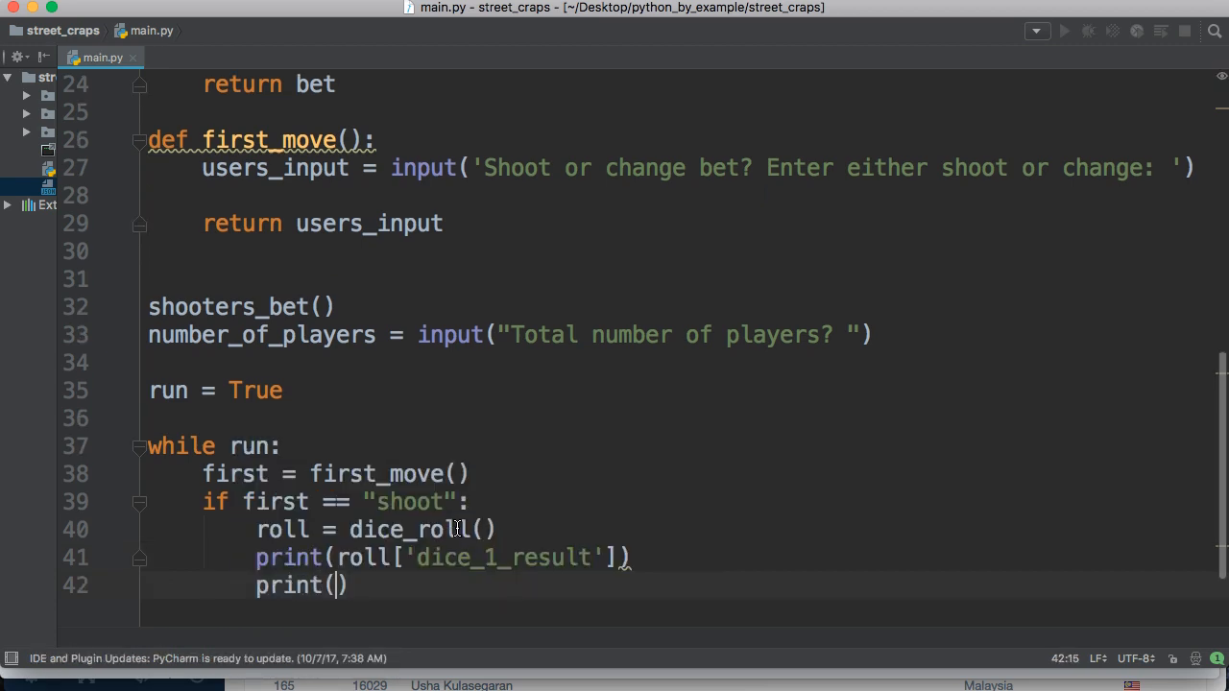
type("roll['dice")
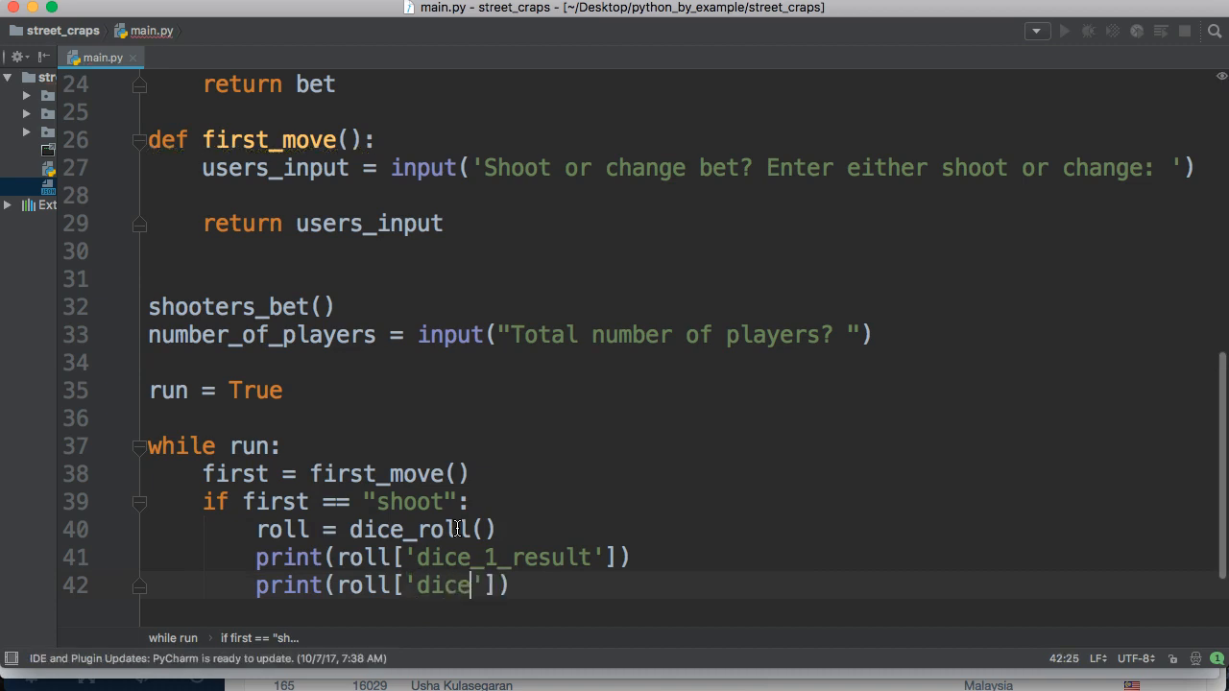
type("_2_erw")
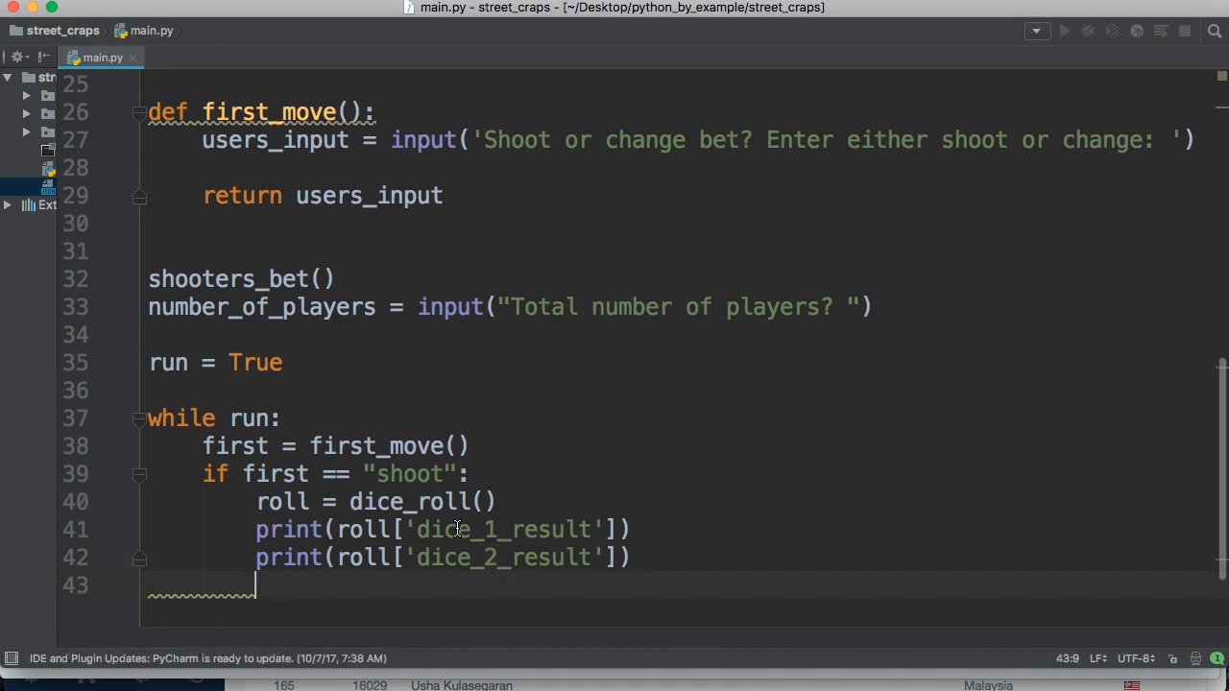
type("print(")
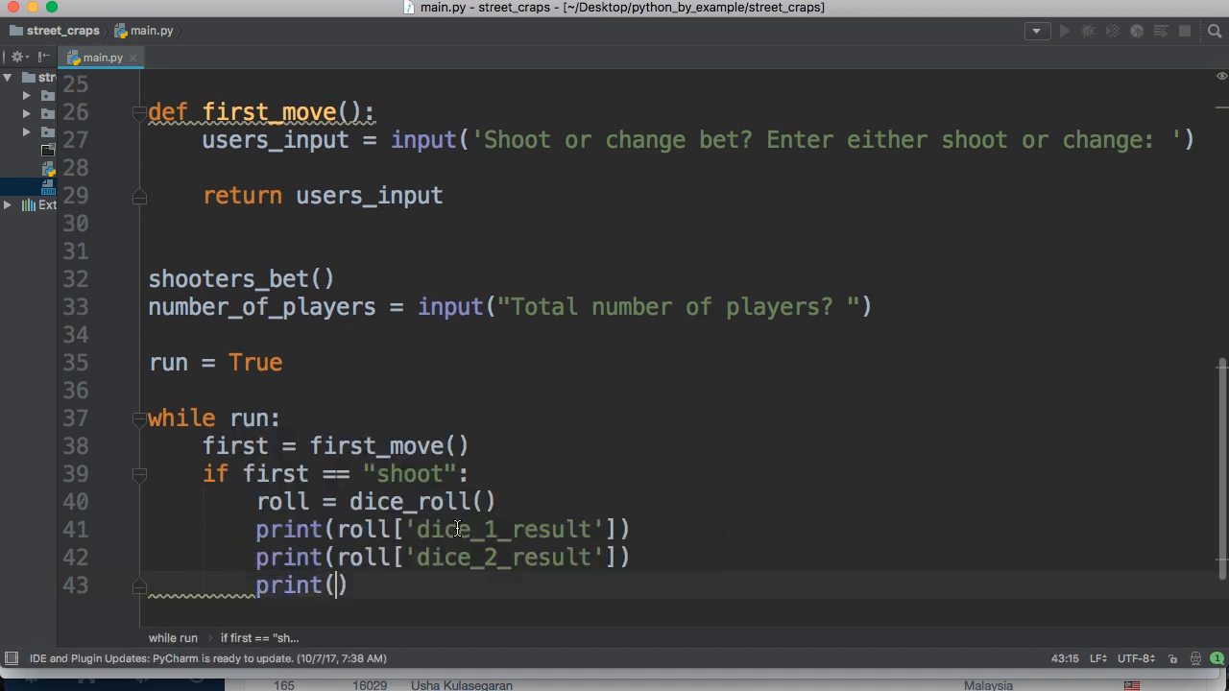
type("roll['")
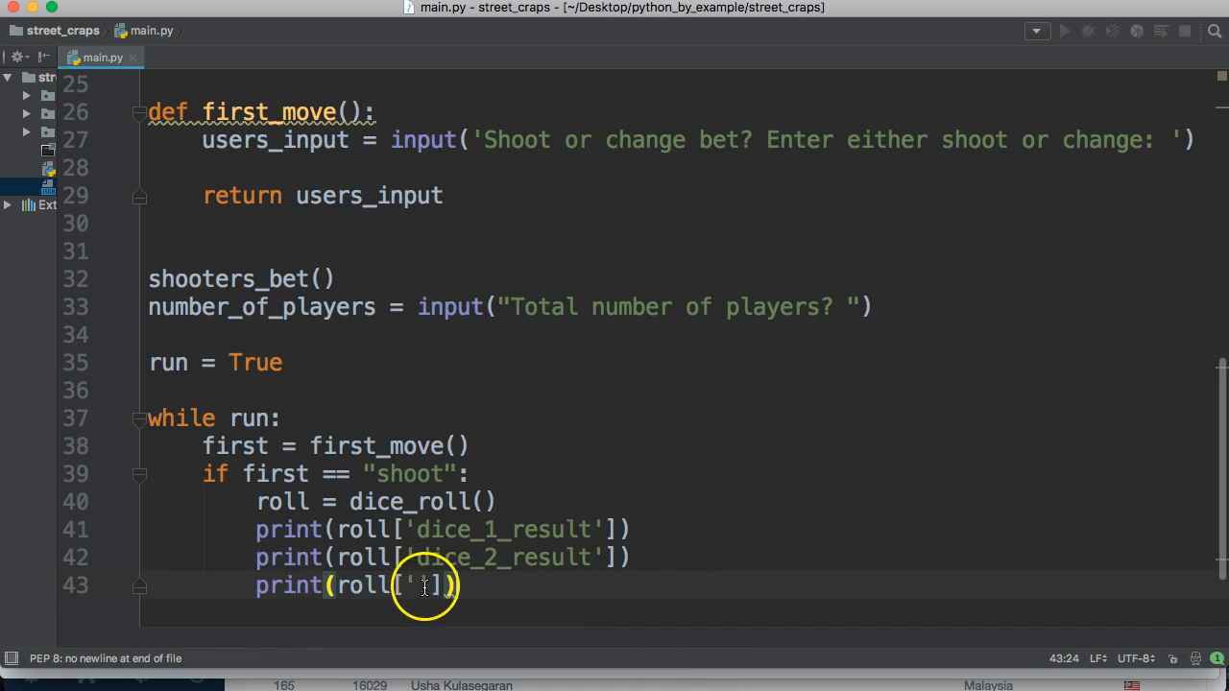
type("otal_dice")
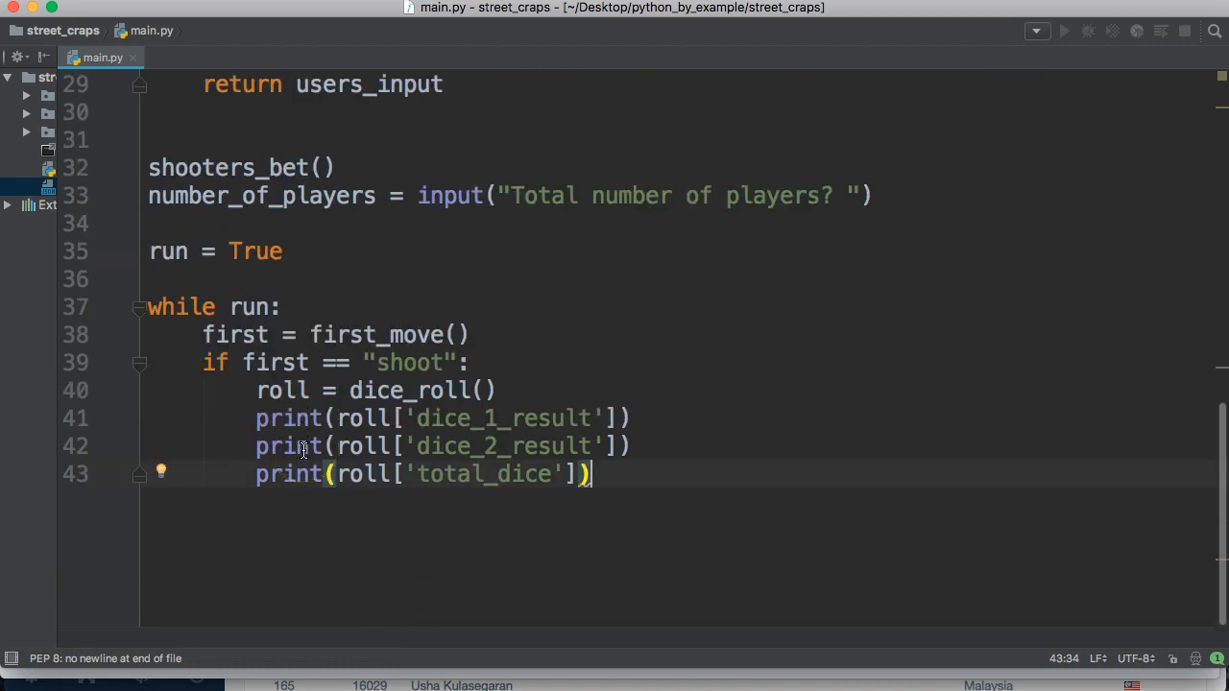
End the shoot branch with break
key("enter")
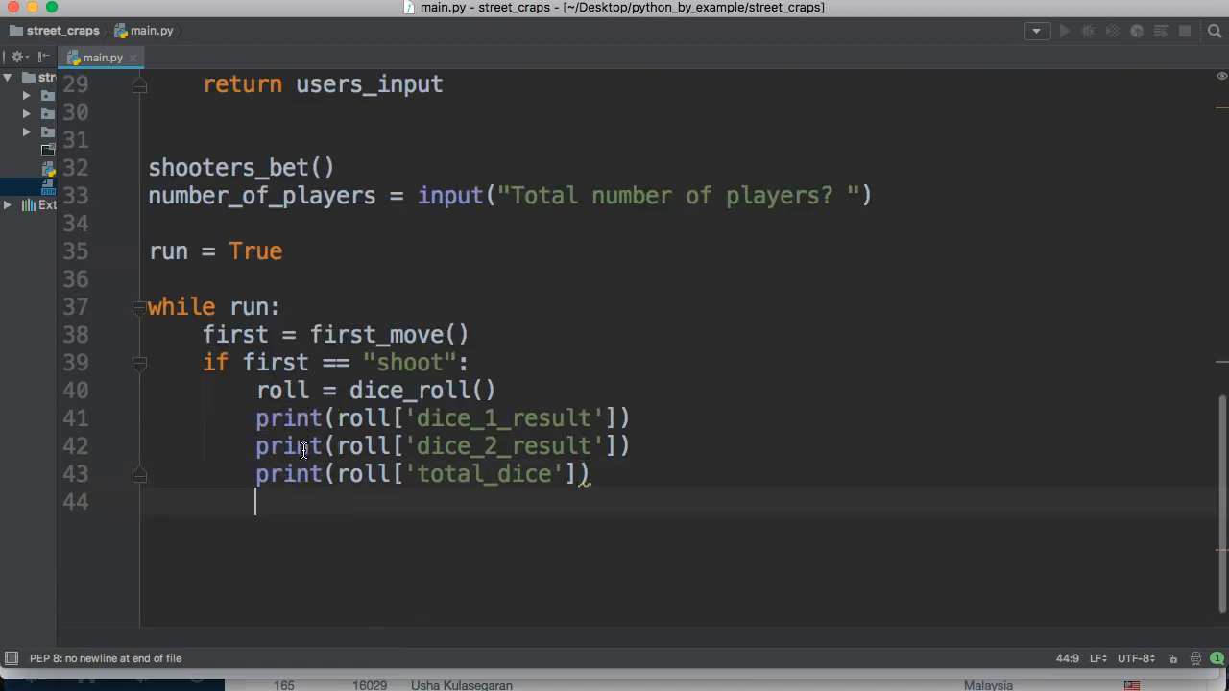
type("break")
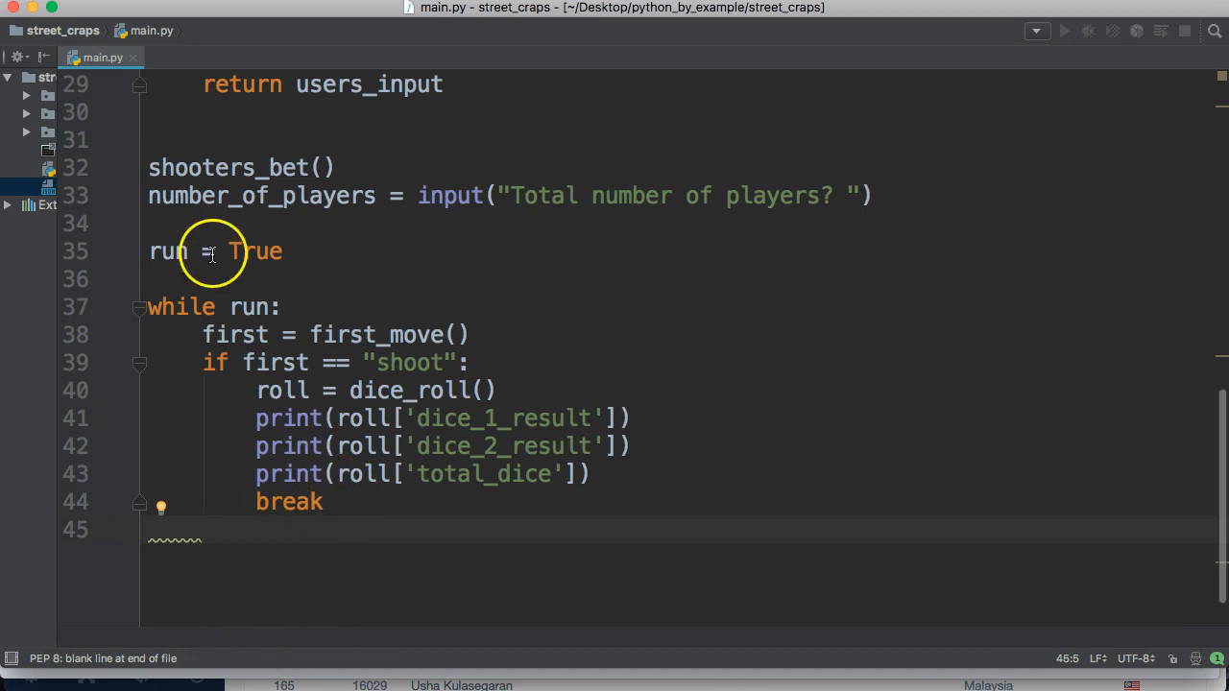
mouse_move(275, 283)
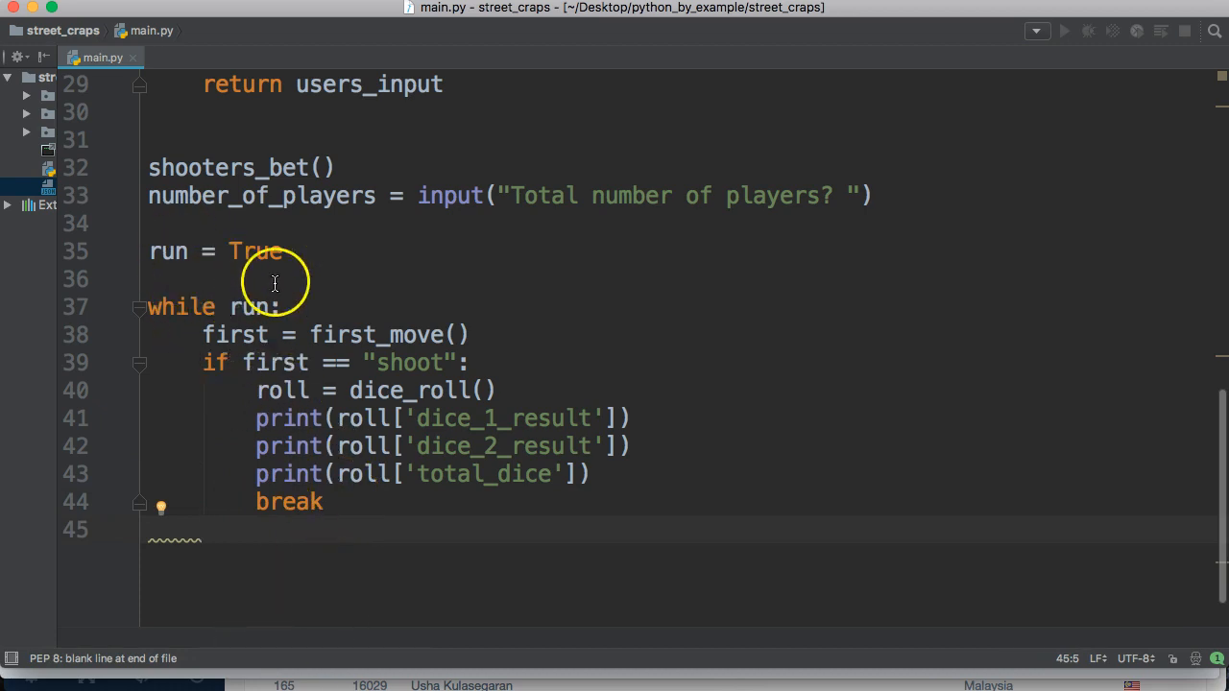
mouse_move(369, 504)
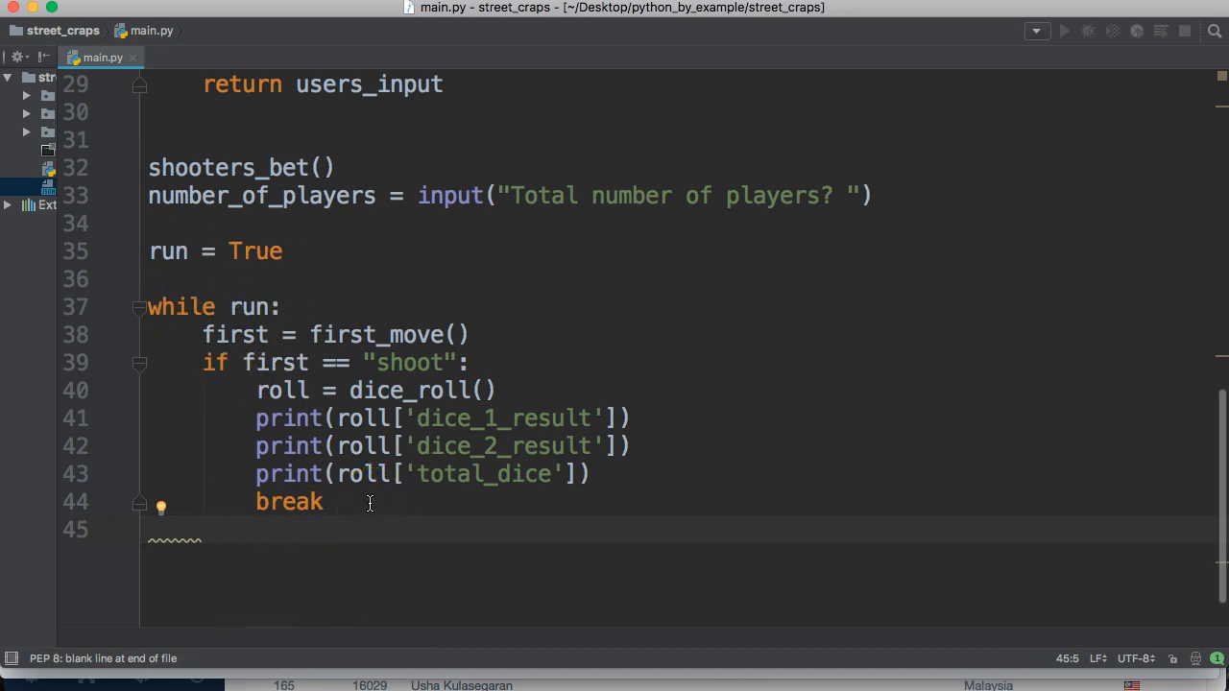
Add elif first == "change": calling shooters_bet() and setting first = first
type("elif first")
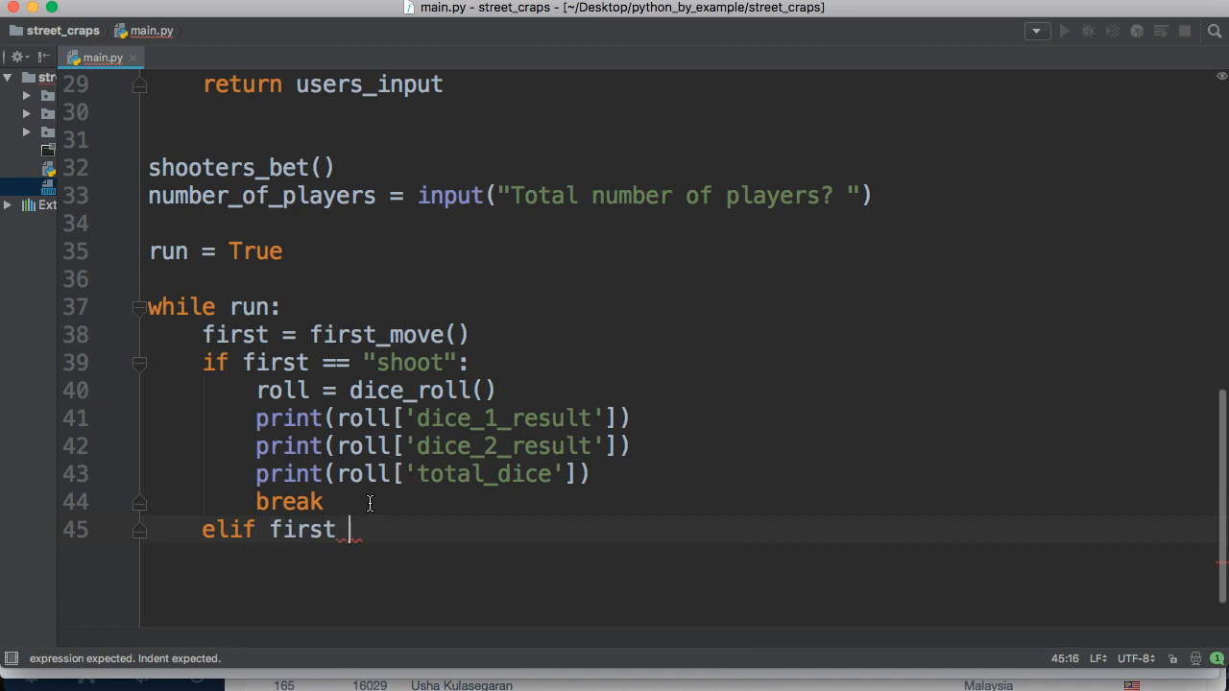
type("== \"chan\"")
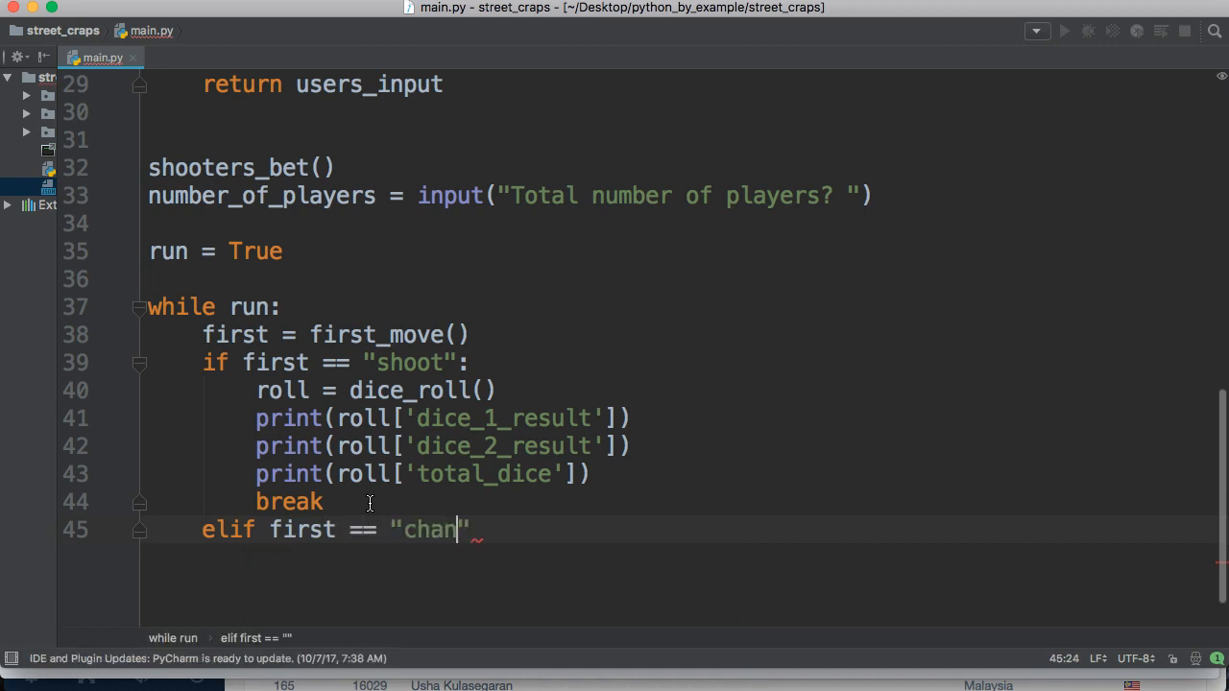
type("ge\":")
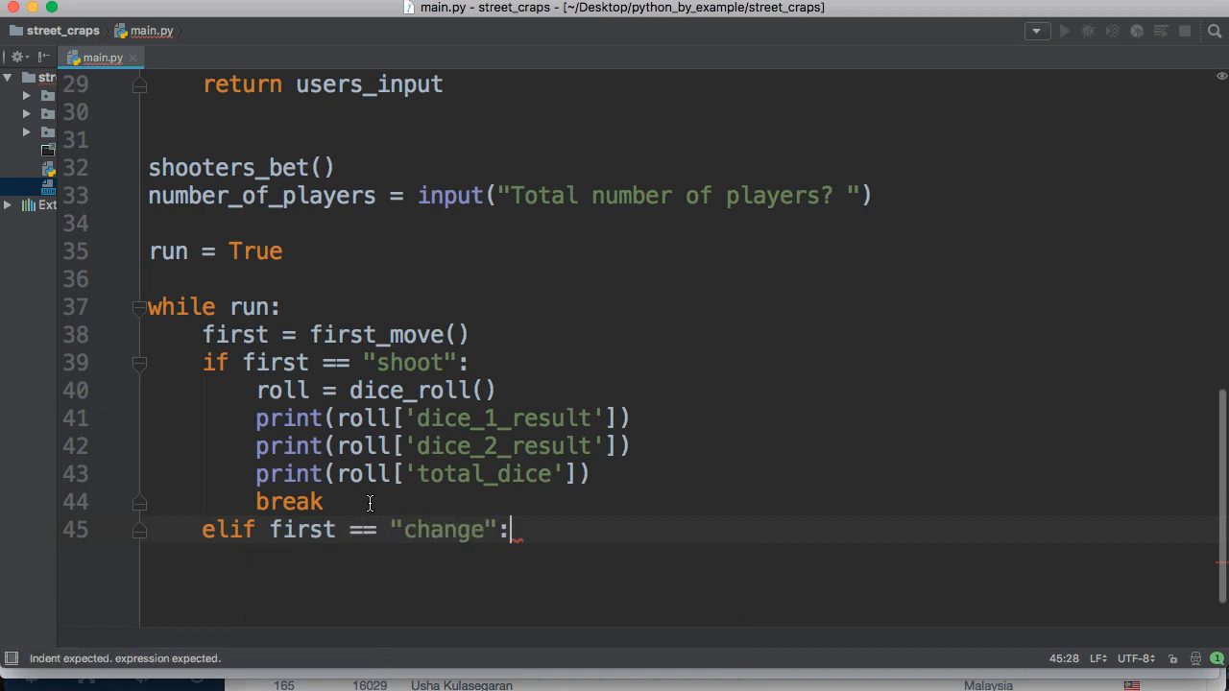
type("shooters_bet(")
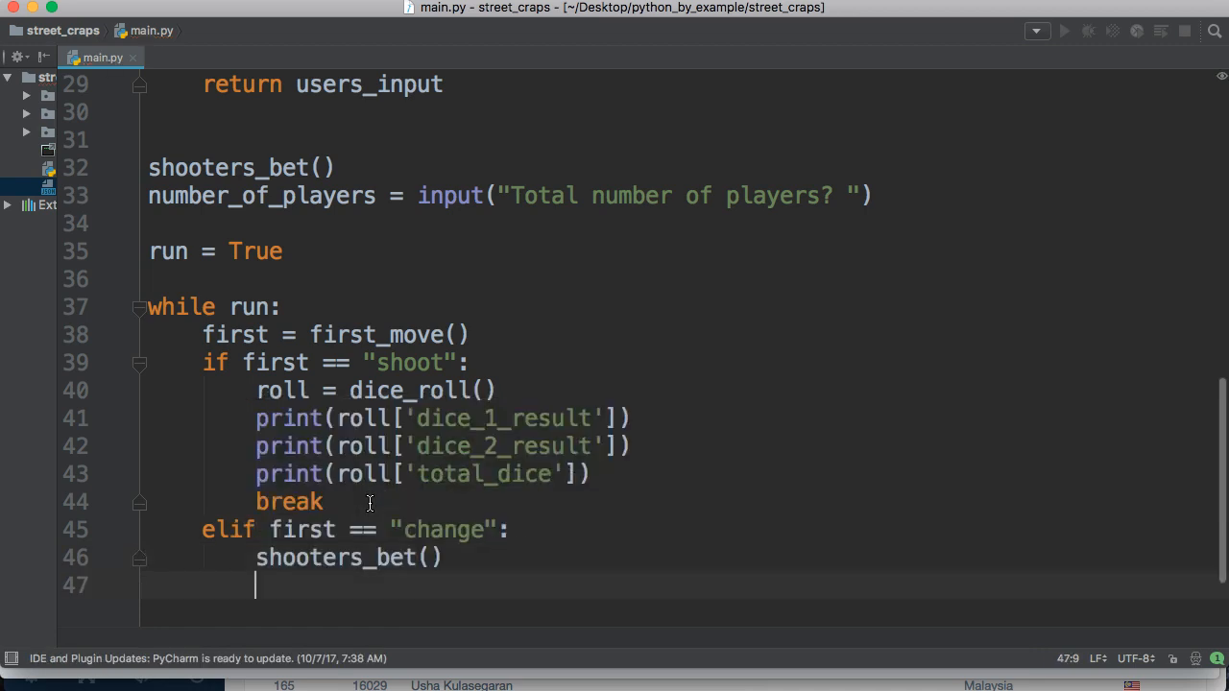
type("first = first")
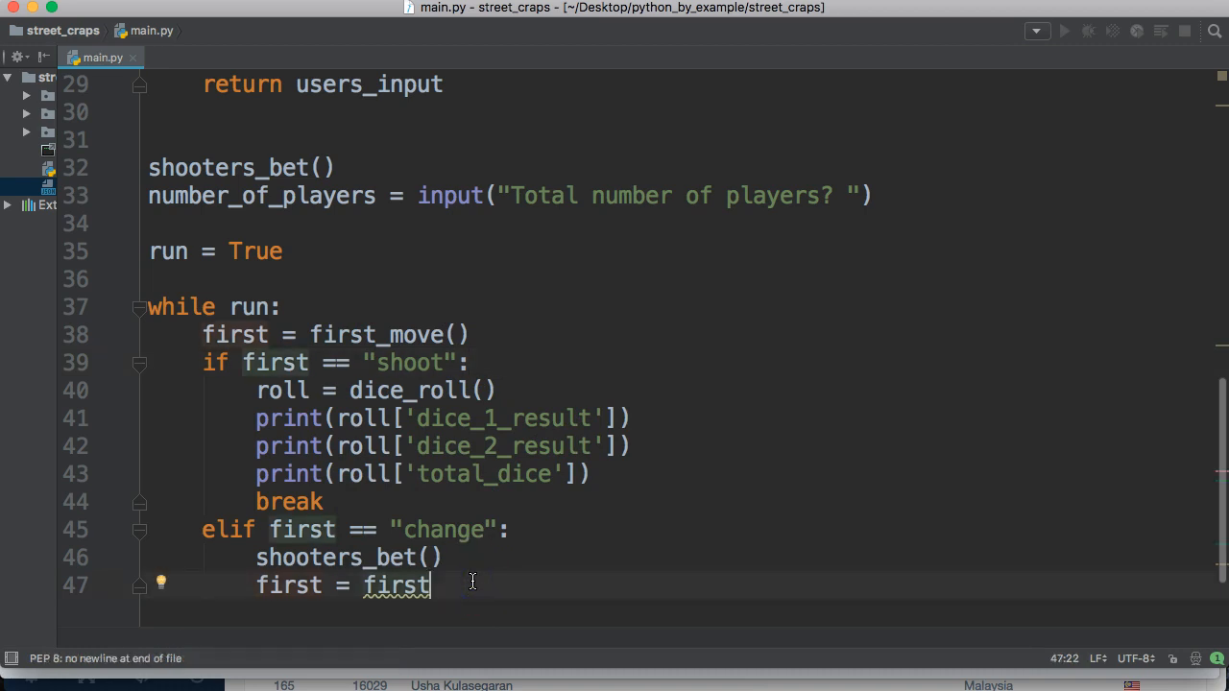
key("enter")
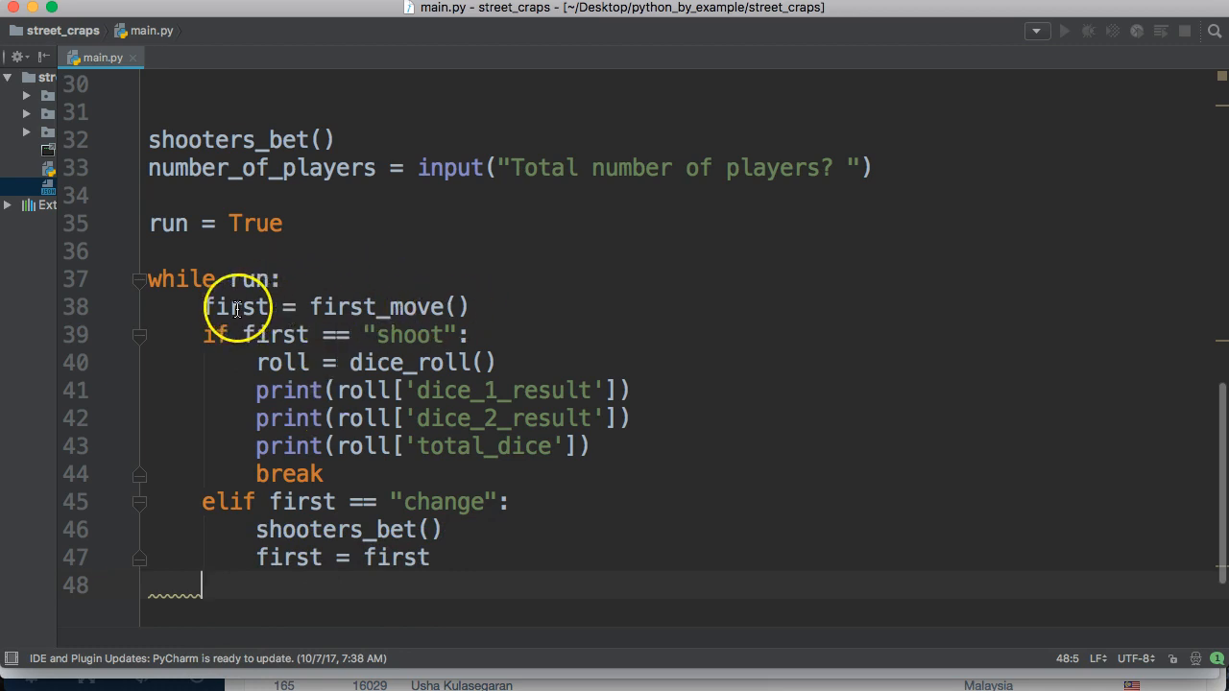
mouse_move(345, 474)
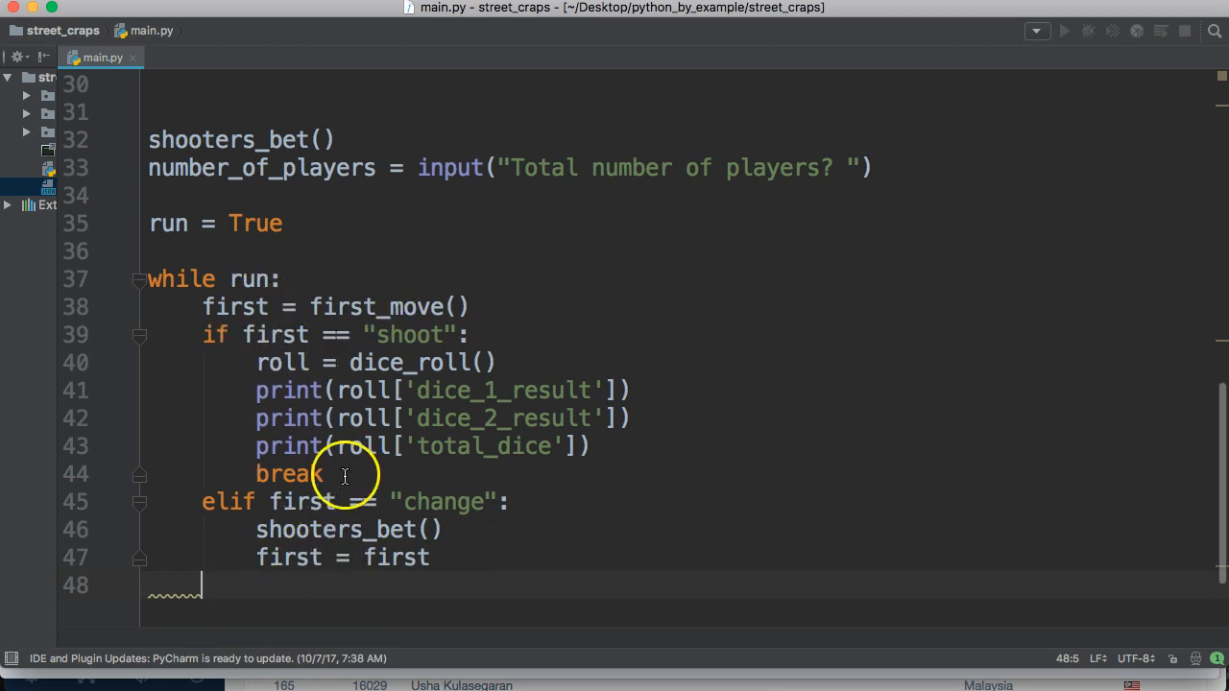
Add an else branch printing 'Game failed' and setting run = False
type("else:")
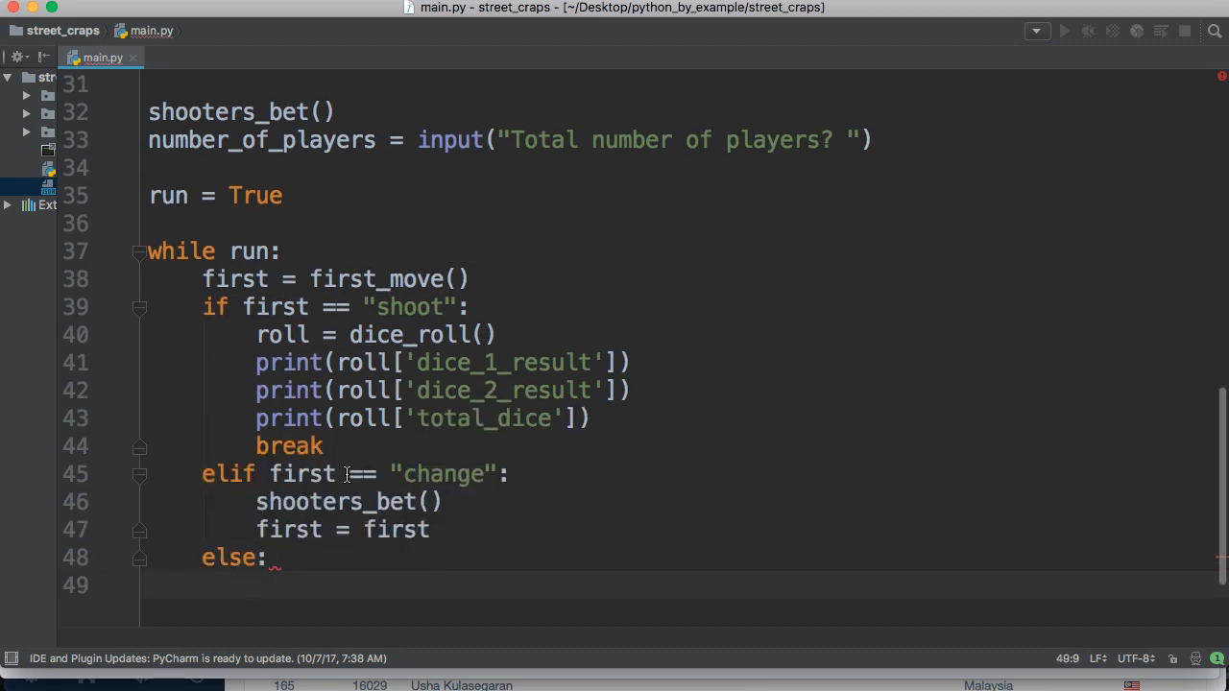
type("print(")
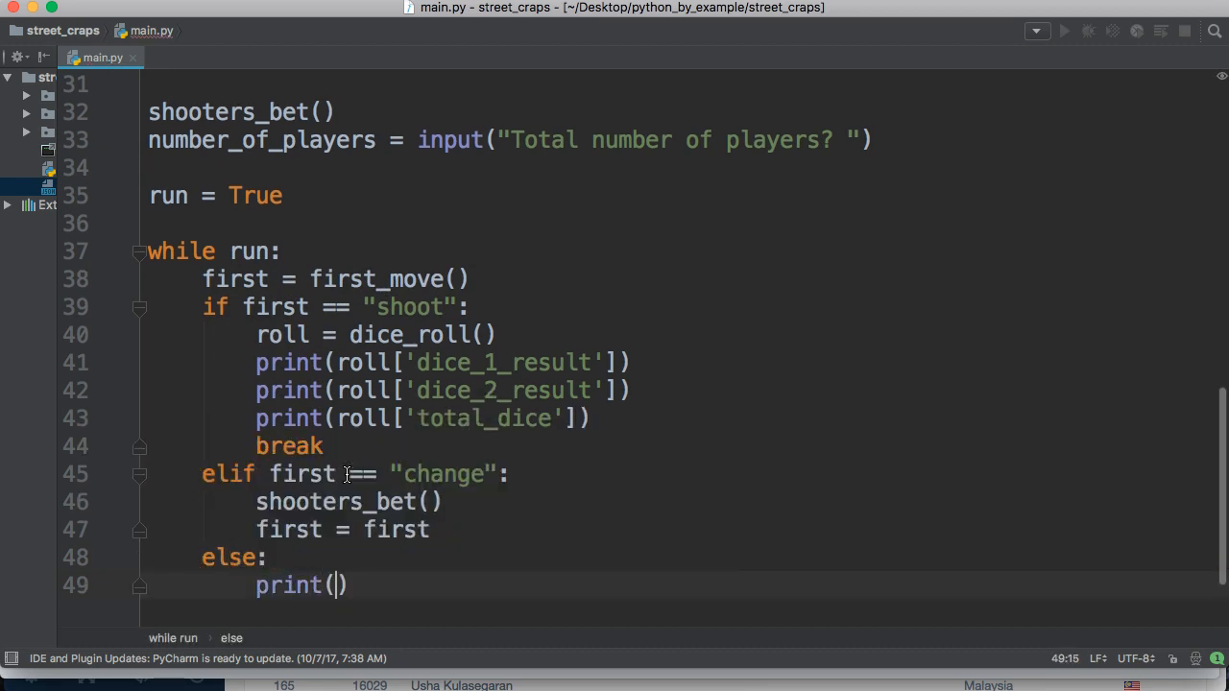
type("'G'")
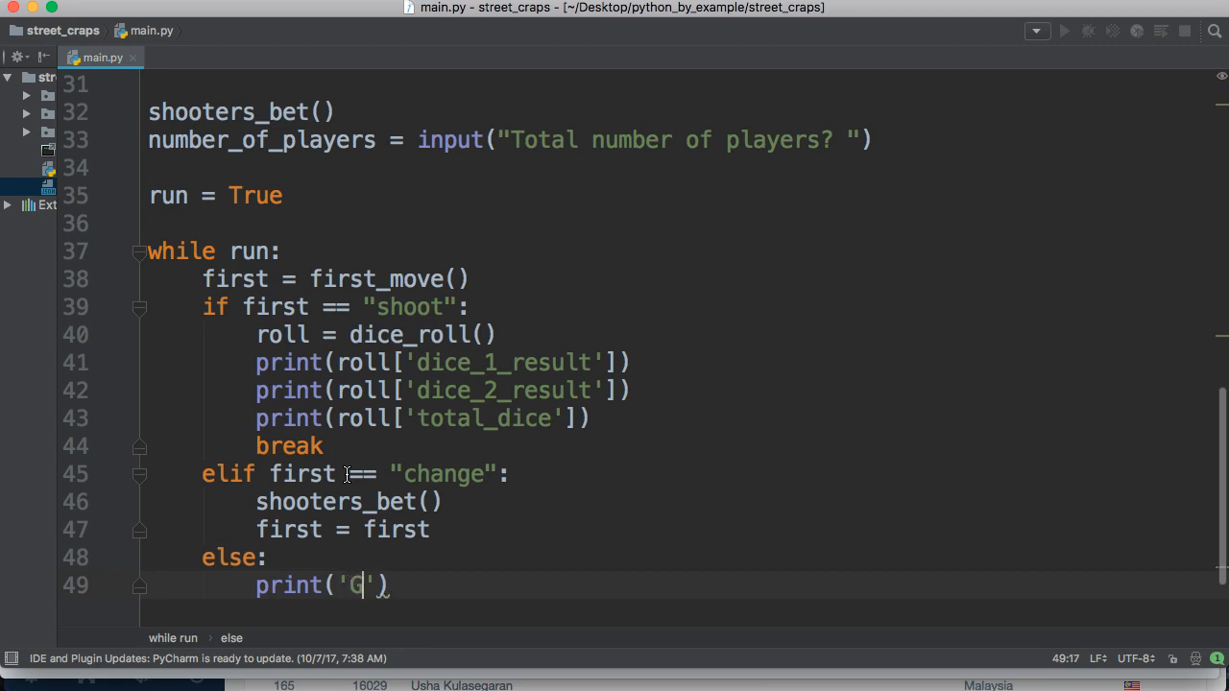
type("ame")
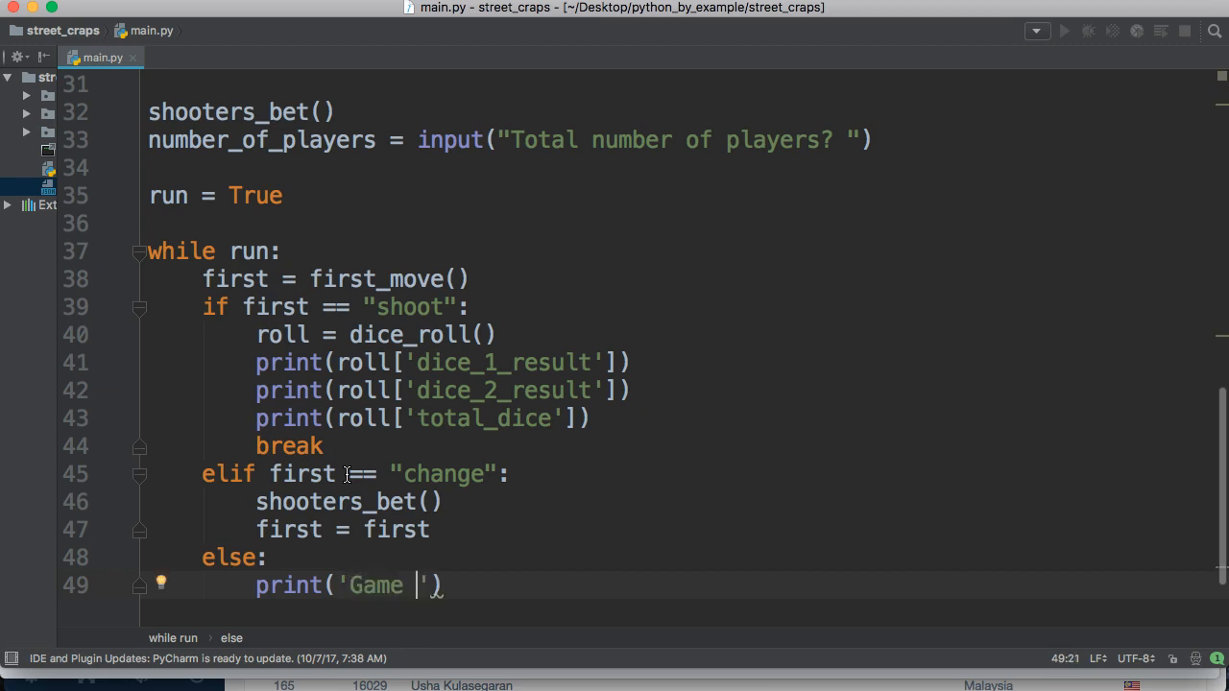
type("faile")
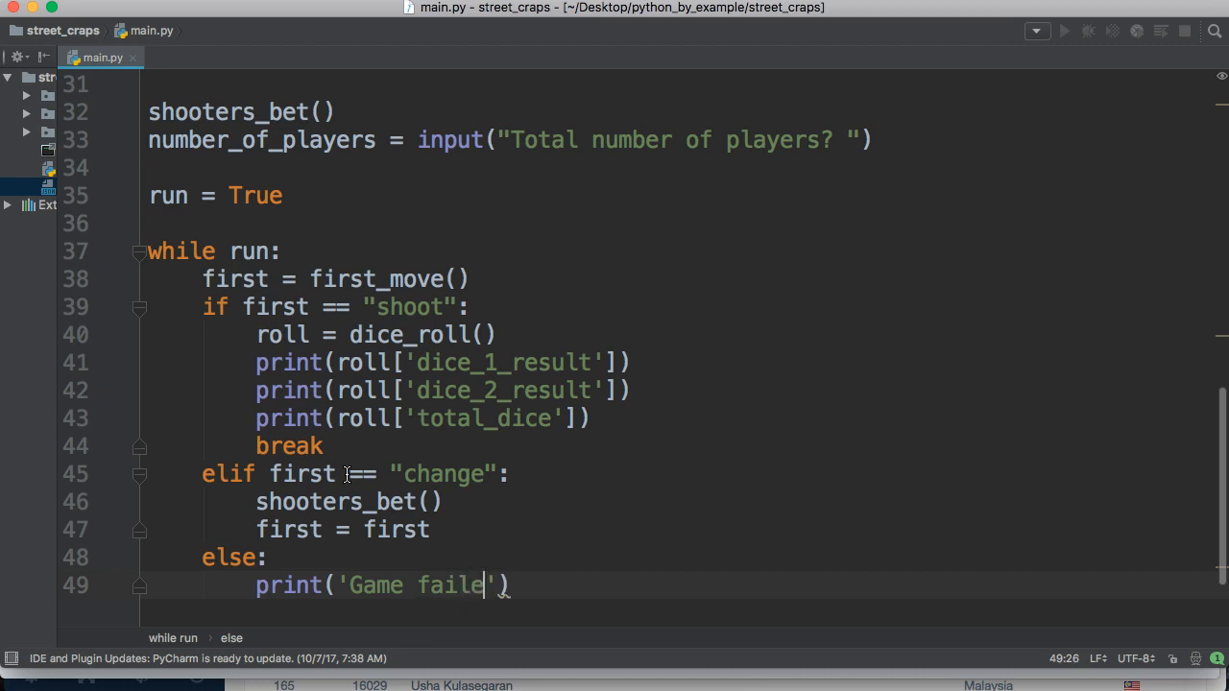
type("d")
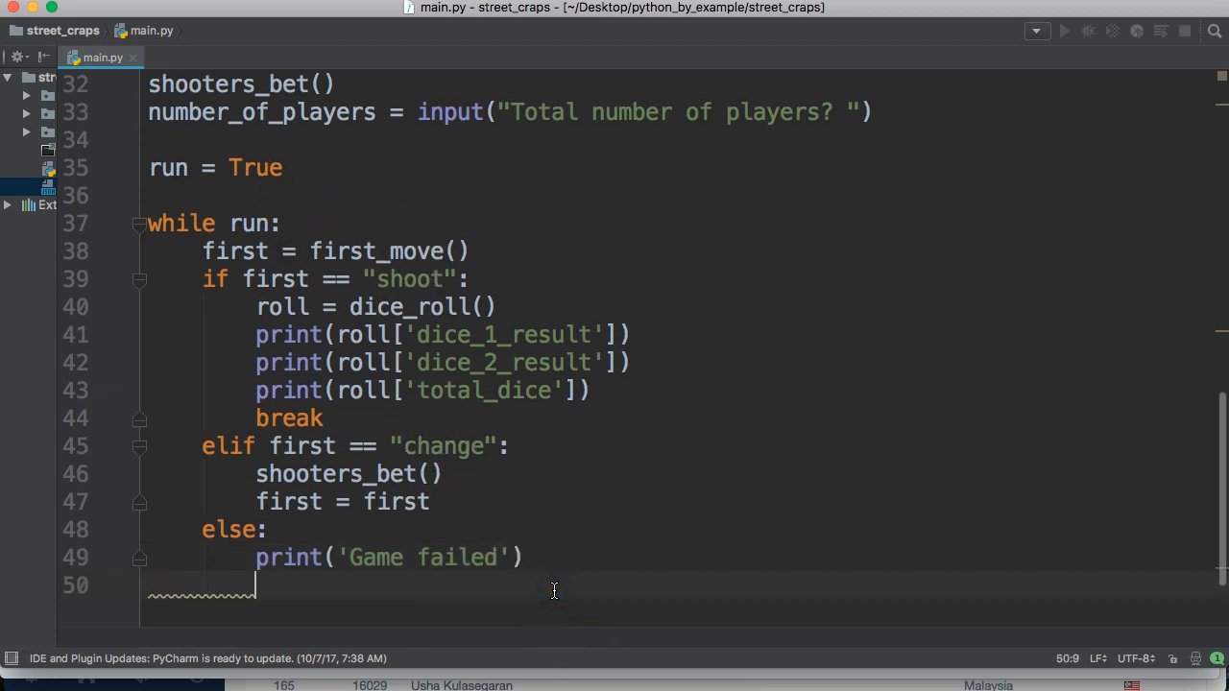
type("run")
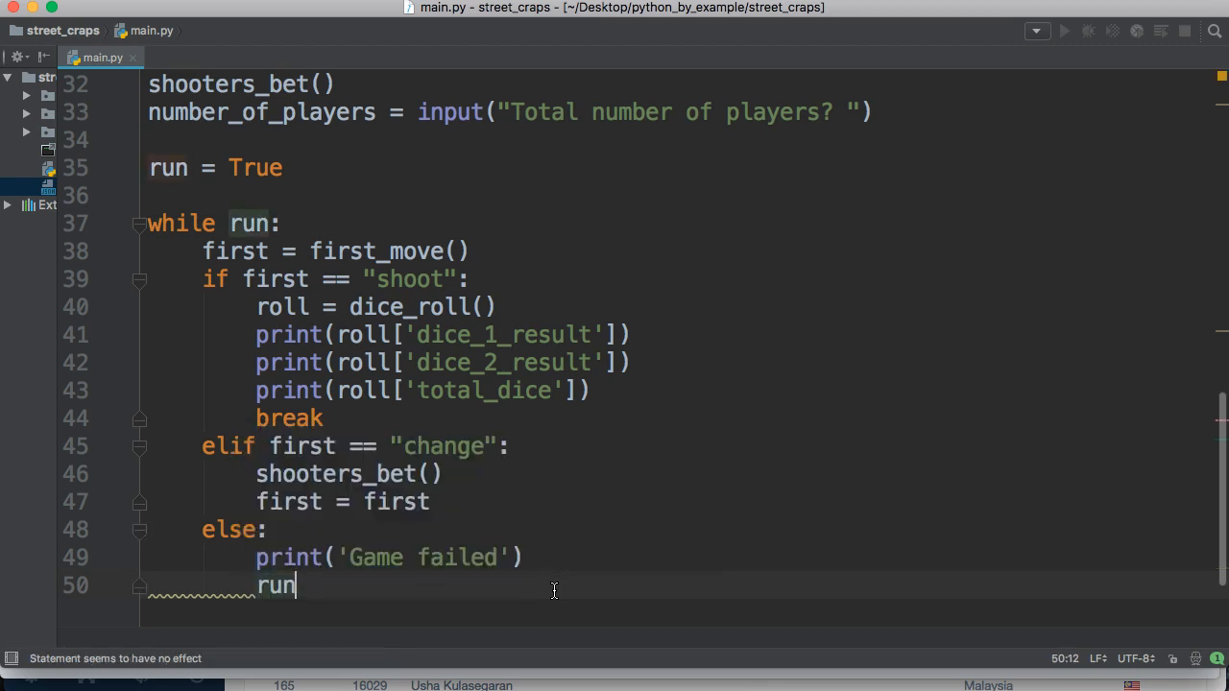
type("= Fal")
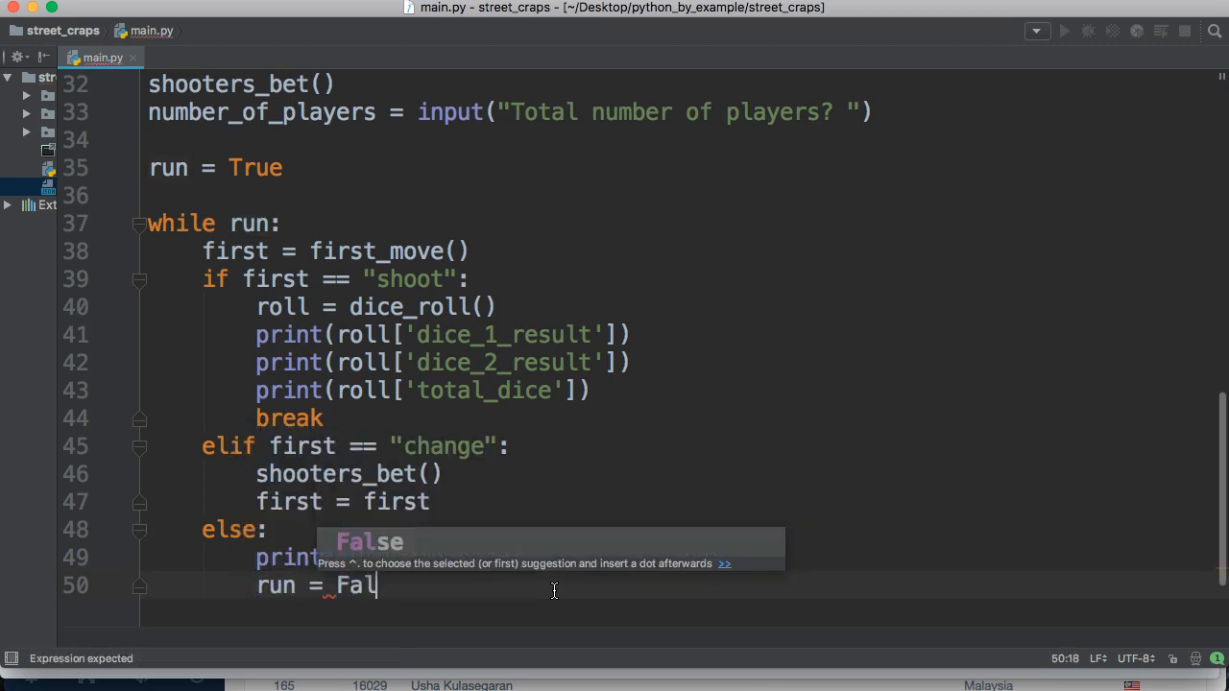
type("se")
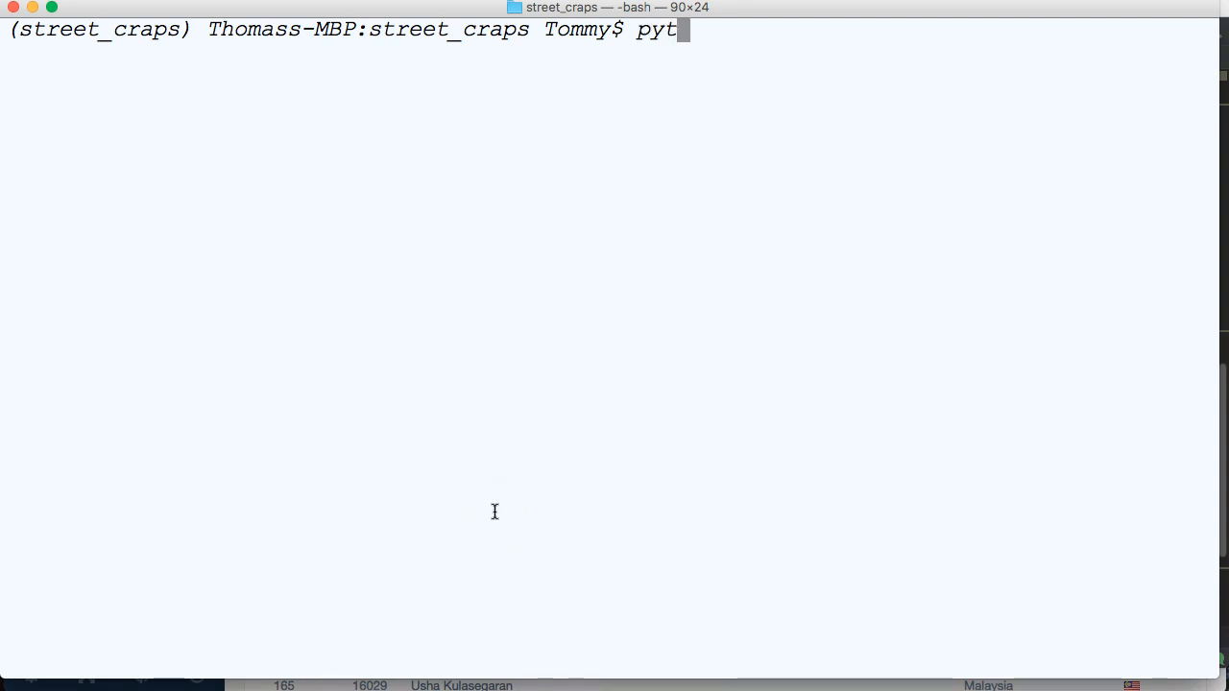
Run python main.py with bet 100, point 4 and choose shoot to roll the dice
type("hon maina")
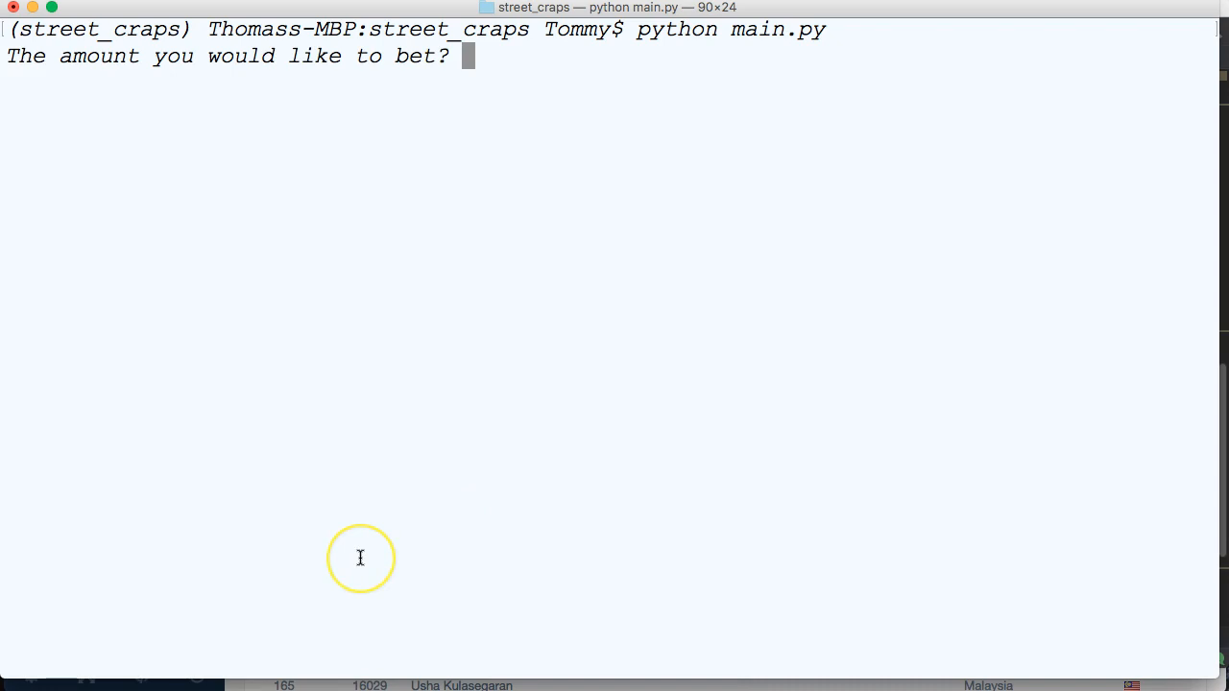
type("100")
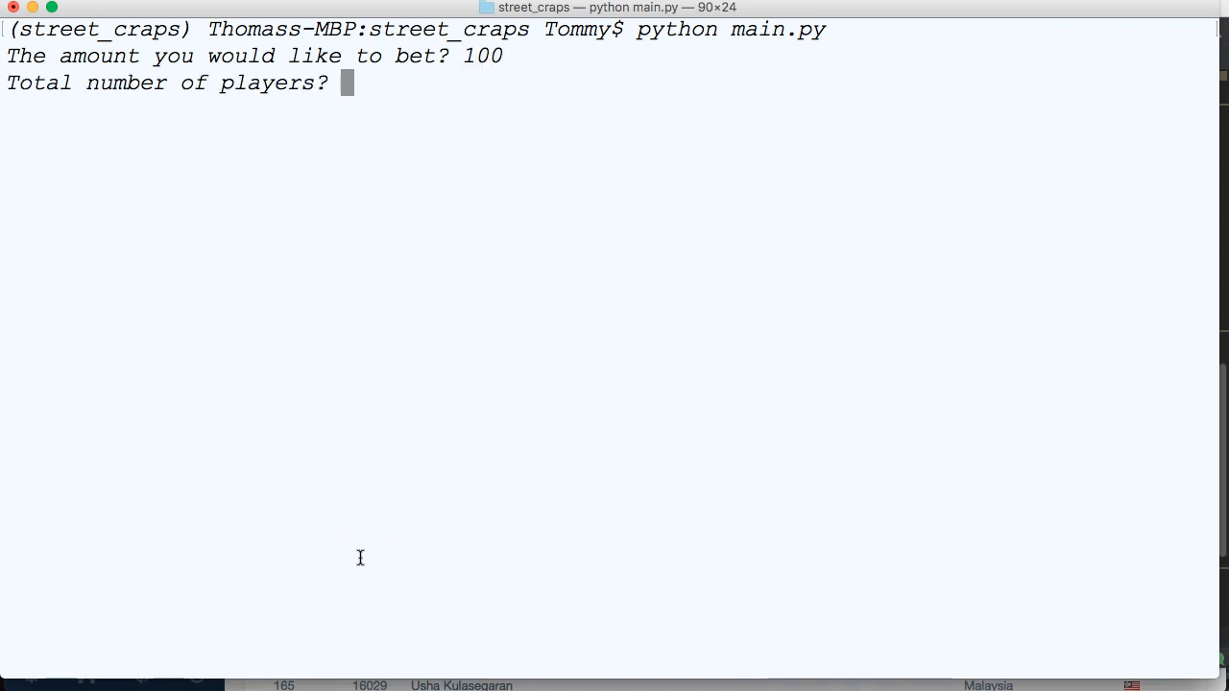
type("4")
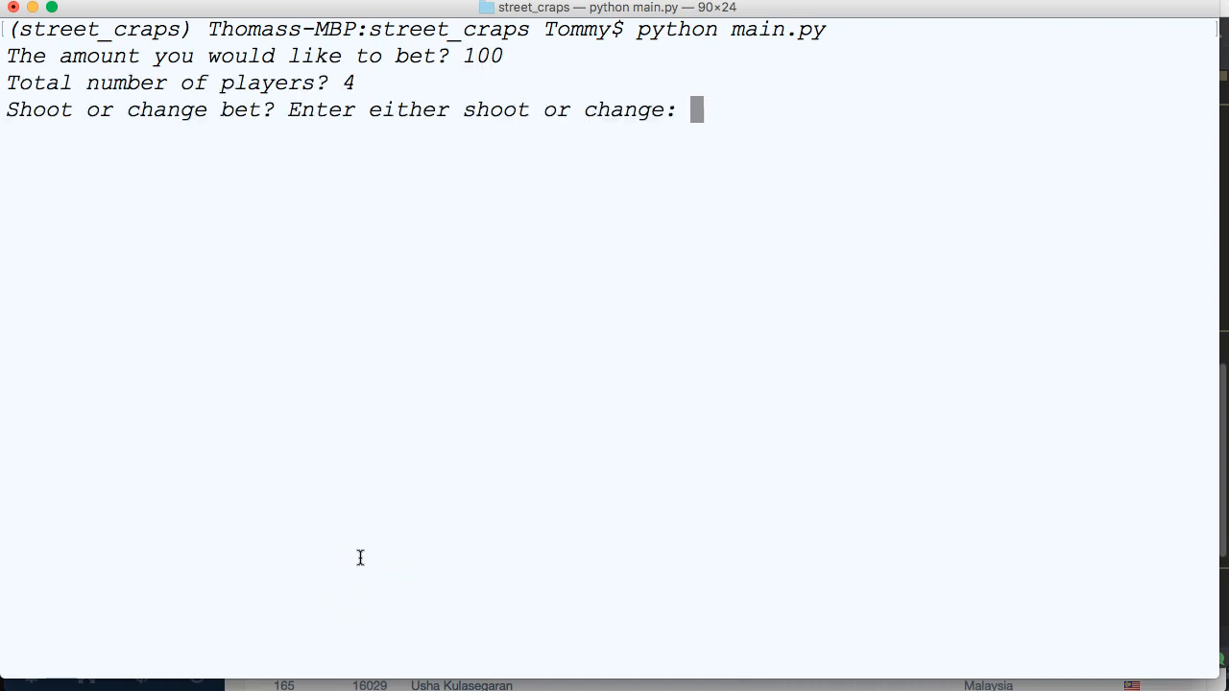
type("shoot")
type("python main.py")
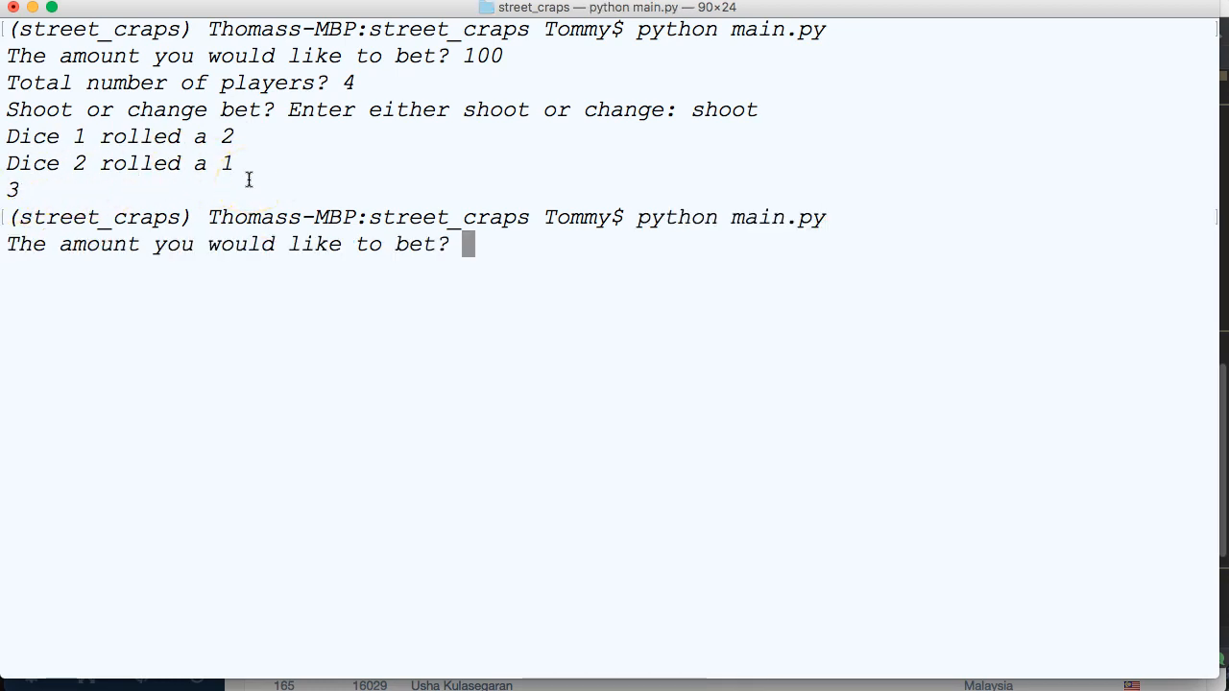
Rerun with 100 and 4, change the bet to 120, then shoot to show the dice total
type("100")
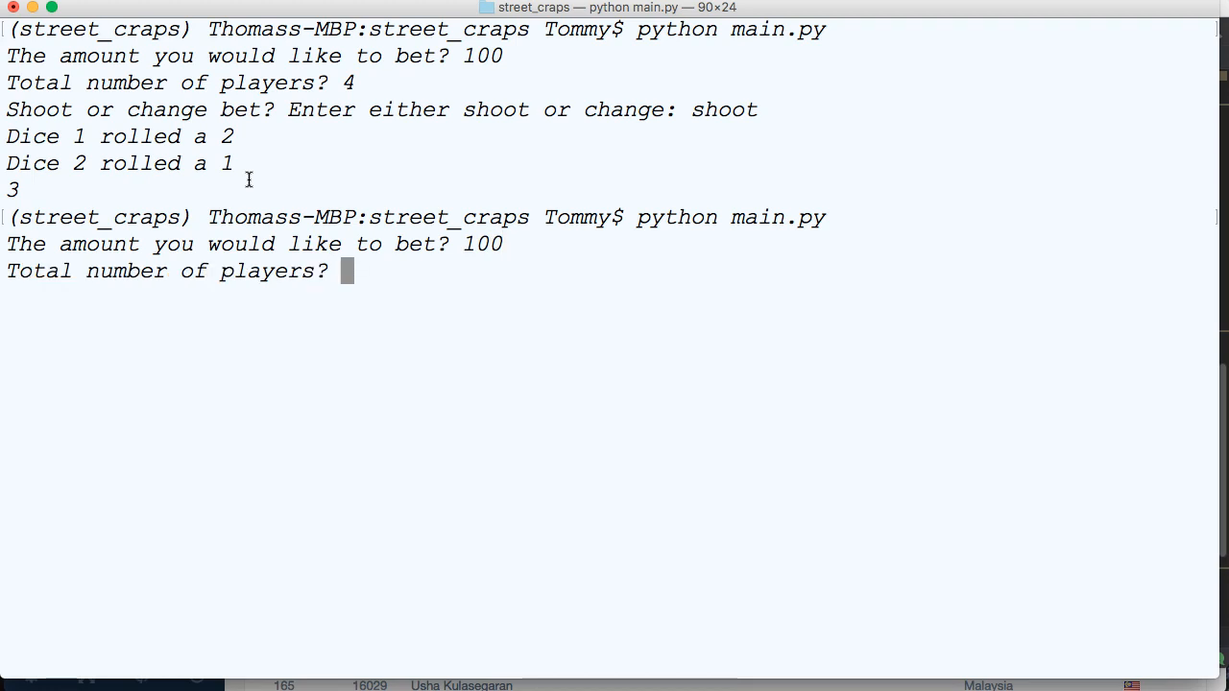
type("4")
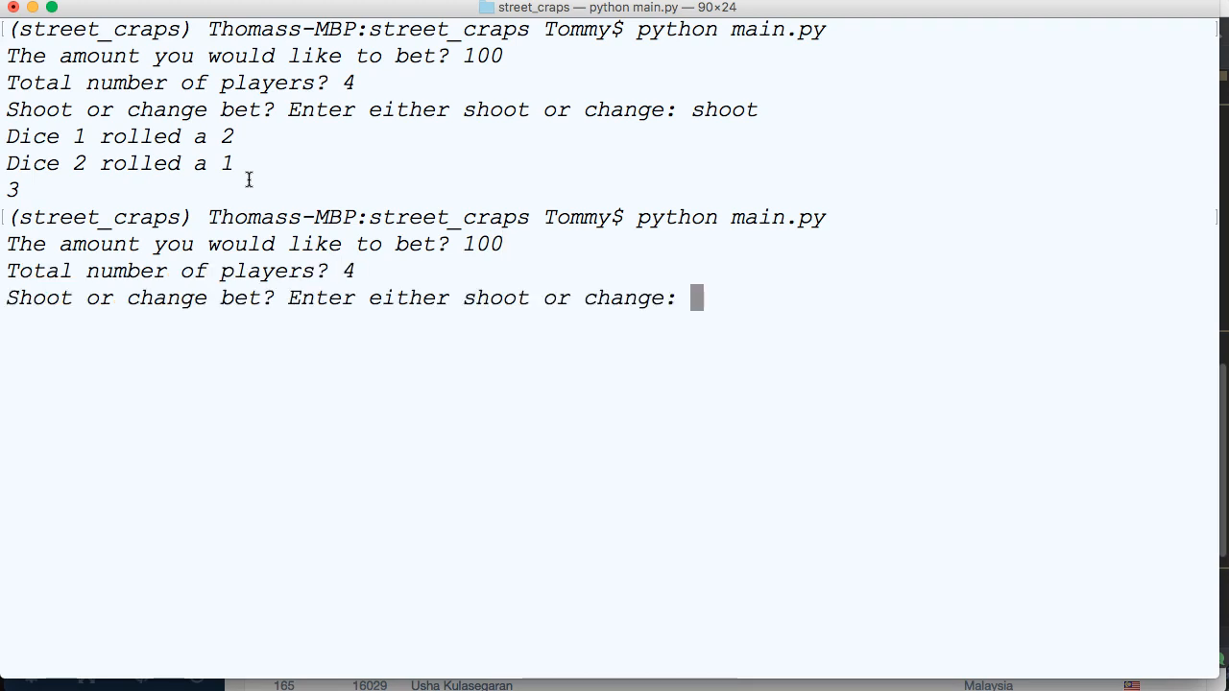
type("change")
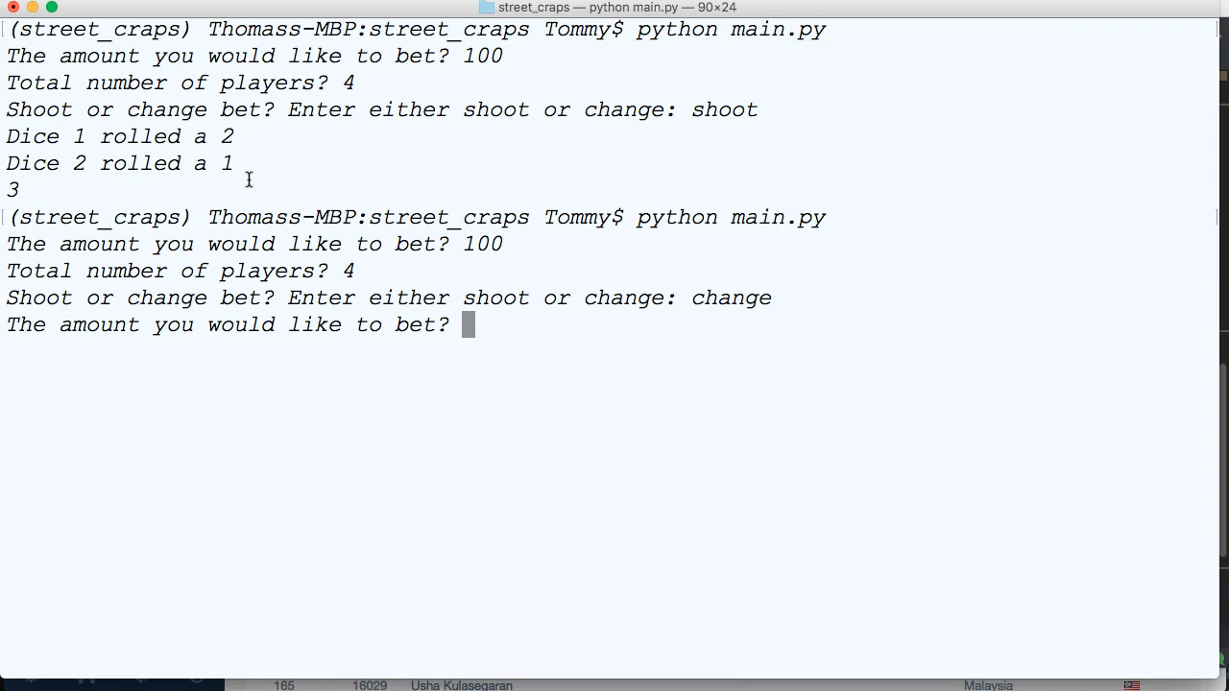
type("120")
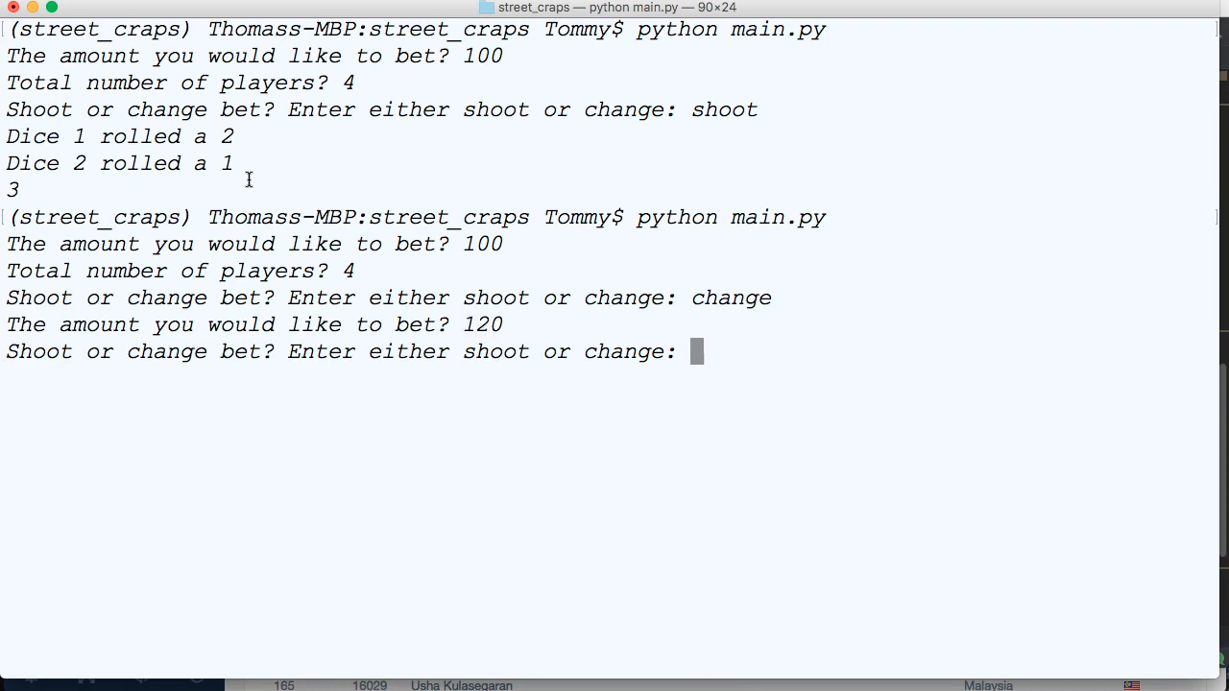
type("shot")
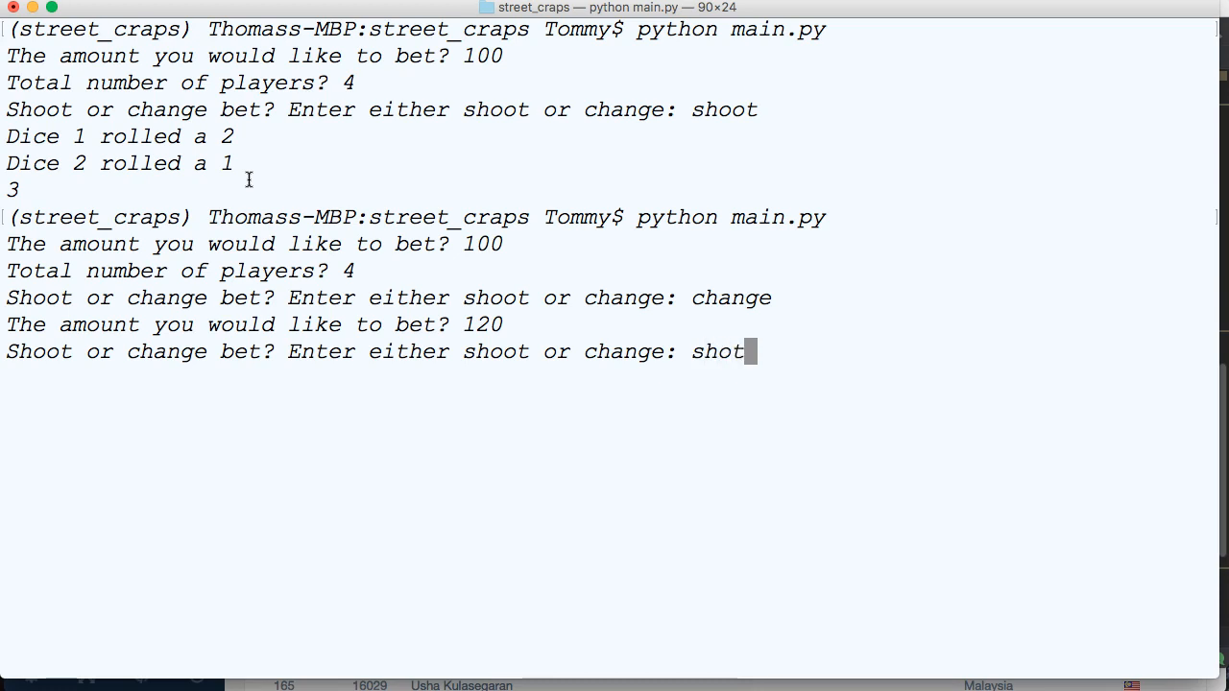
key("Return")
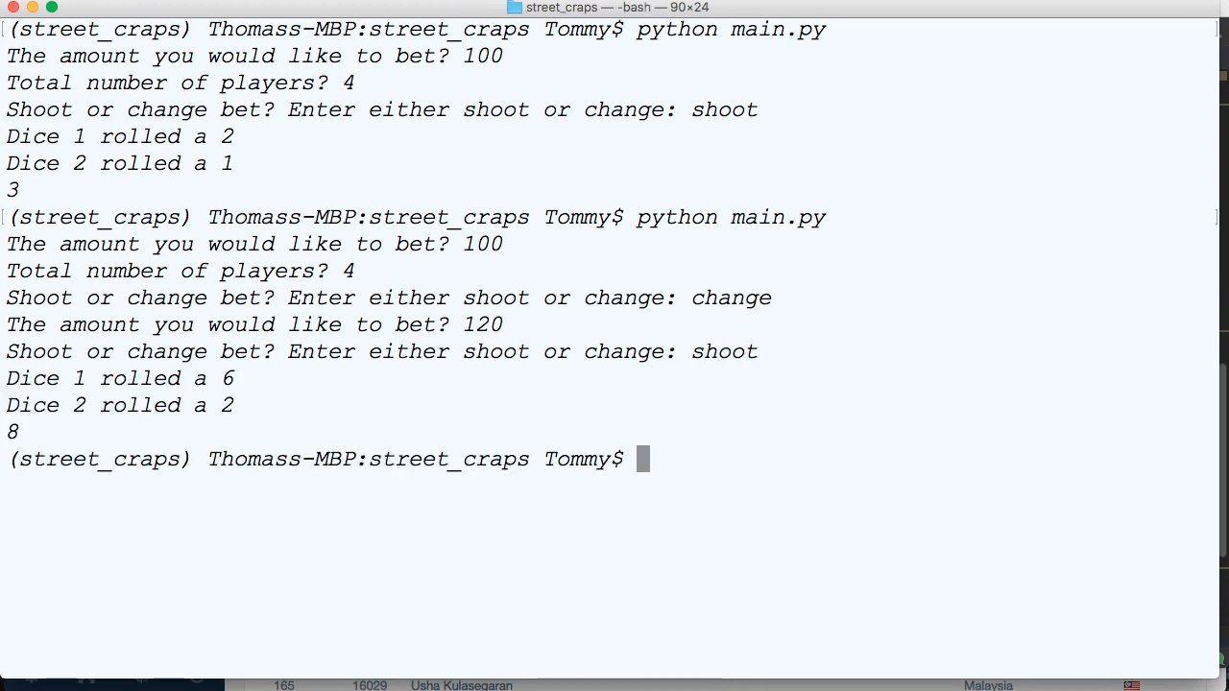
mouse_move(200, 405)
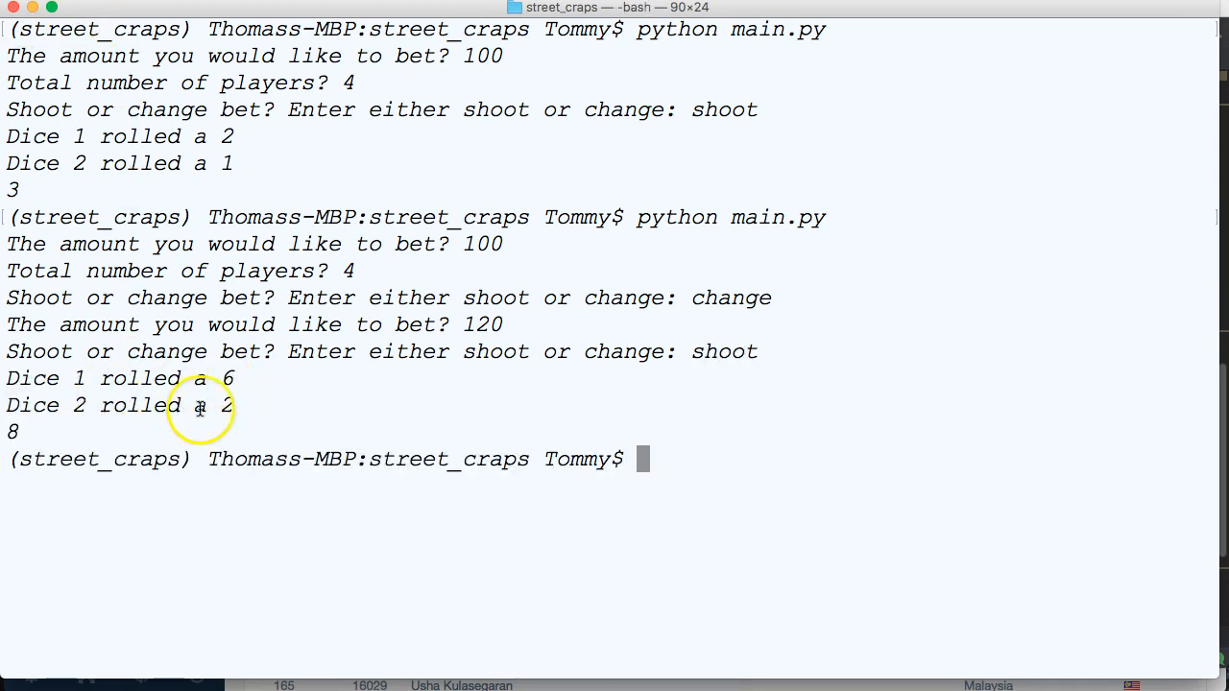
mouse_move(588, 491)
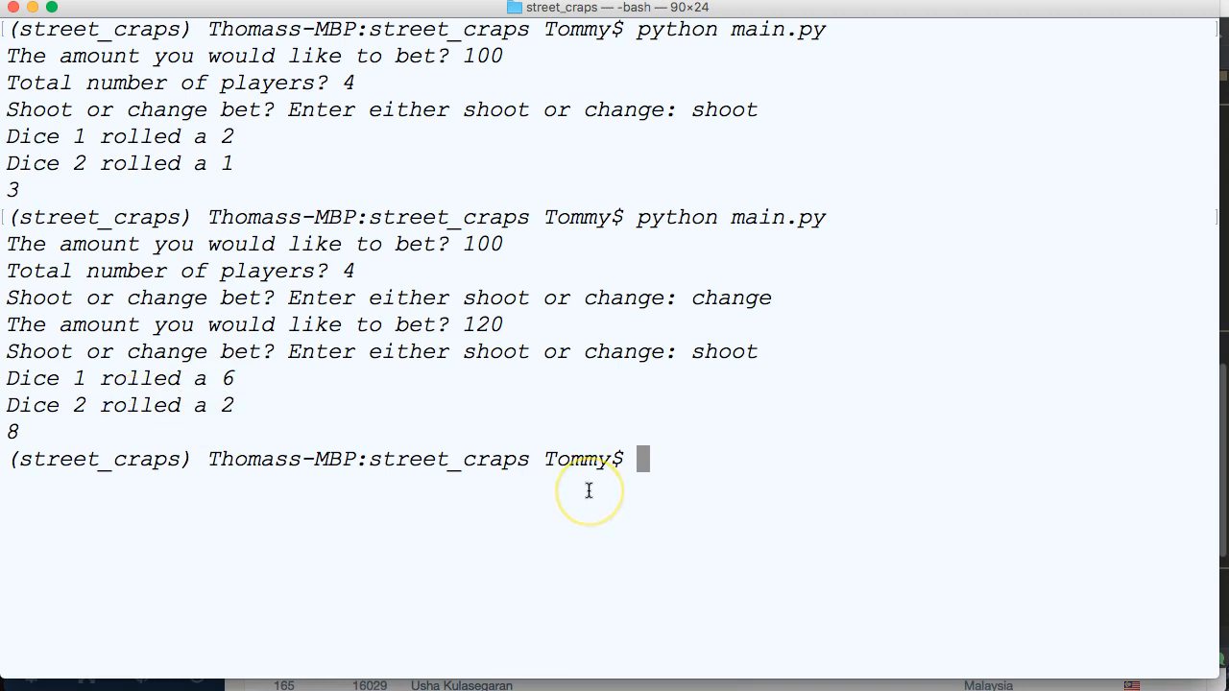